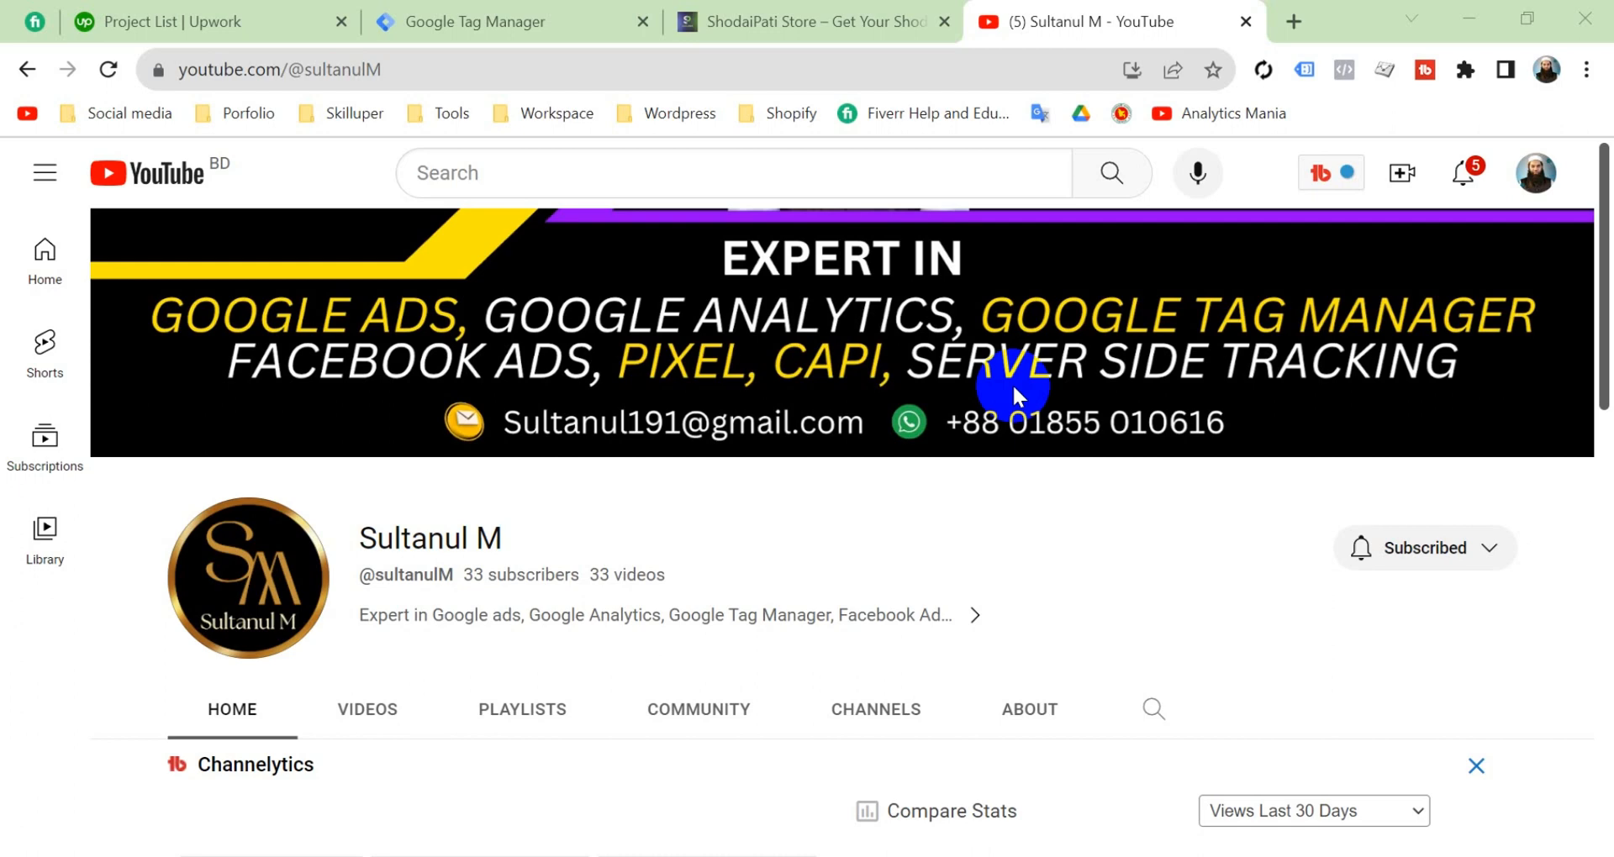
pyautogui.moveTo(952, 375)
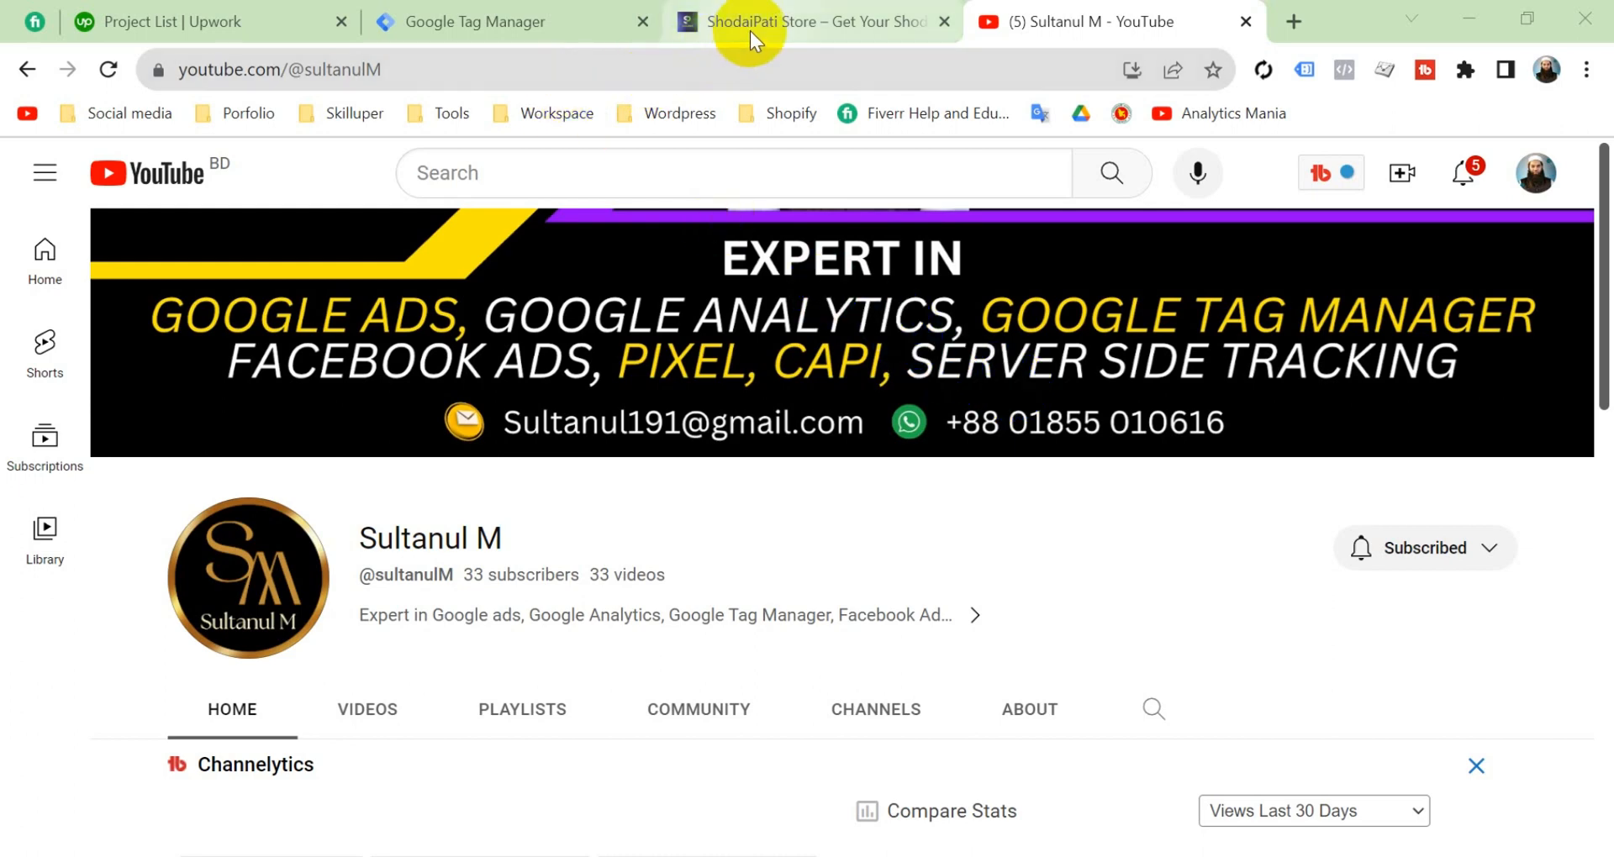
# - On the ShodaiPati store page, run Tag Assistant Legacy to see one GTM tag with one error
pyautogui.click(807, 22)
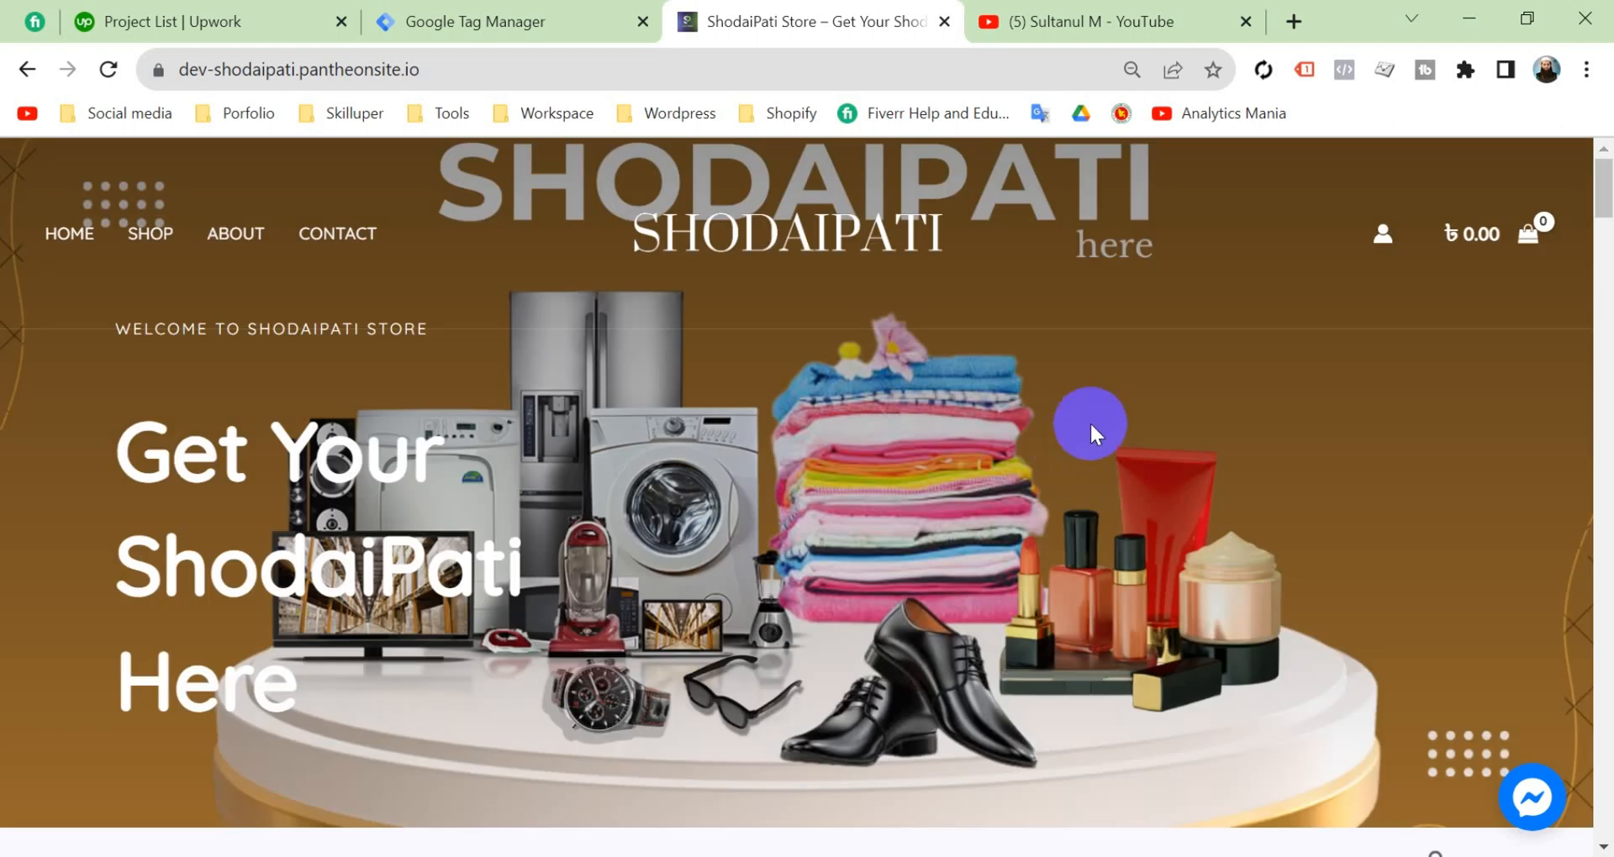
pyautogui.moveTo(1154, 348)
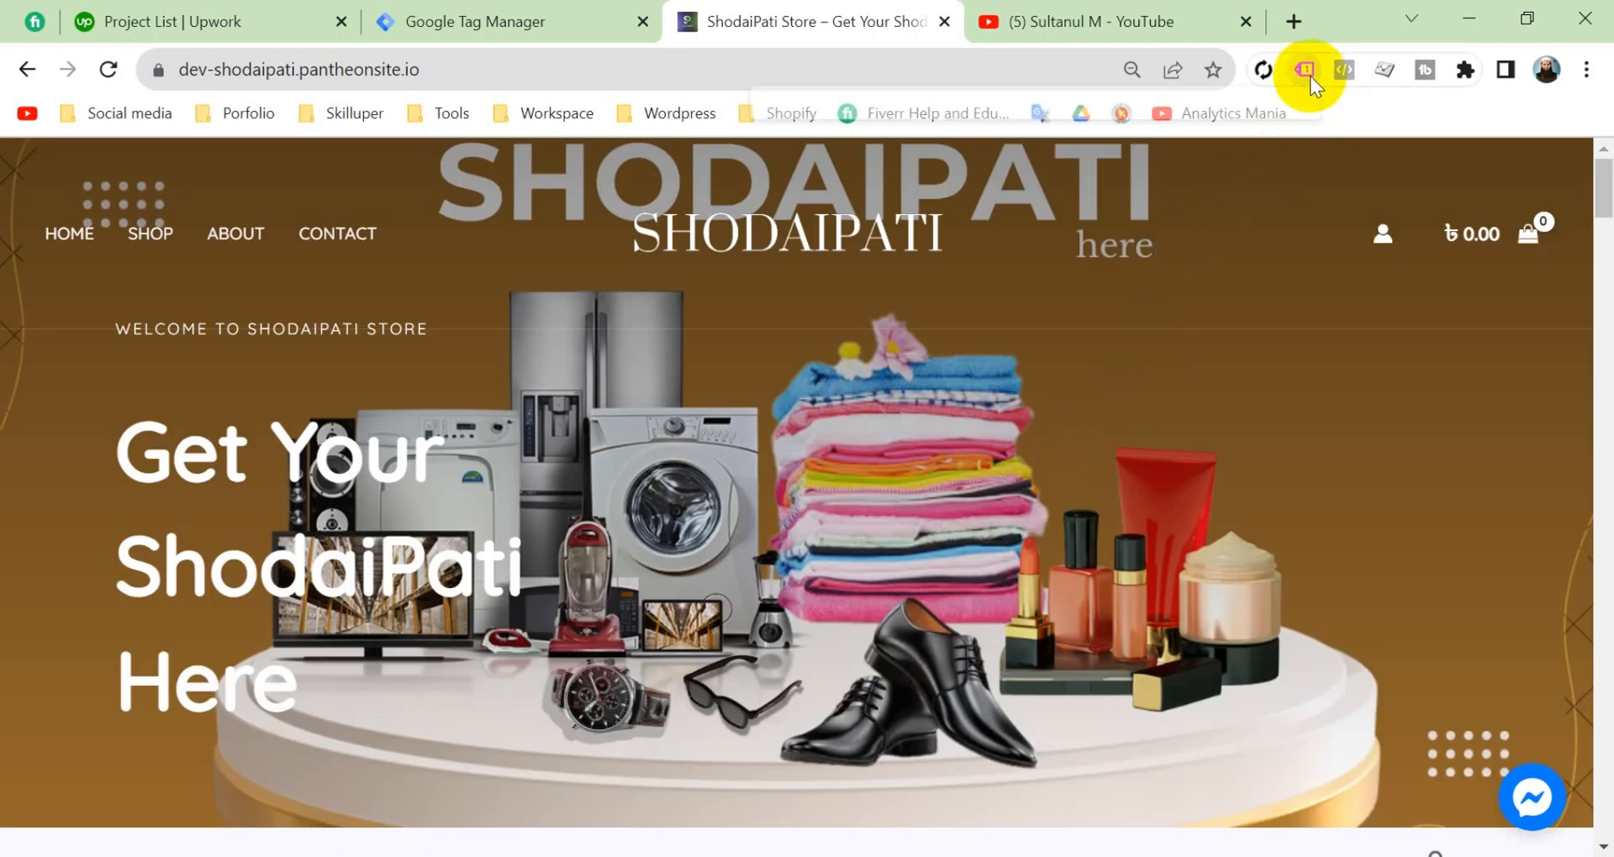
pyautogui.click(1306, 69)
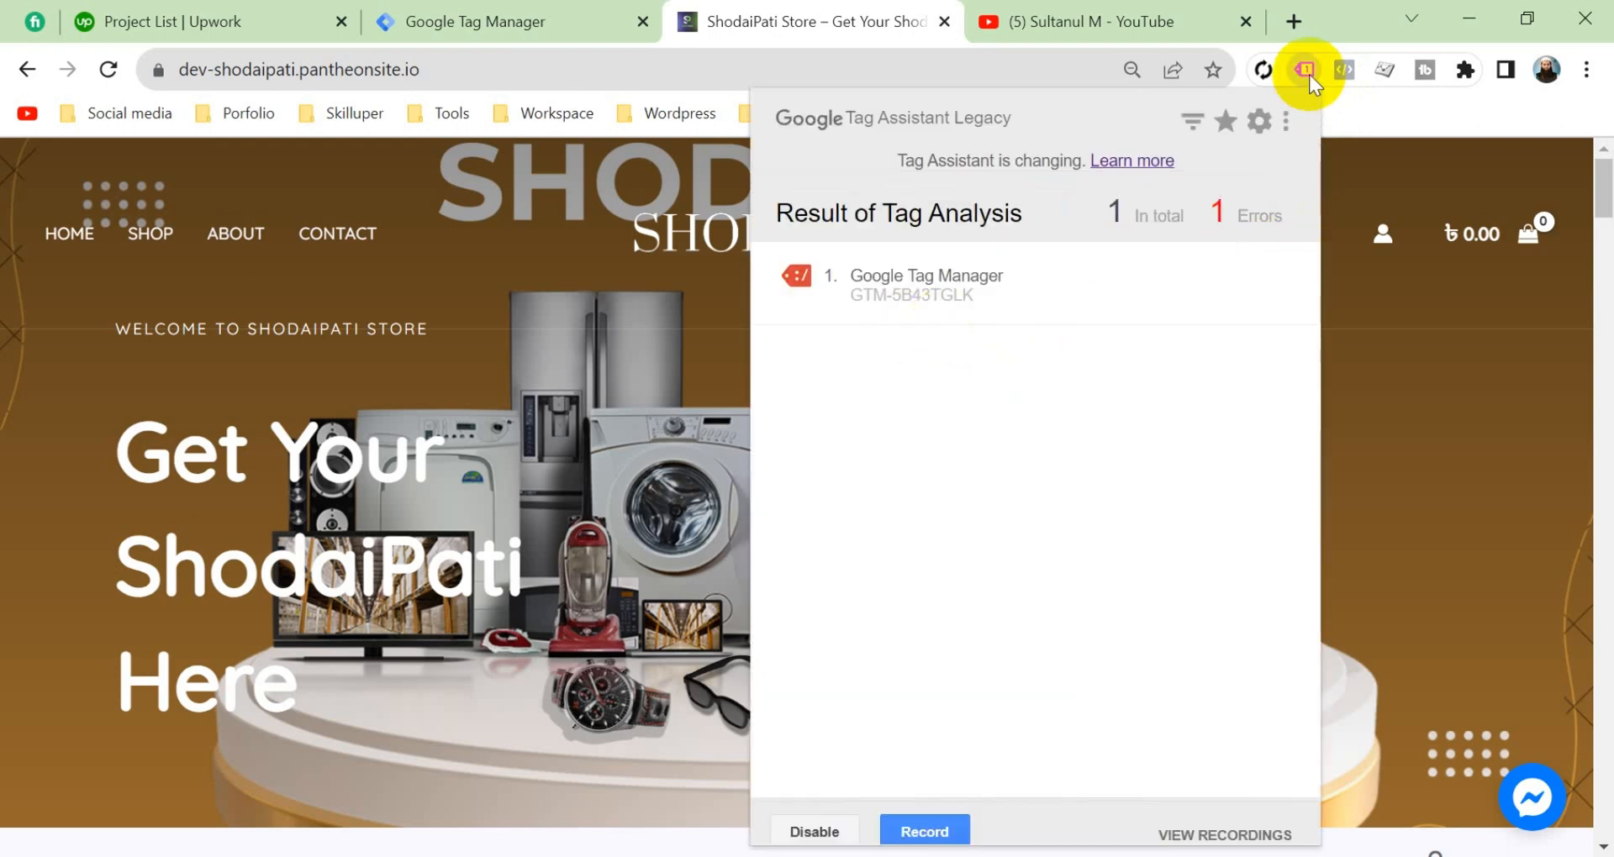
pyautogui.moveTo(988, 288)
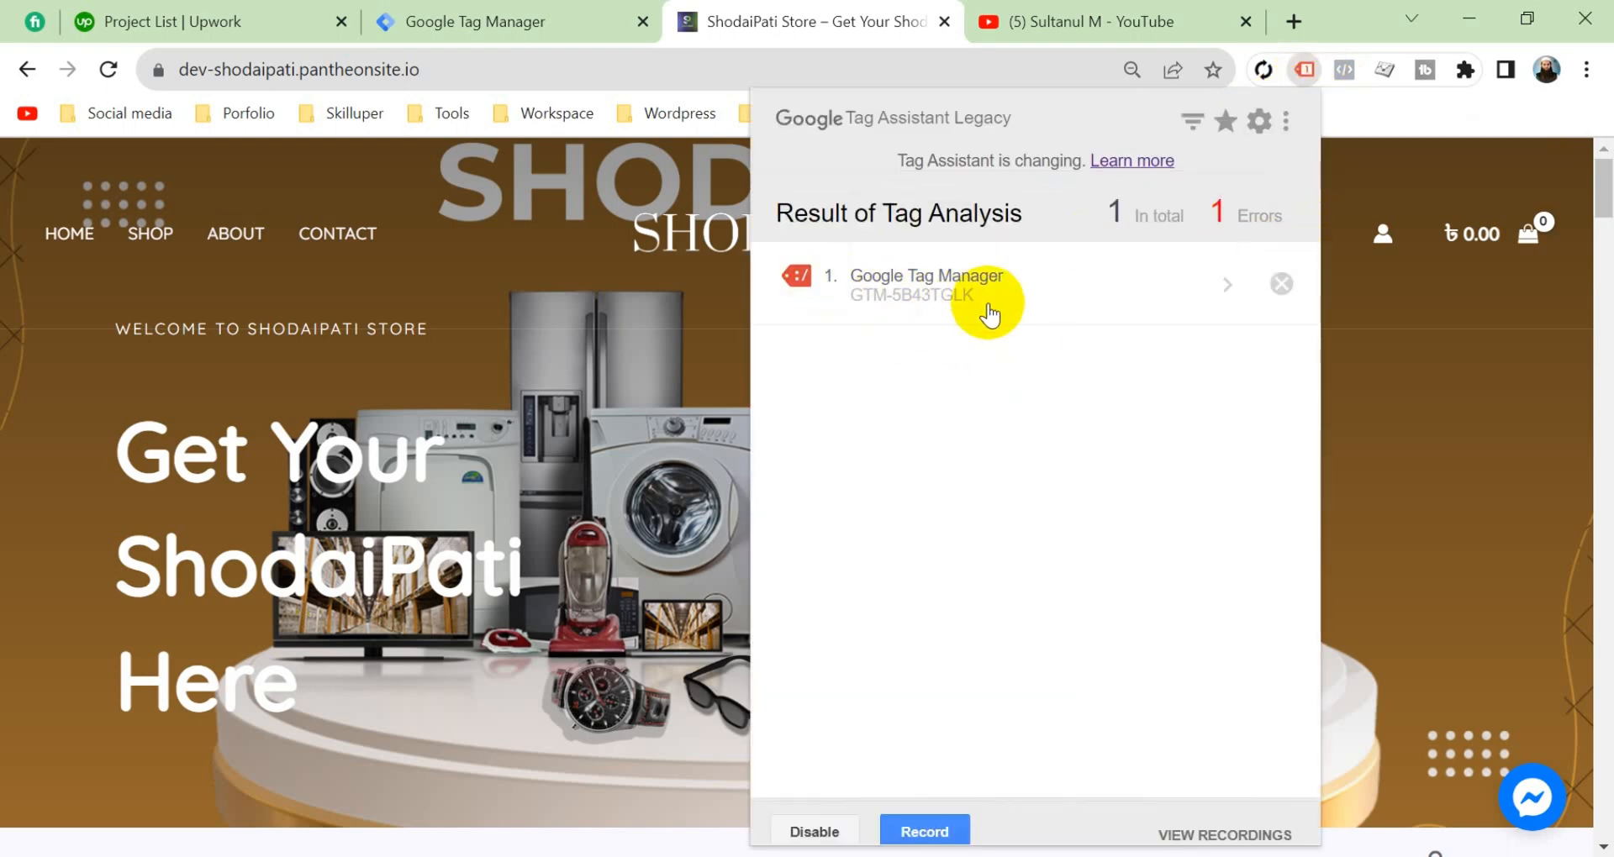
pyautogui.moveTo(766, 391)
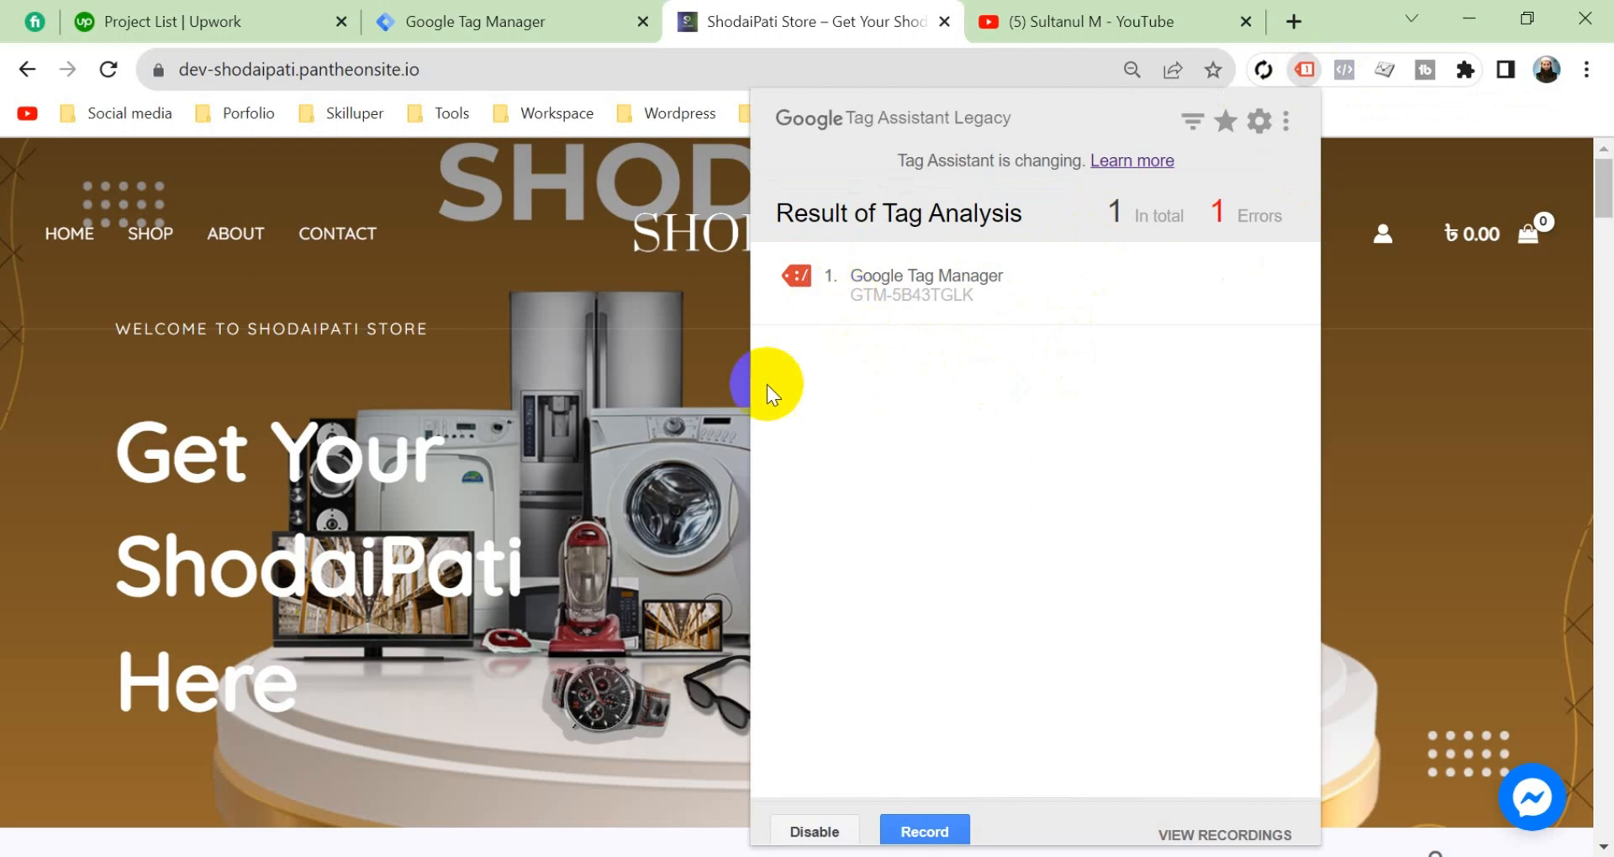
# - Preview the container on the store site and review the four fired tags in Tag Assistant
pyautogui.click(473, 21)
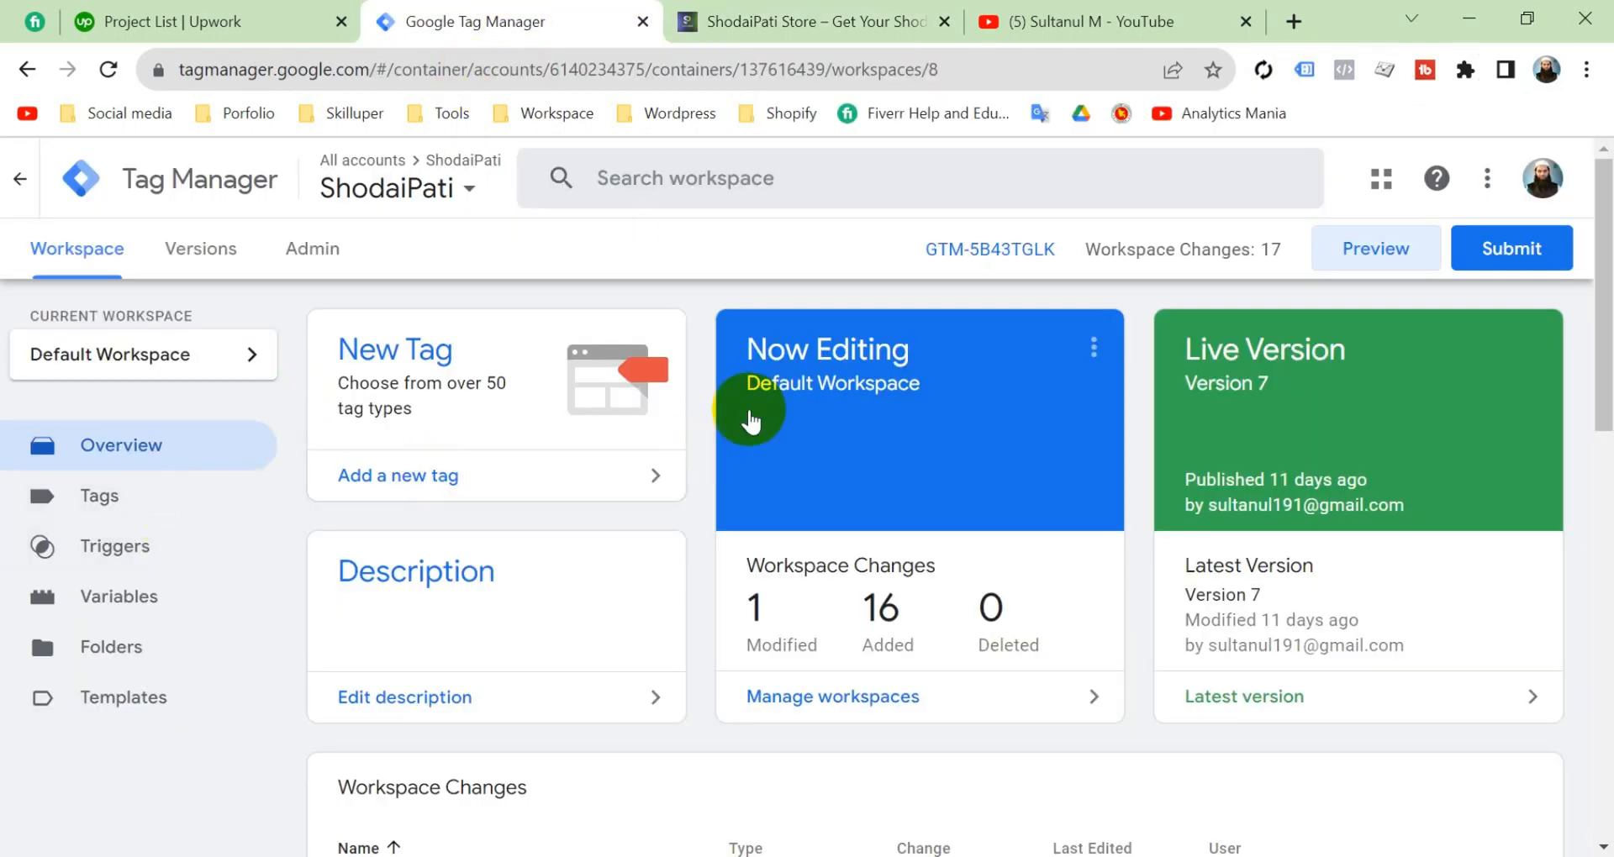
pyautogui.click(1375, 248)
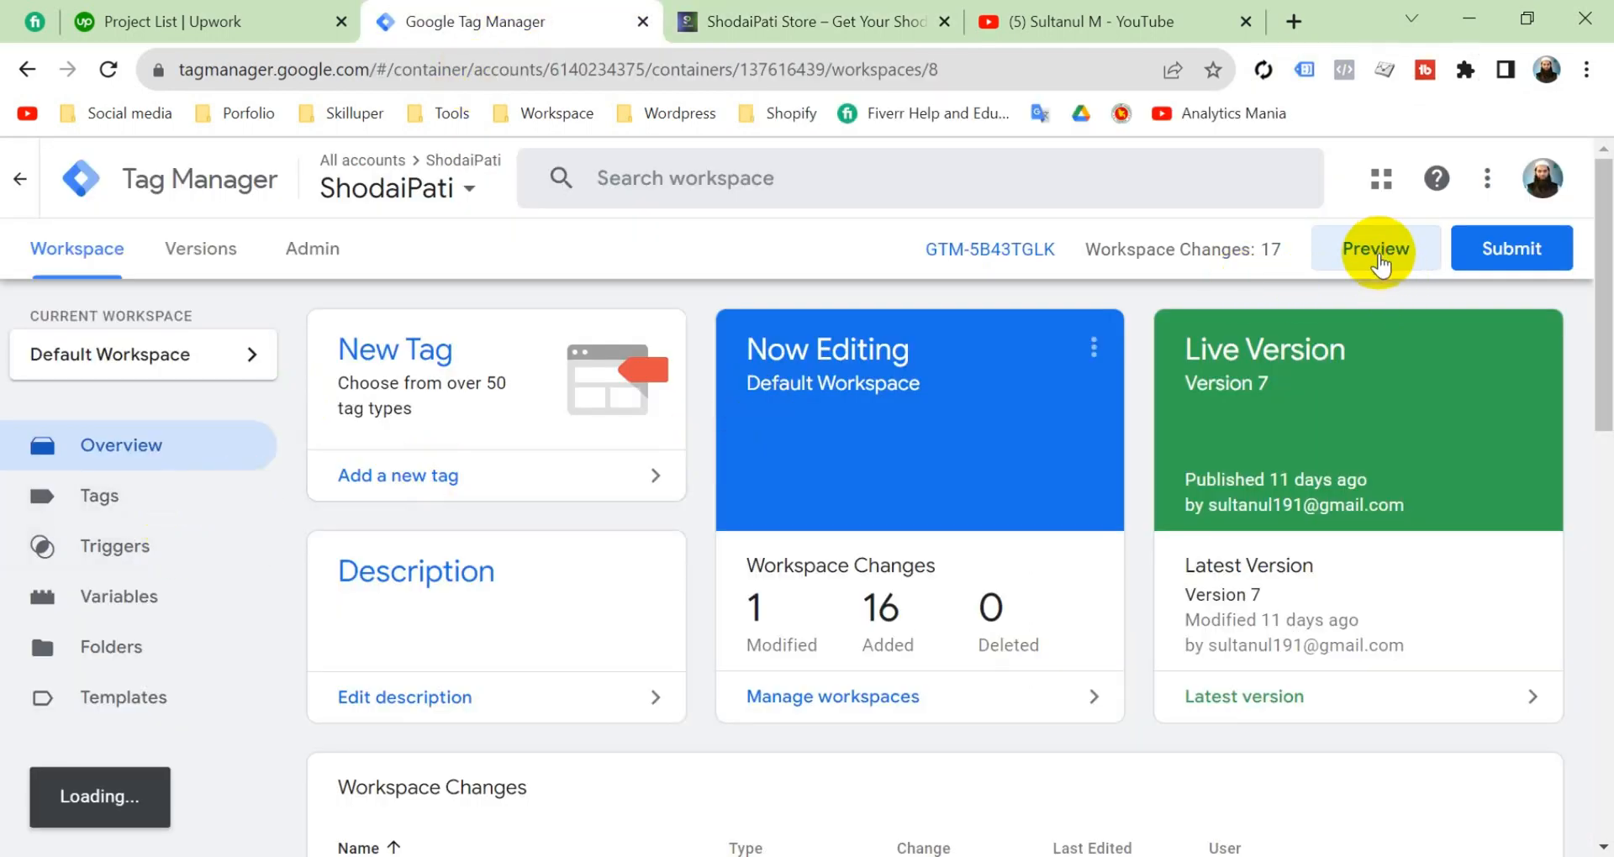
pyautogui.click(1374, 248)
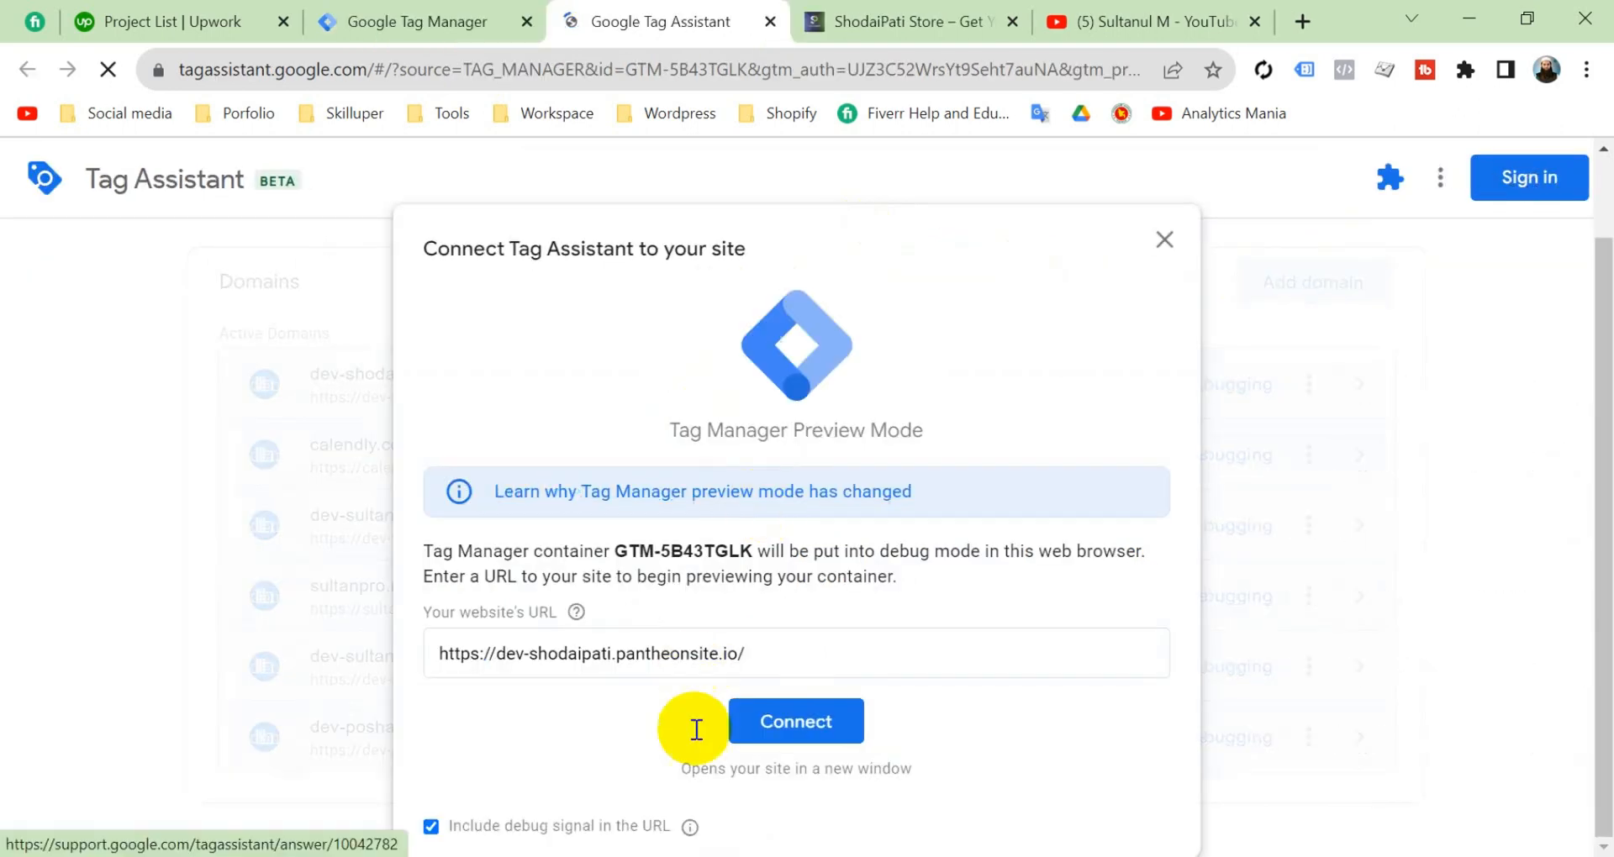
pyautogui.click(794, 720)
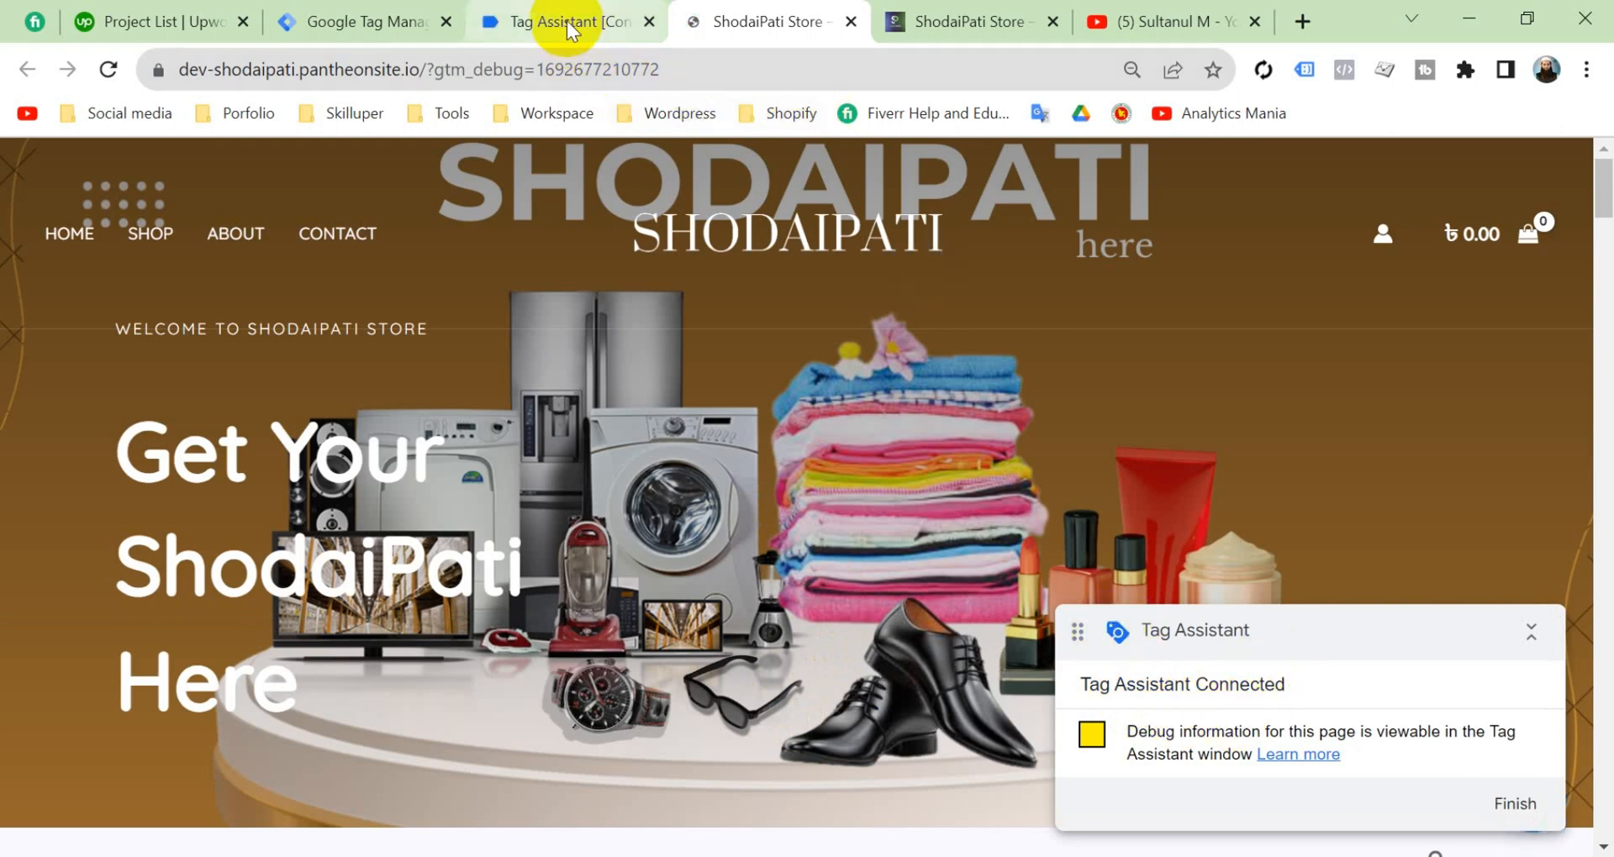
pyautogui.click(564, 20)
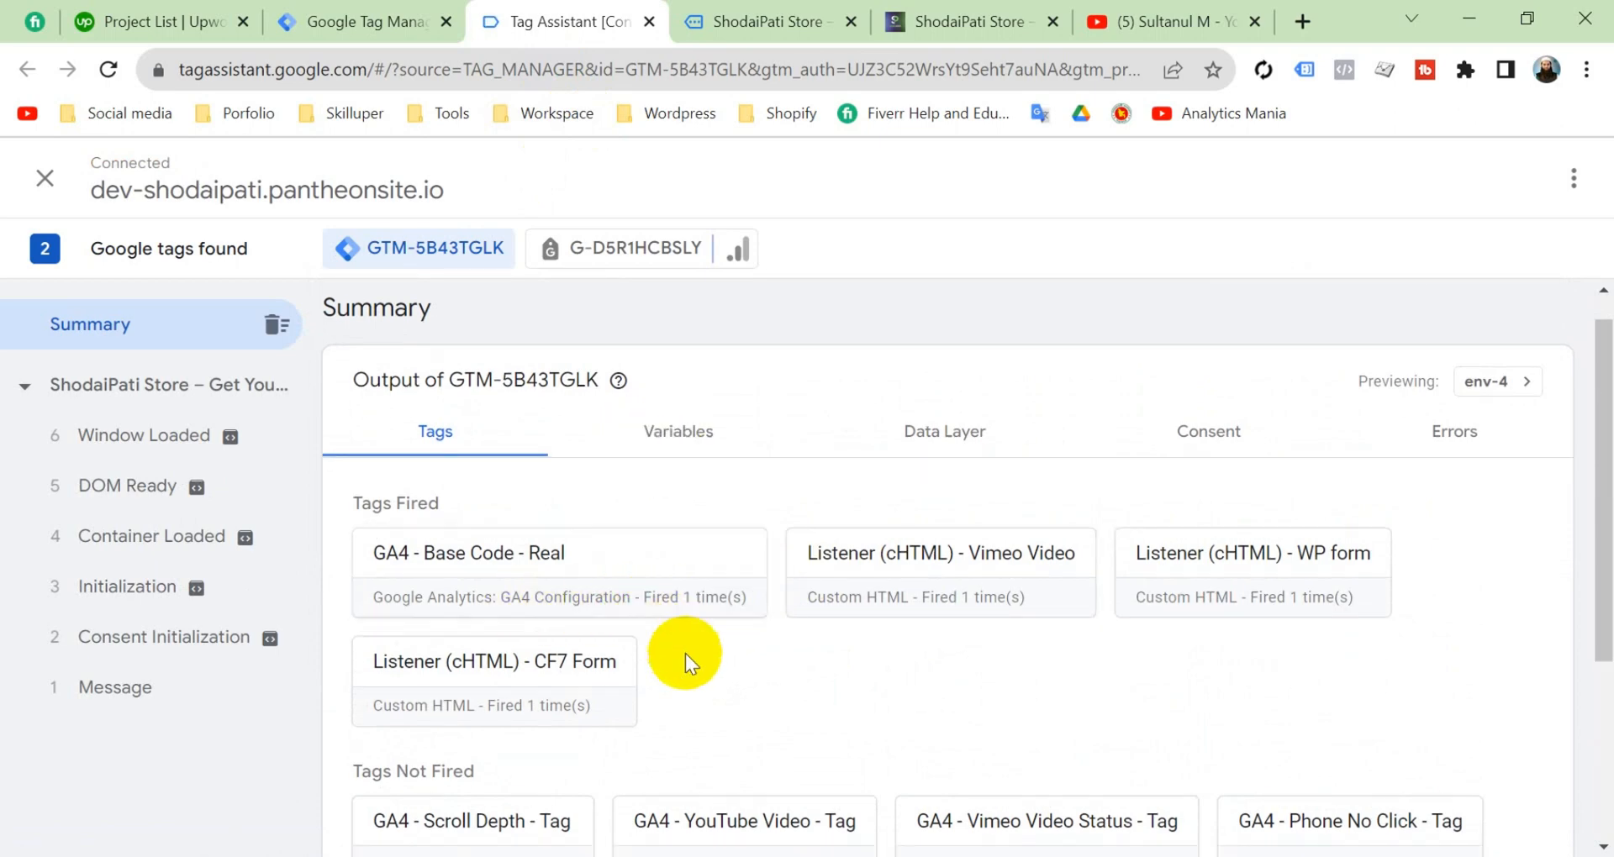
pyautogui.moveTo(499, 577)
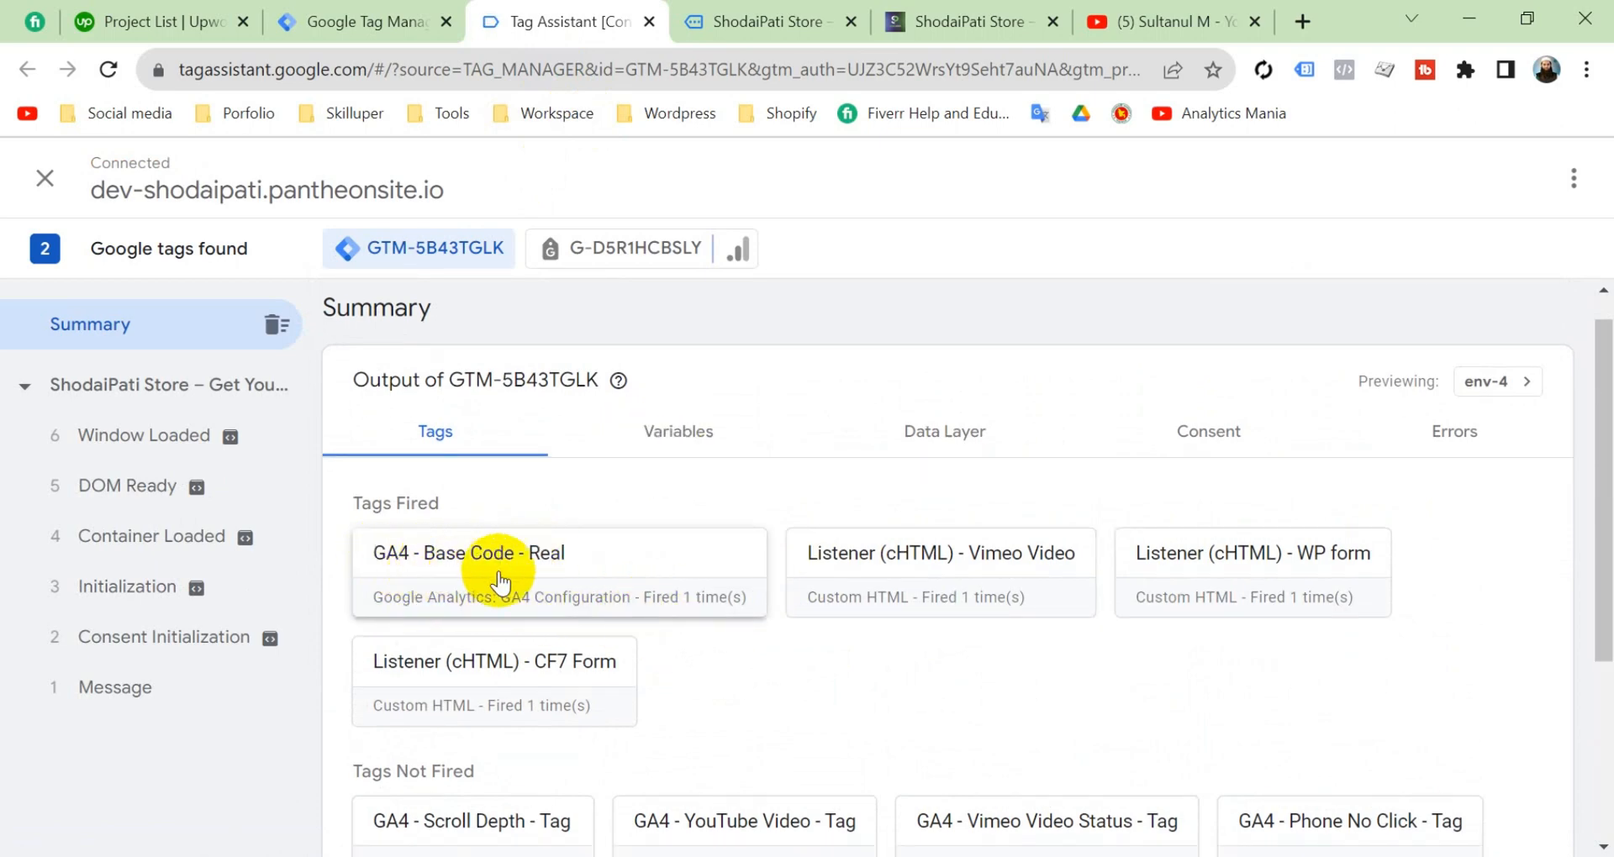
pyautogui.moveTo(1325, 23)
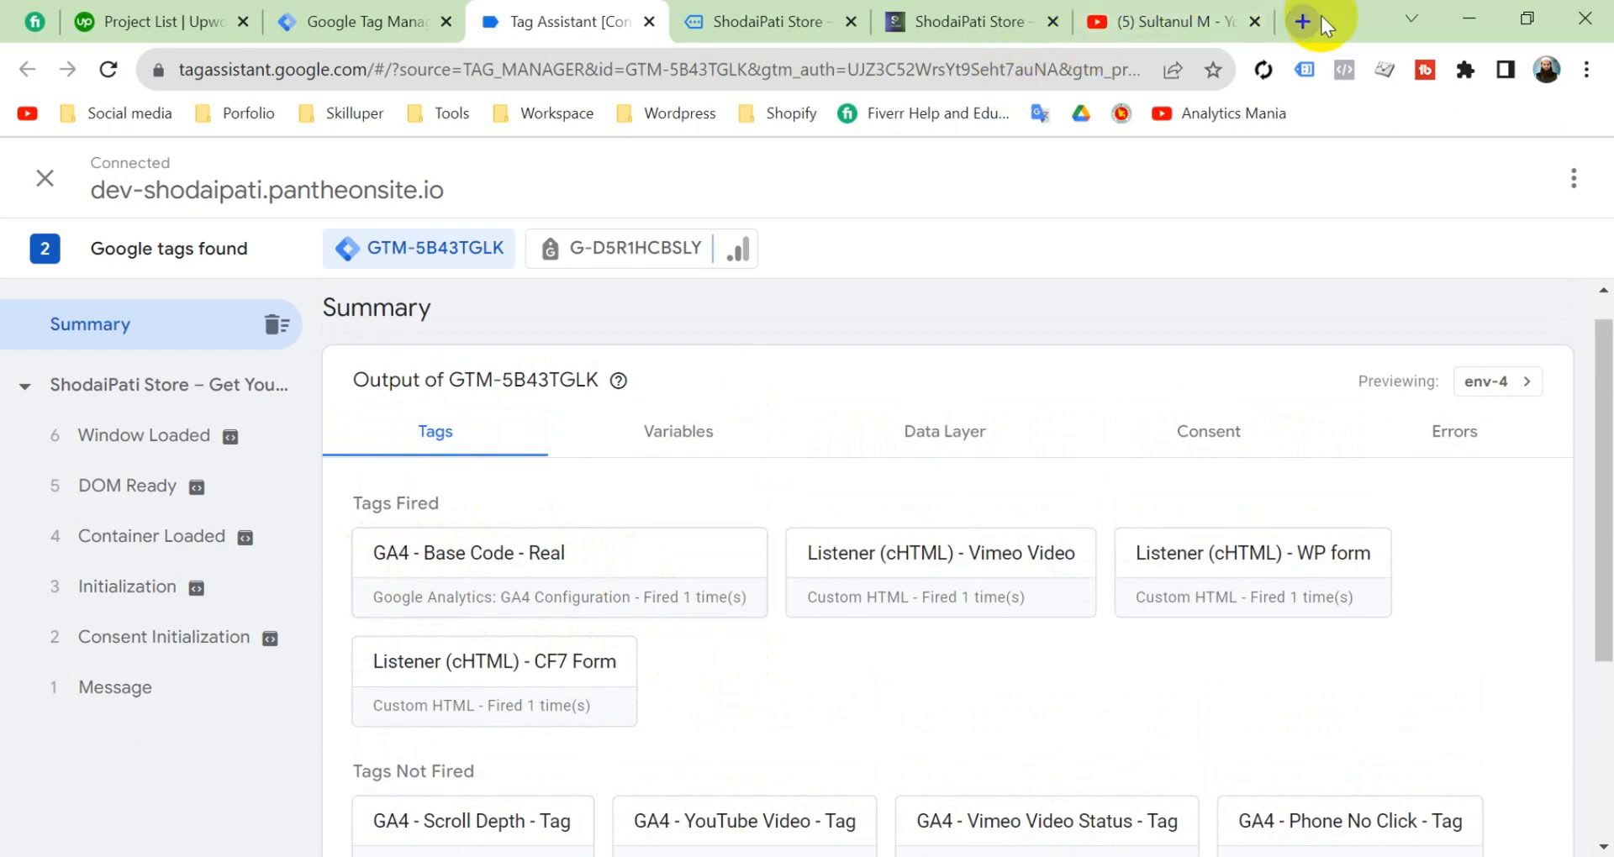
# - Open the ShodaiPati property's DebugView in a new tab, then return to the store page
pyautogui.click(1301, 20)
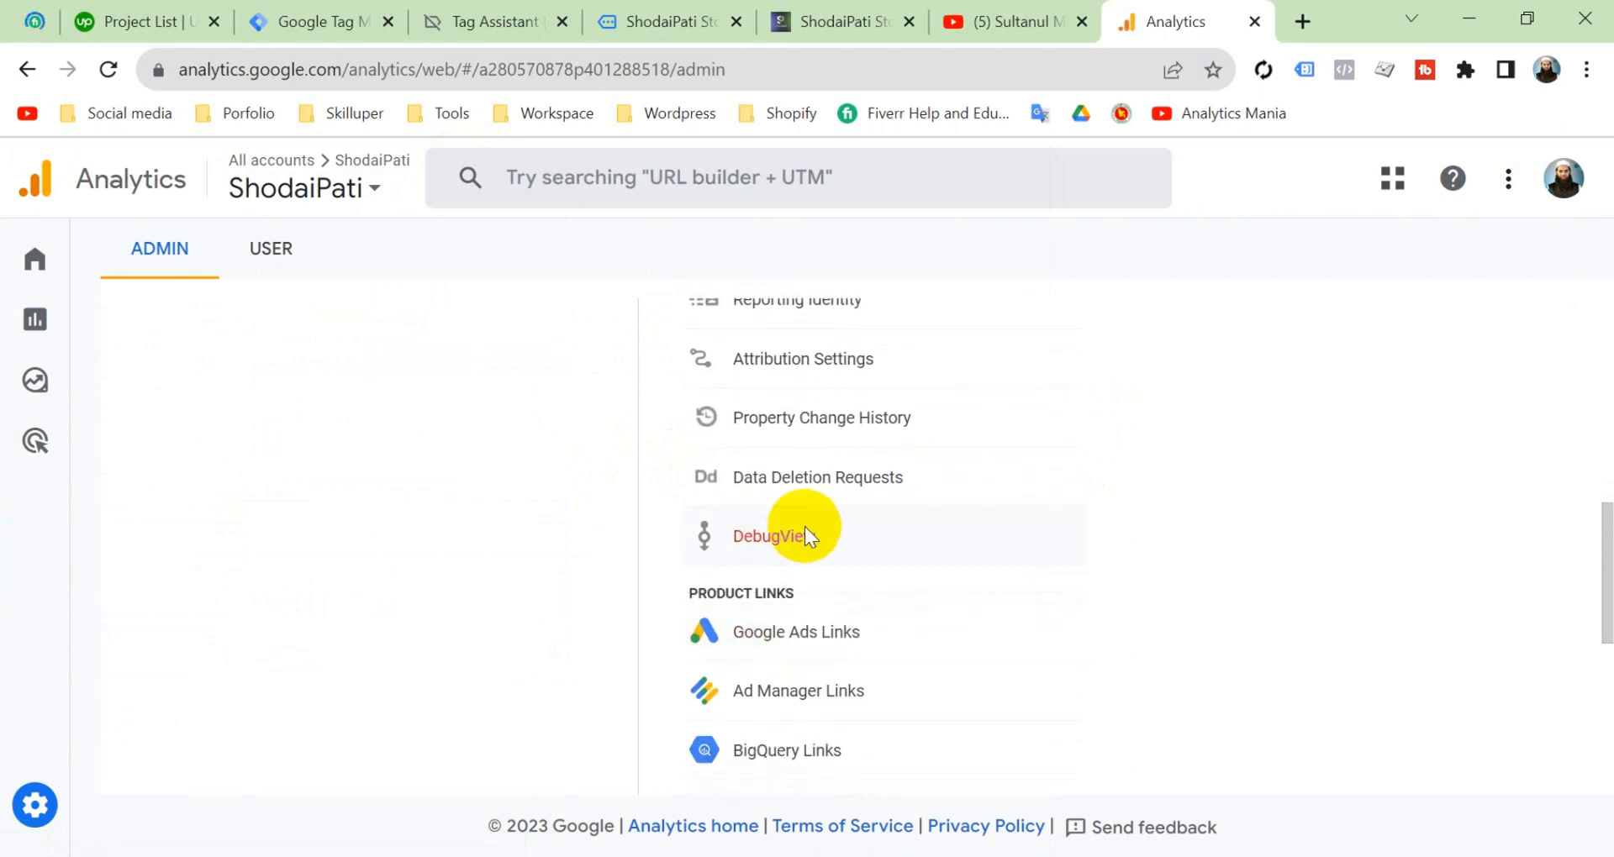
pyautogui.click(767, 536)
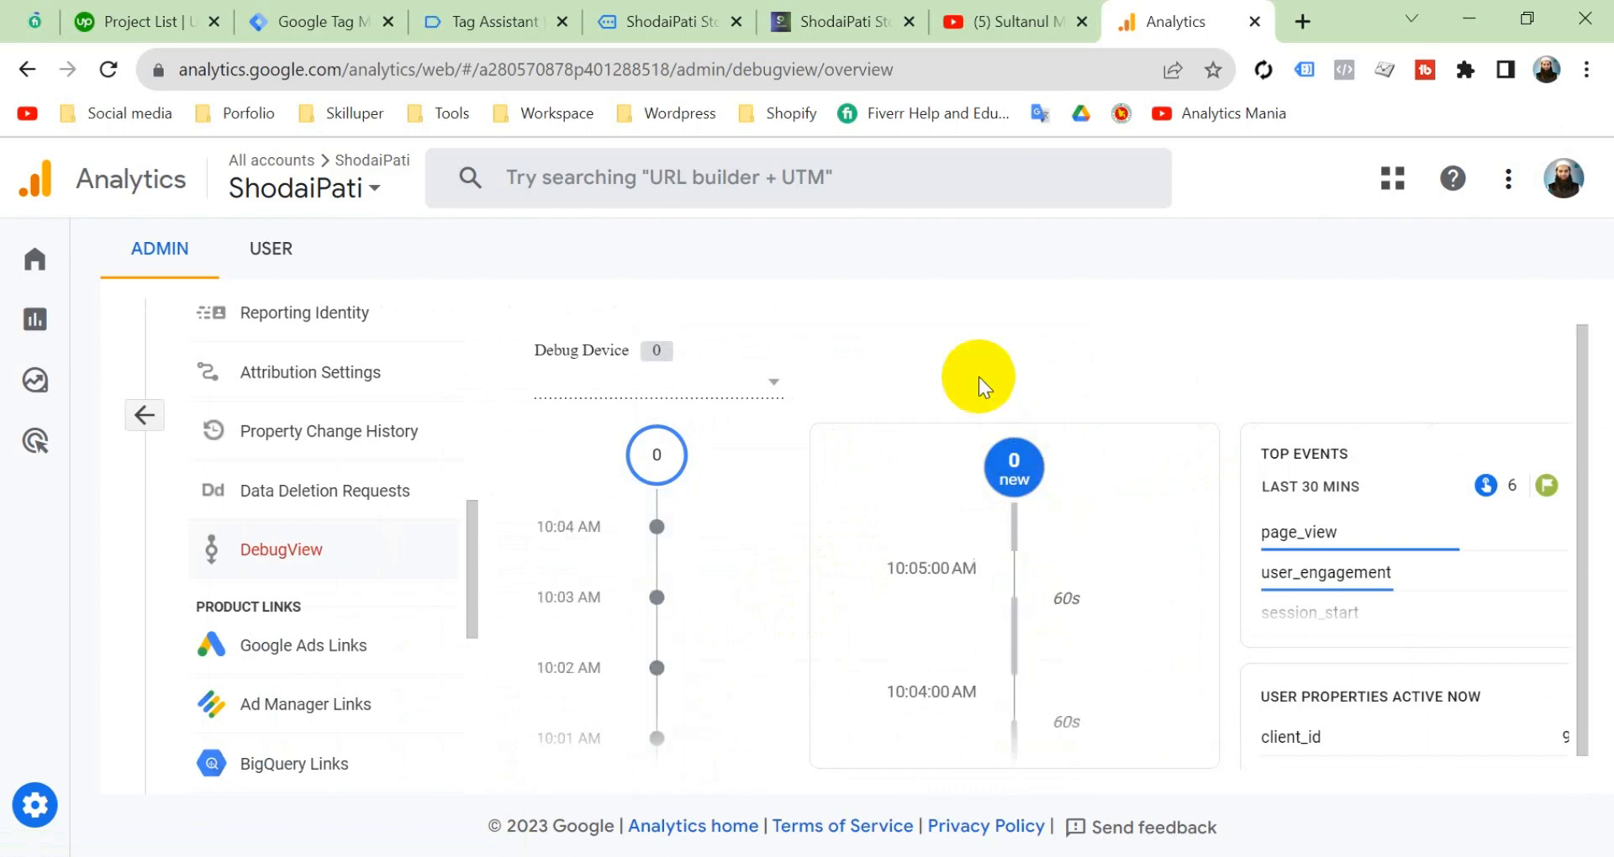
pyautogui.click(834, 20)
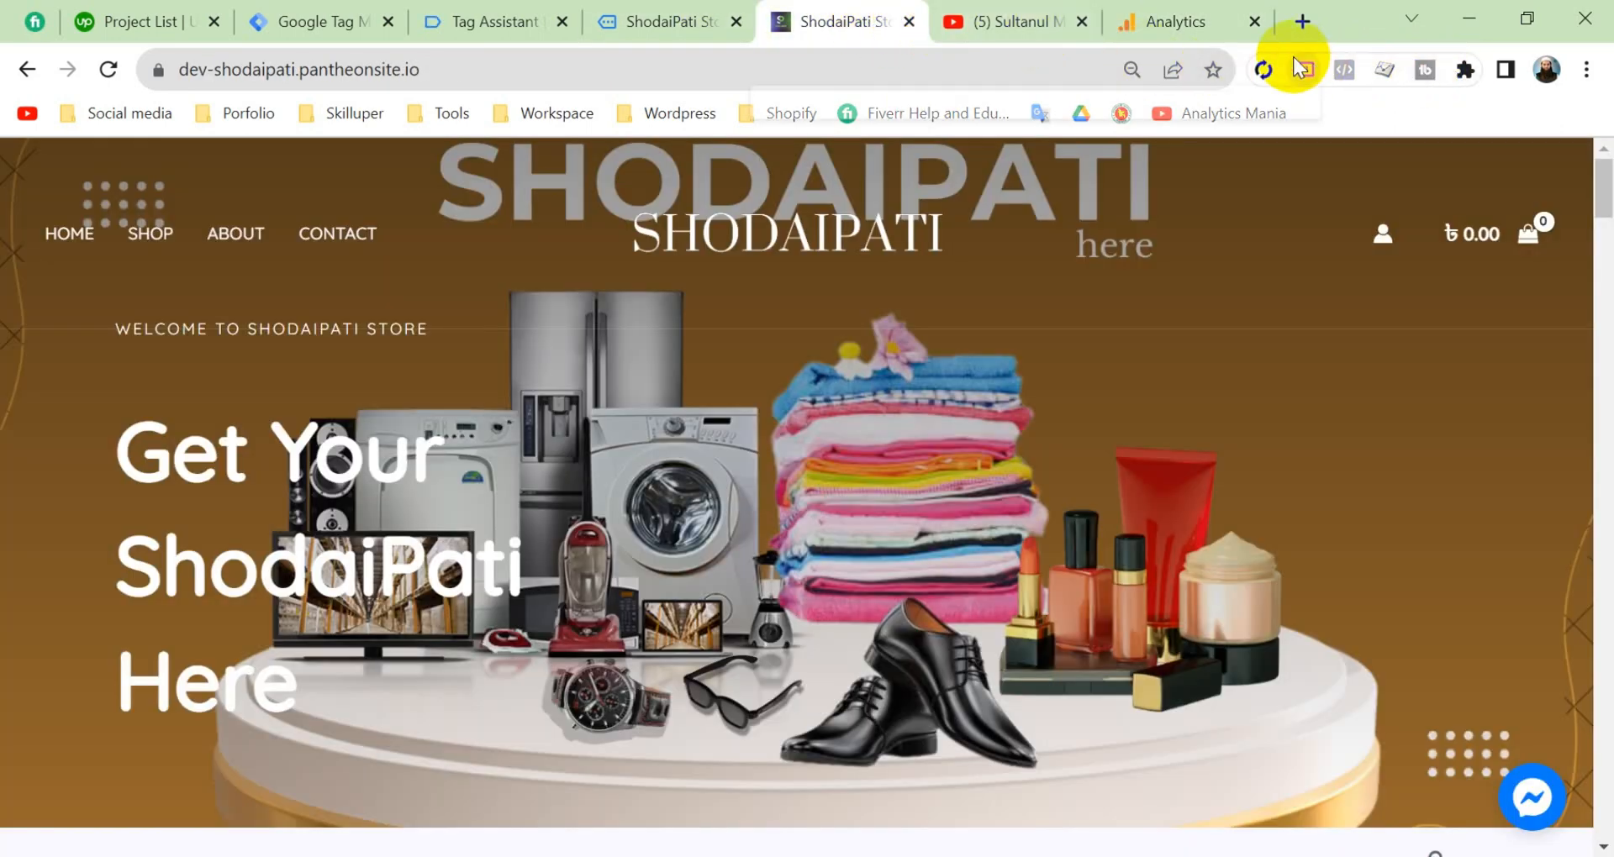
pyautogui.click(1302, 70)
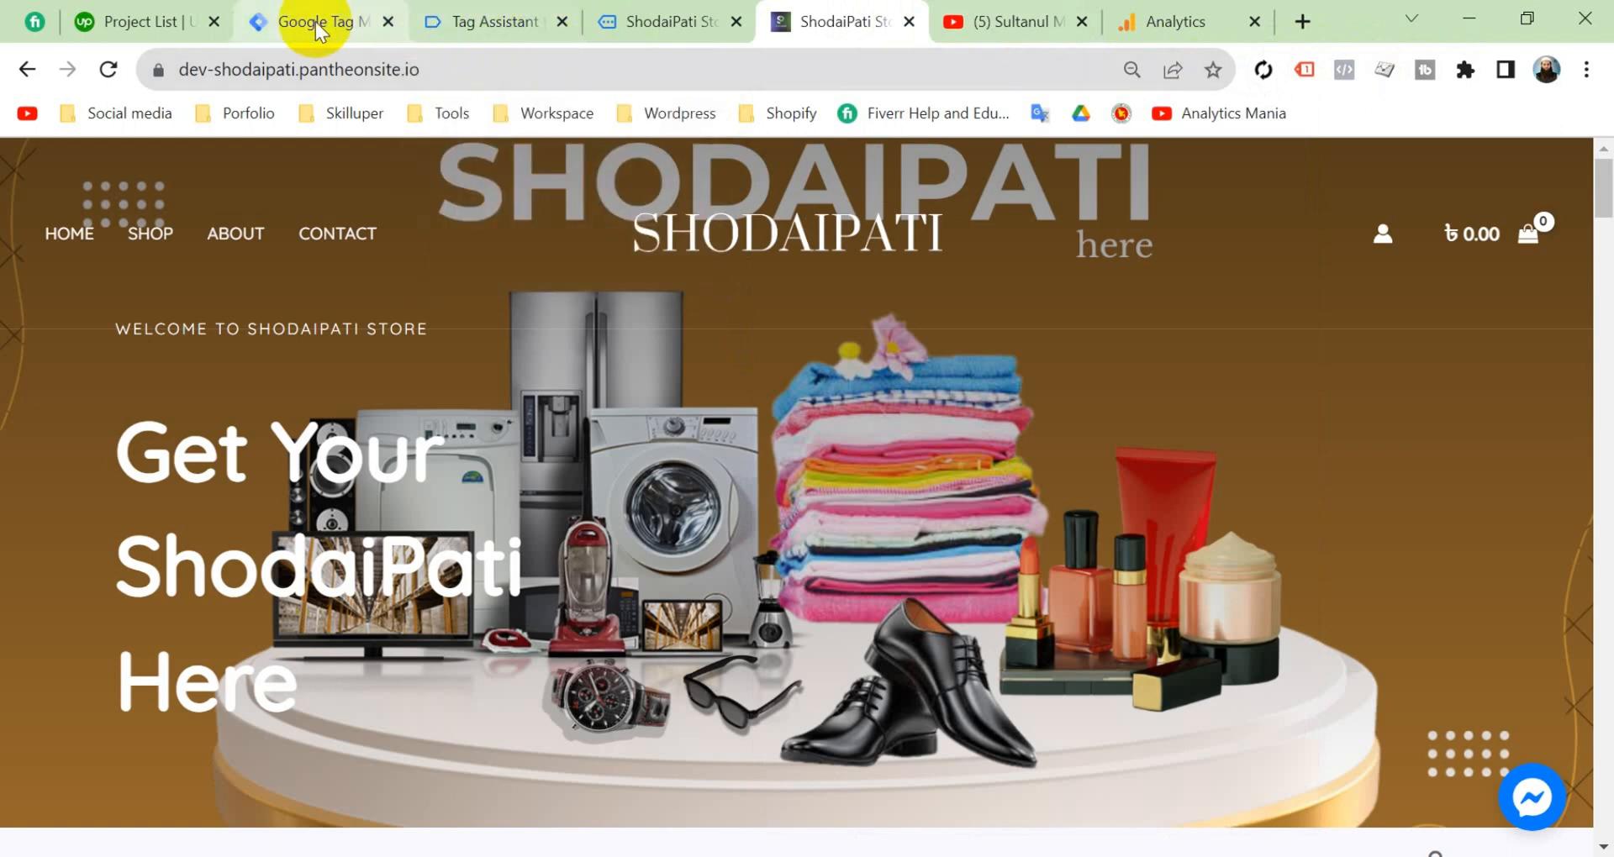
# - Load the business.facebook.com settings page in a new tab and return to the store tab
pyautogui.click(1301, 20)
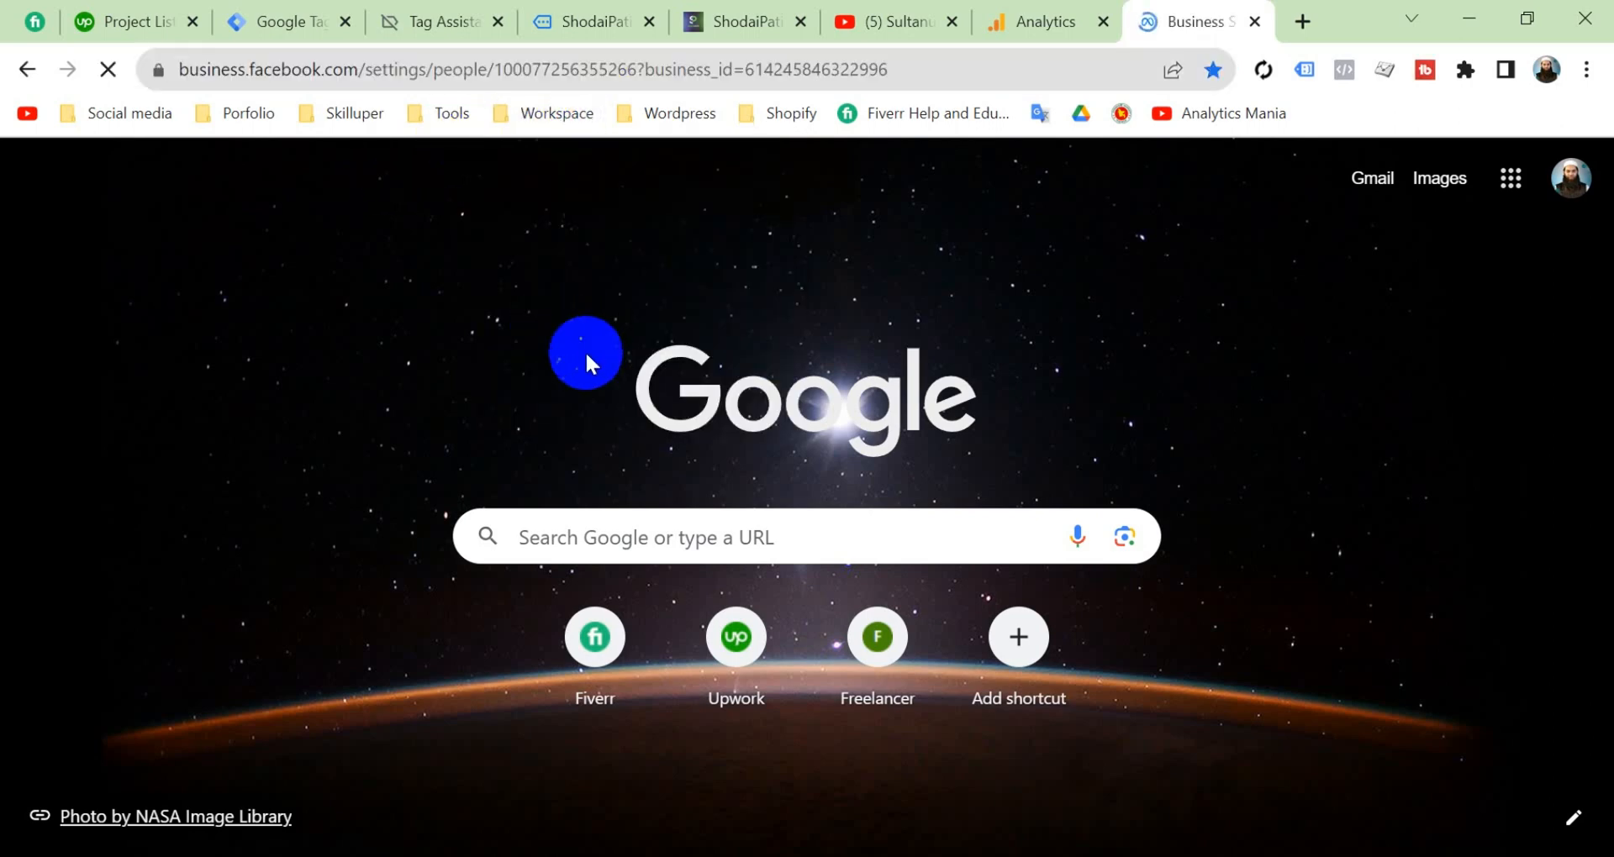
pyautogui.click(736, 20)
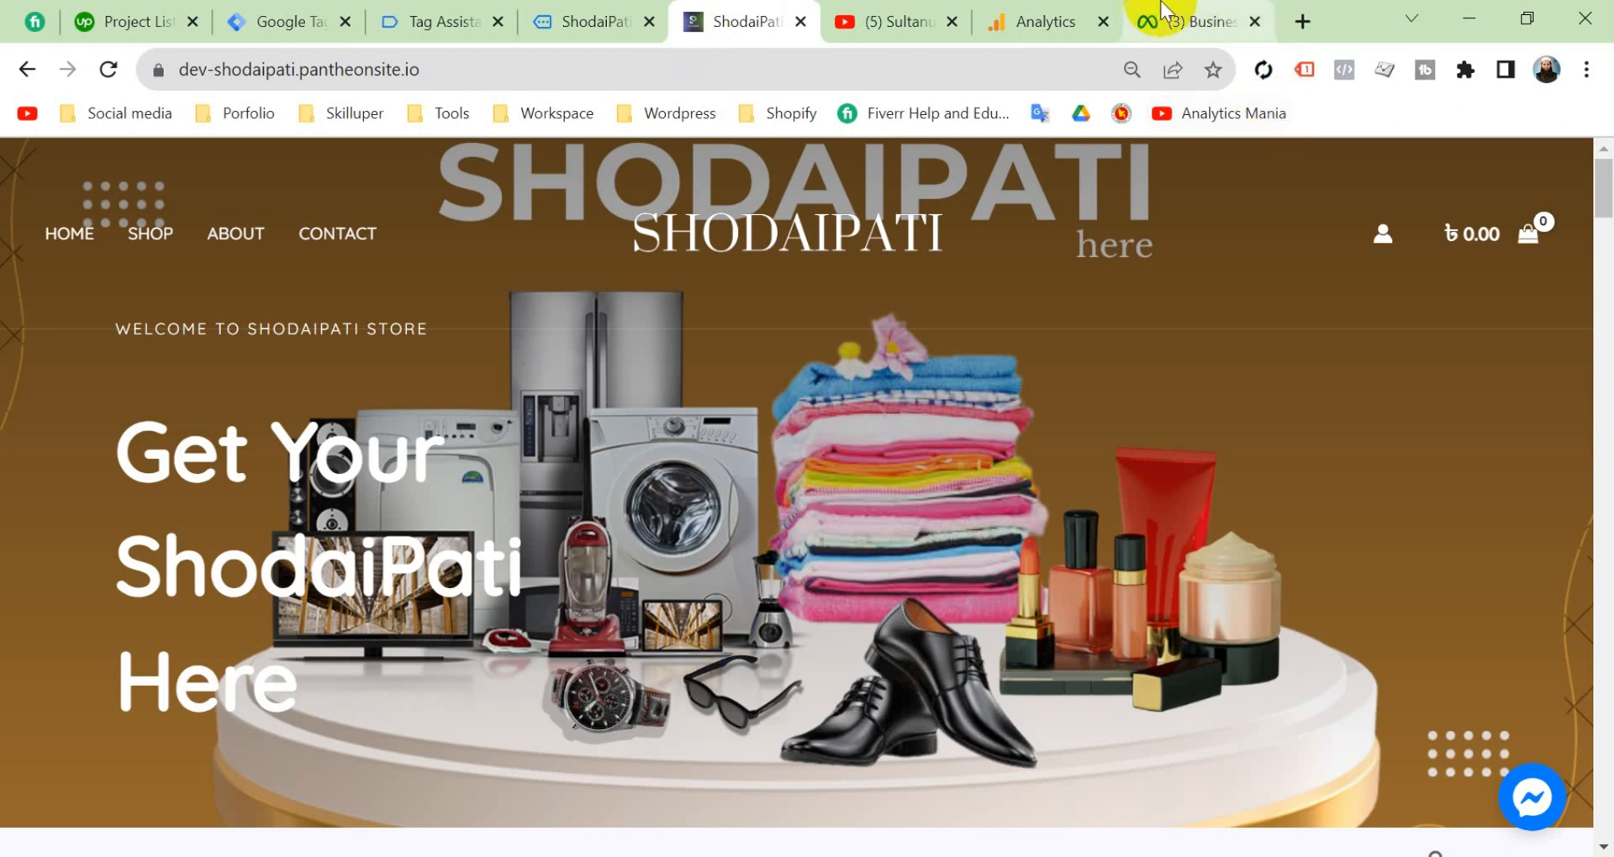
# - Add a pixel named ShodaiPati for dev-shodaipati.pantheonsite.io and continue
pyautogui.click(1183, 21)
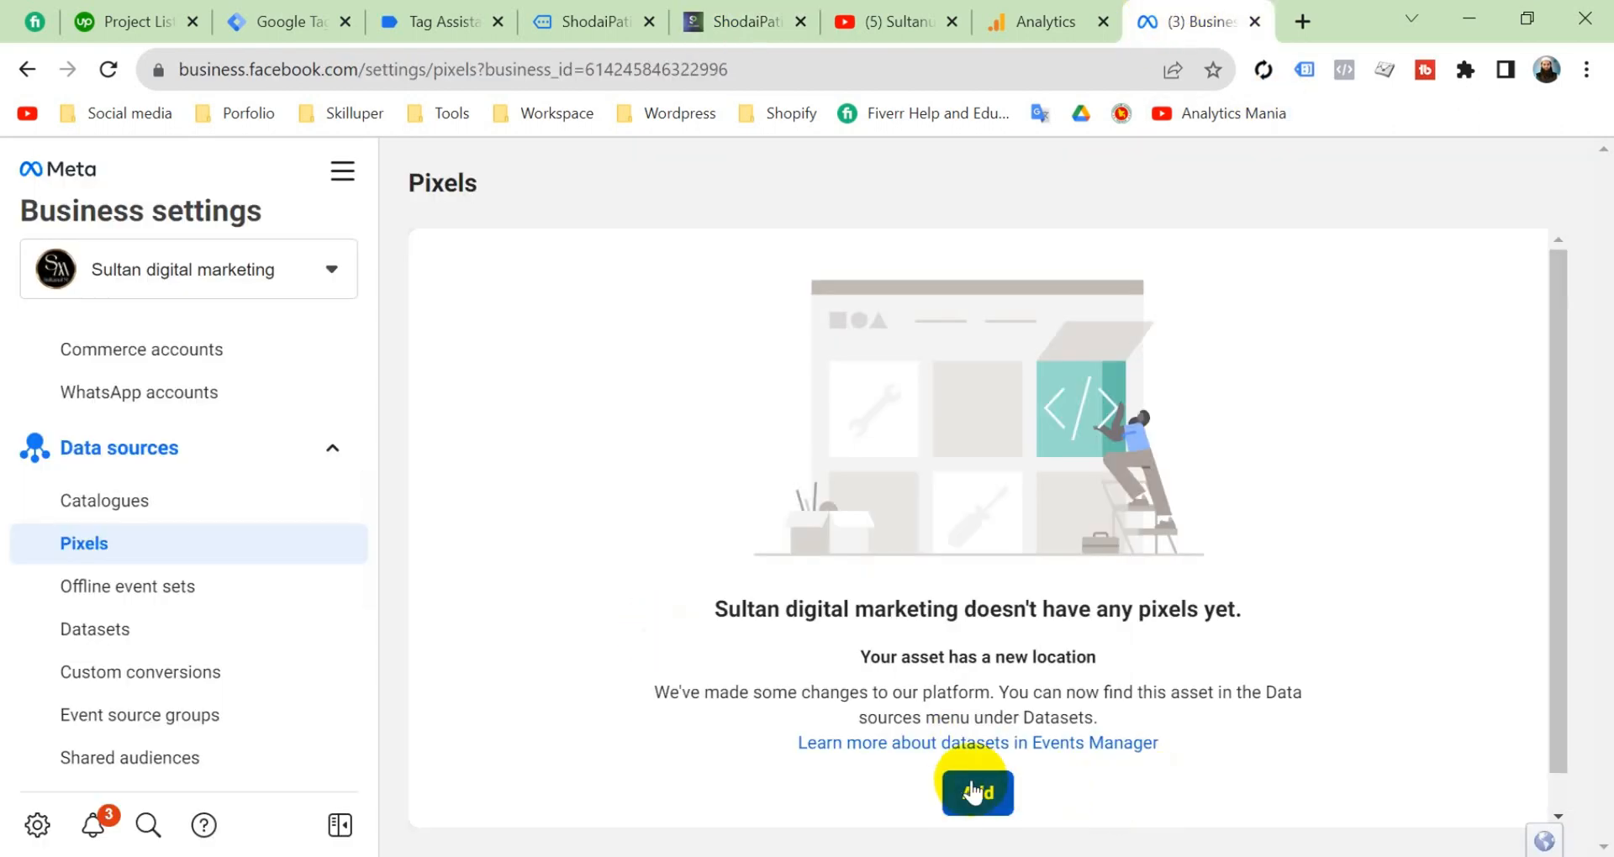
pyautogui.click(976, 790)
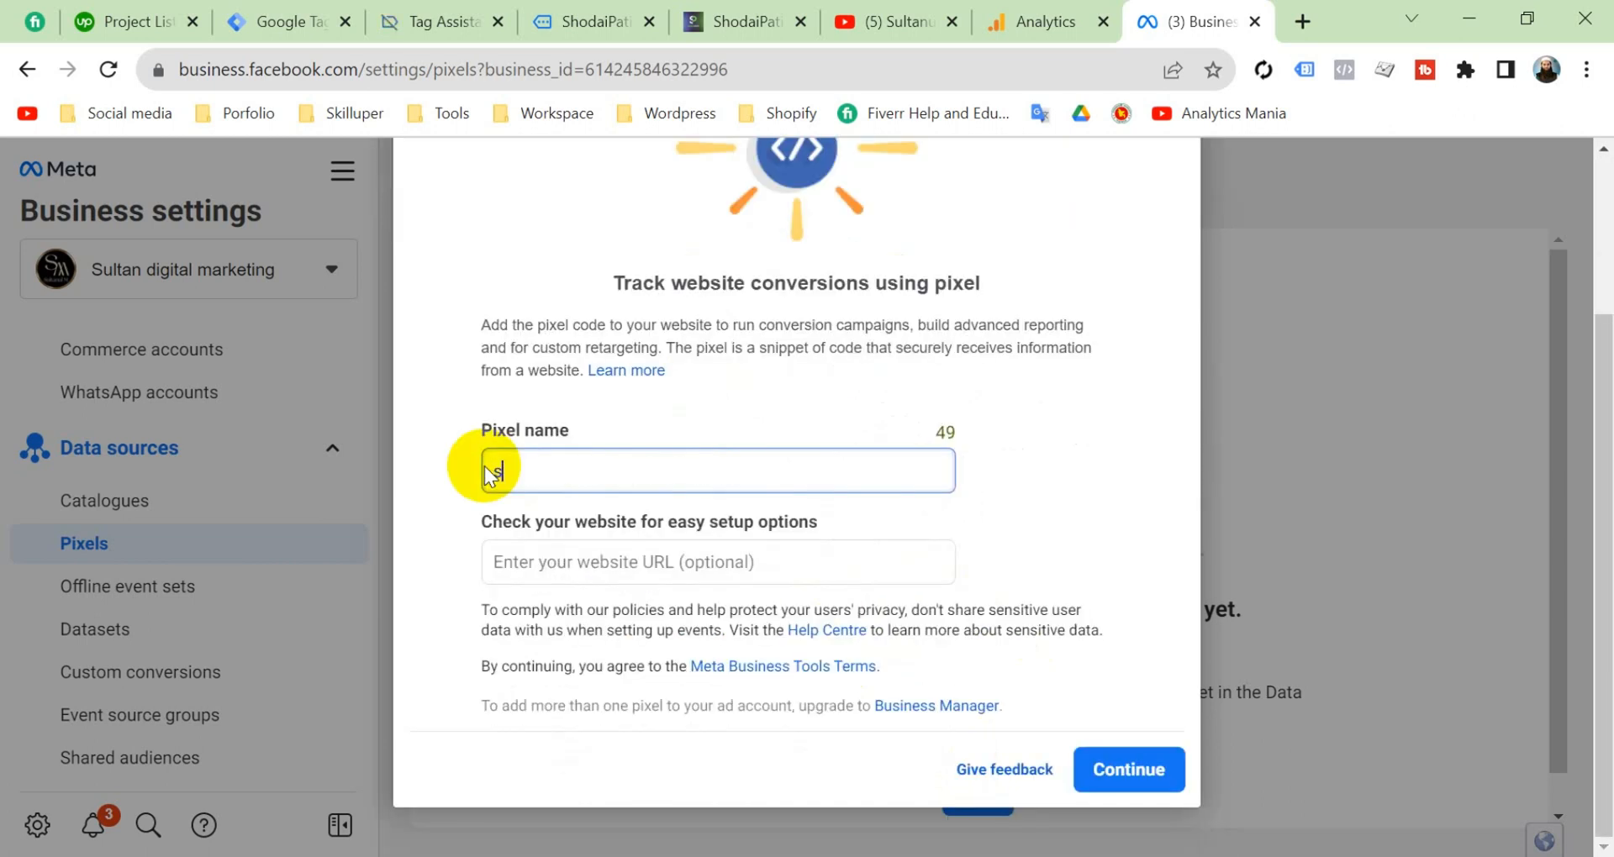
pyautogui.write('ShodaiPati')
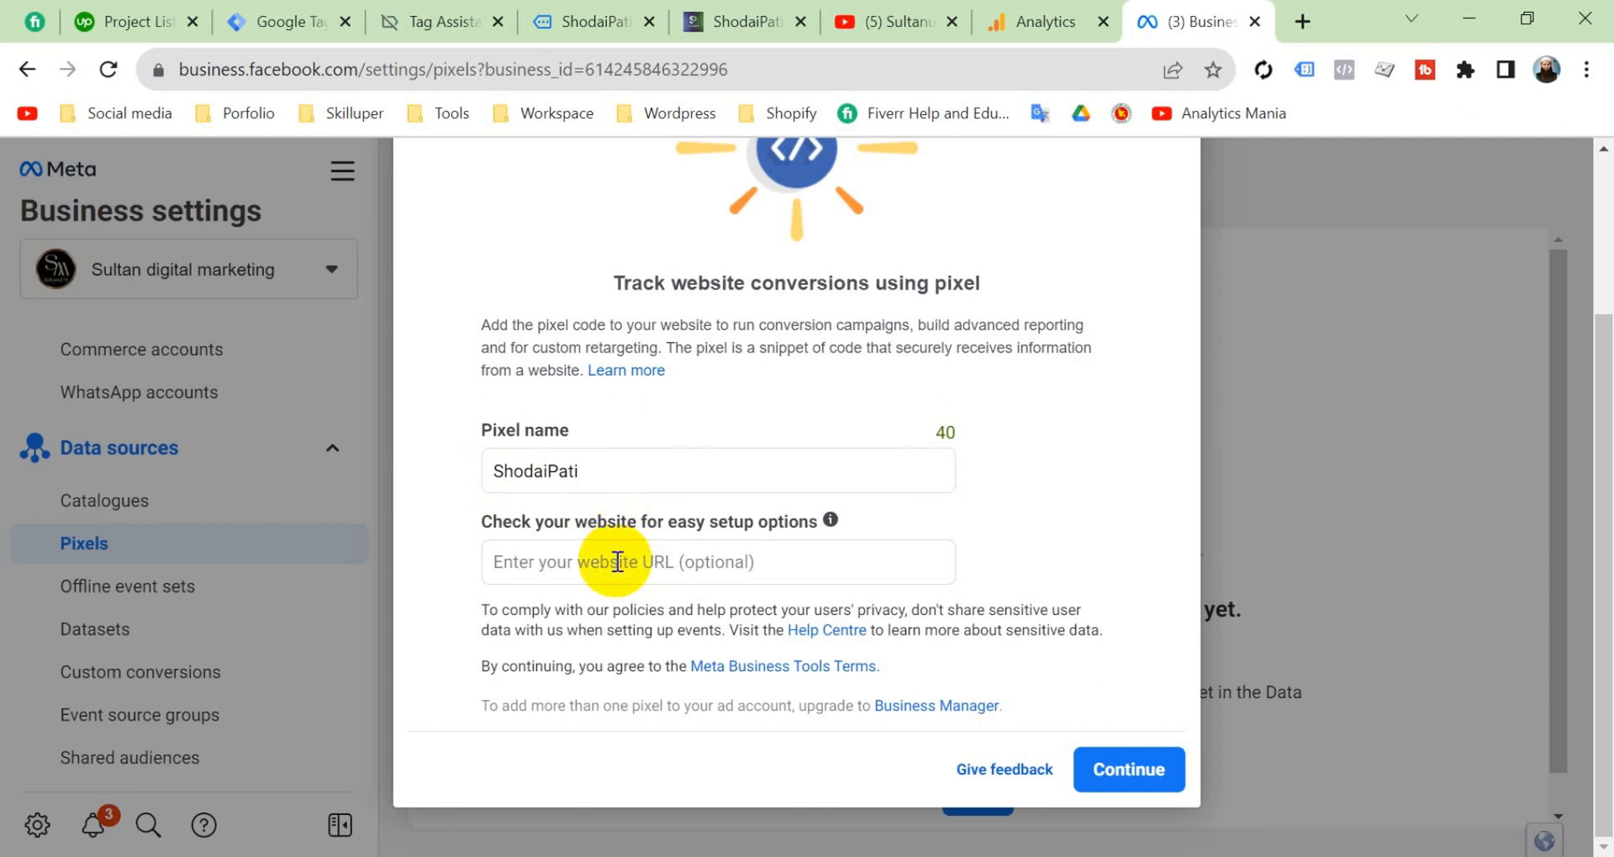
pyautogui.click(731, 22)
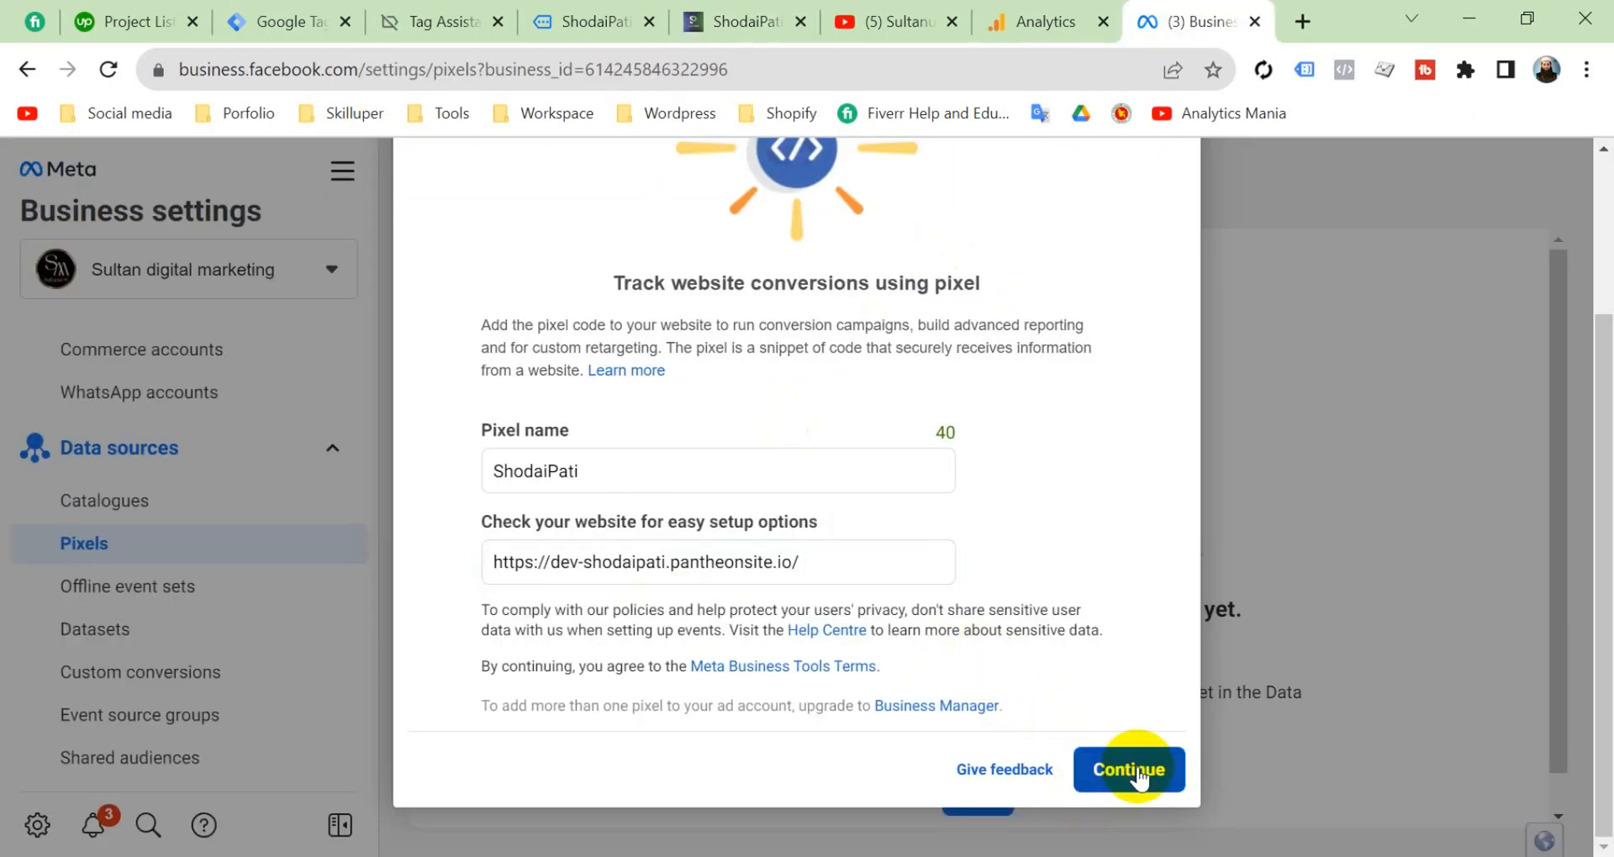
pyautogui.click(1128, 770)
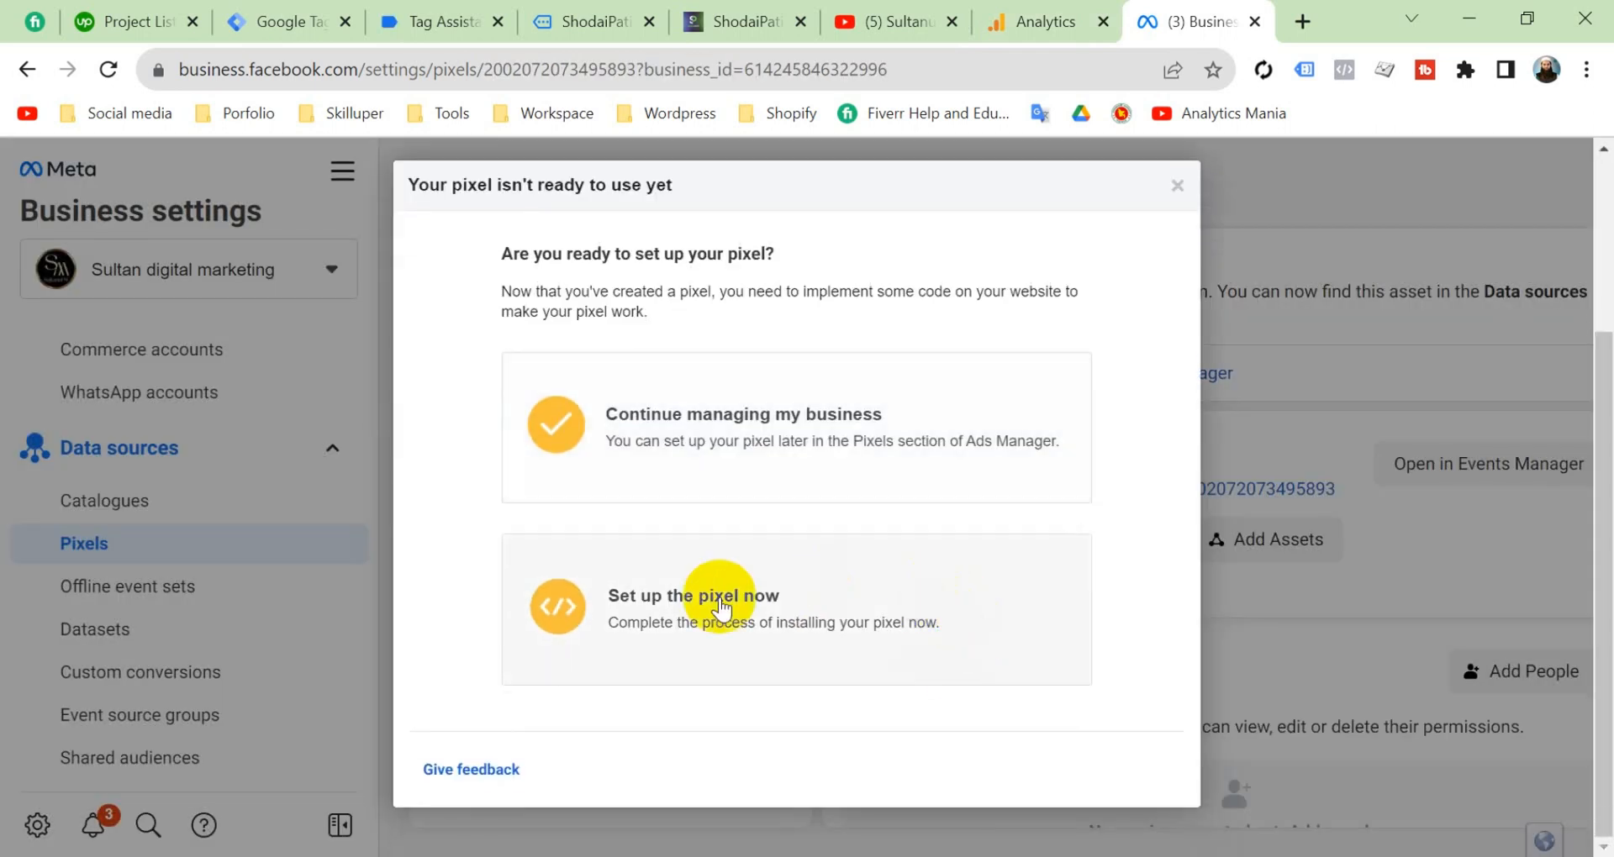
# - Copy the ShodaiPati pixel's manual base code, finish the install wizard, and go to Tag Manager
pyautogui.click(692, 595)
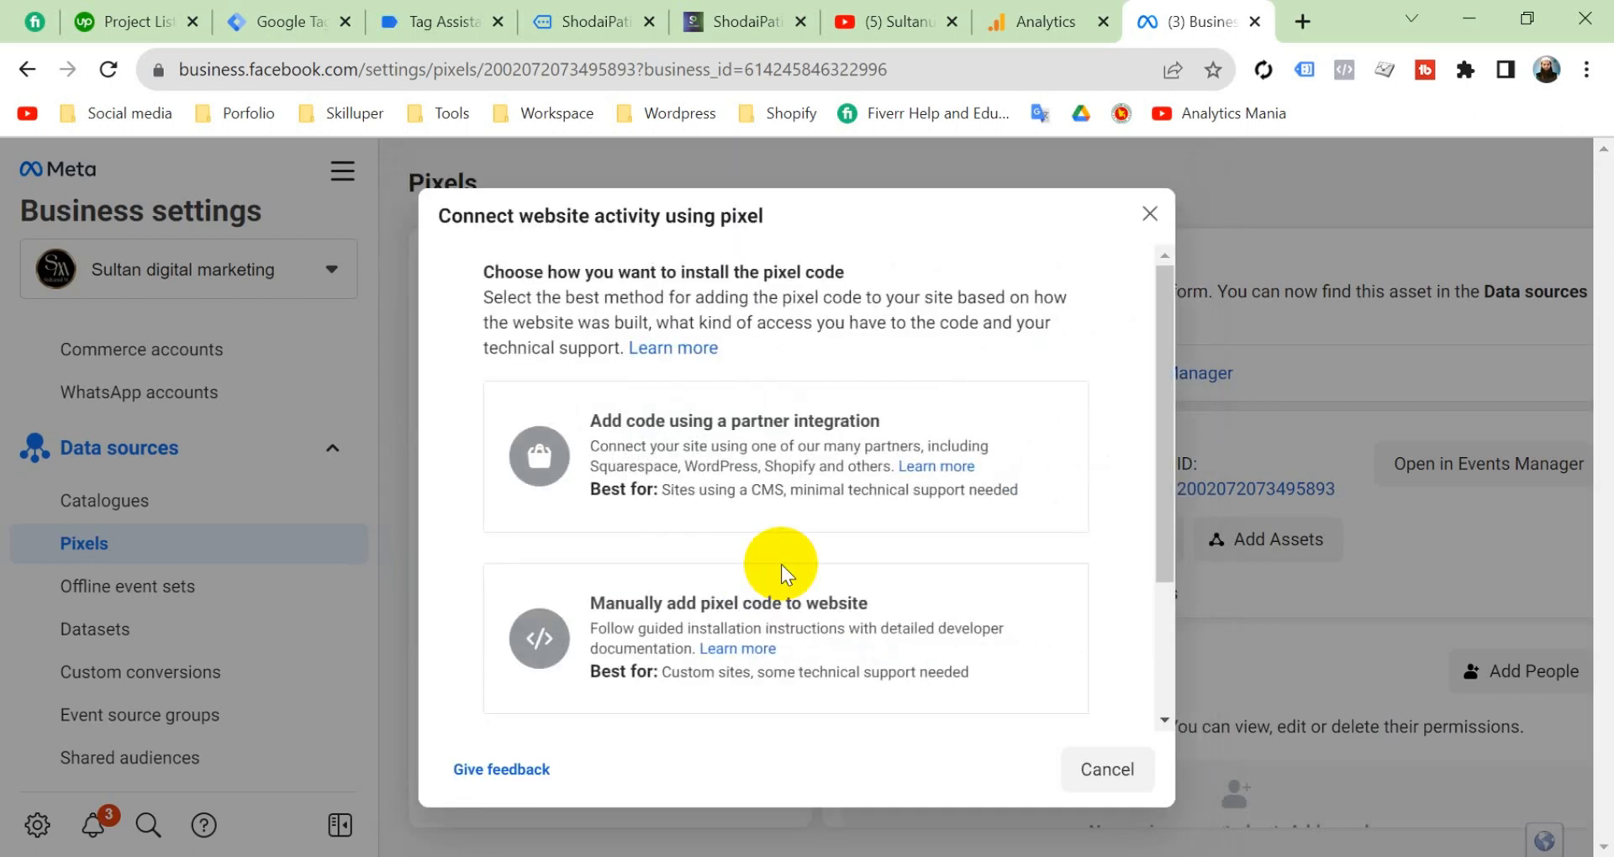
pyautogui.scroll(-3)
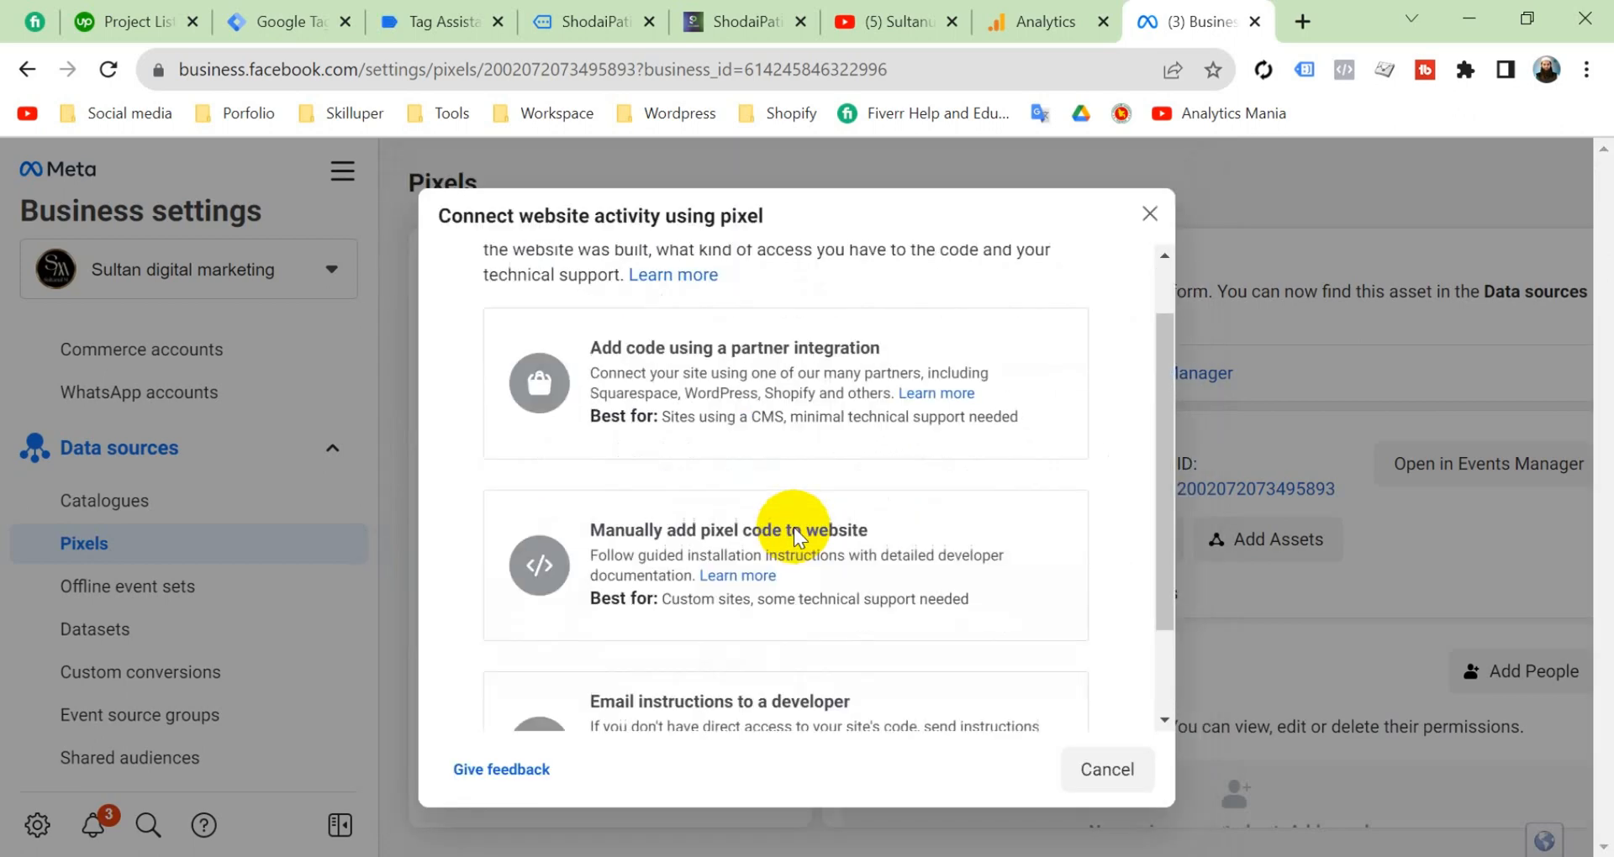
pyautogui.scroll(-3)
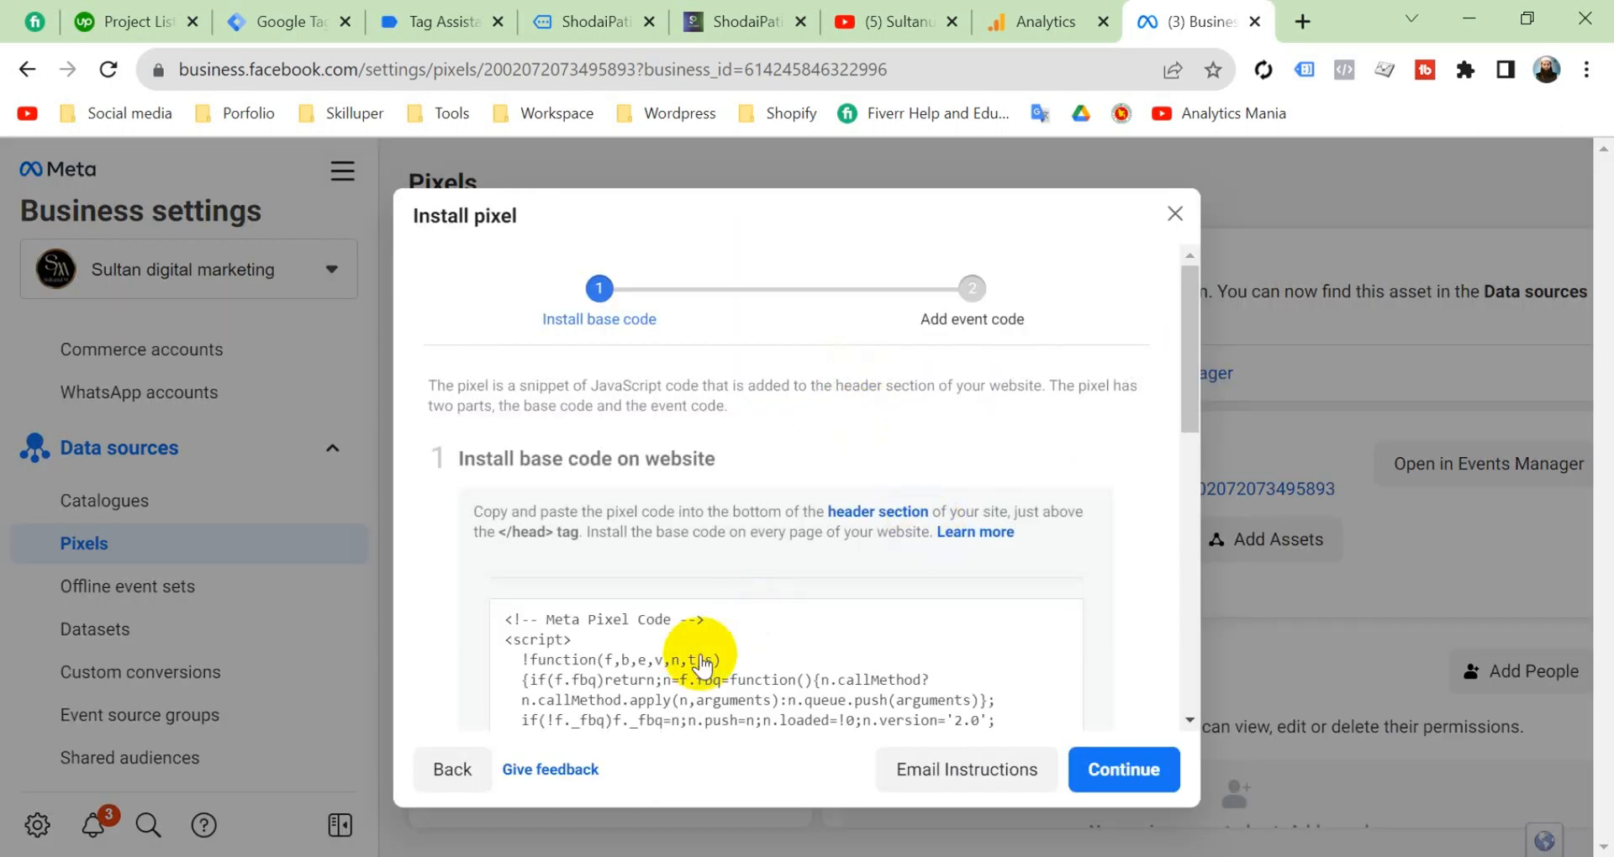
pyautogui.scroll(-3)
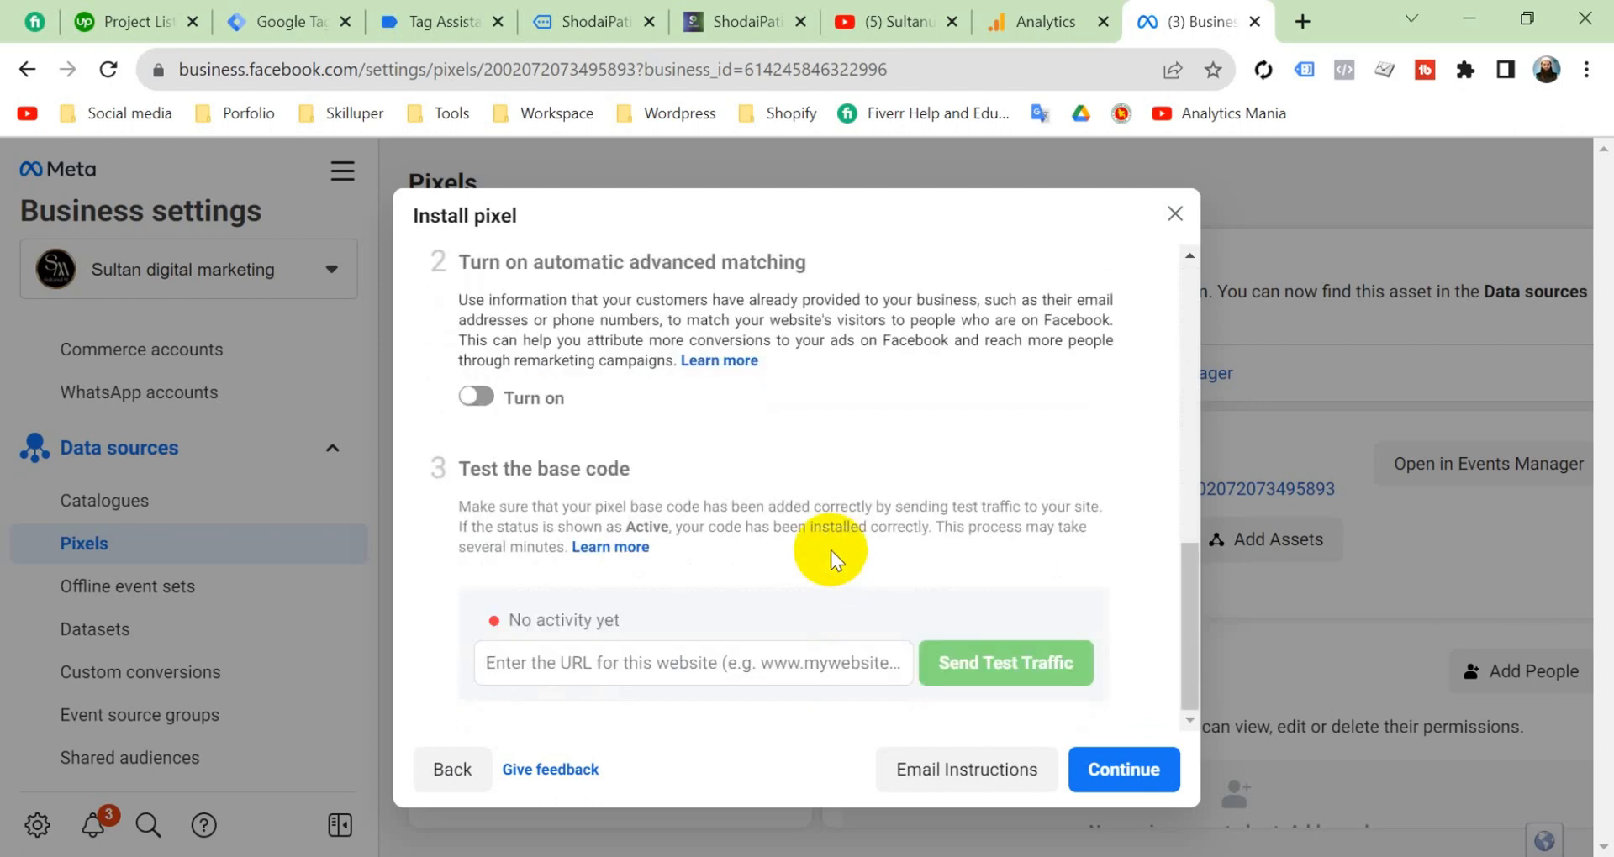
pyautogui.click(451, 769)
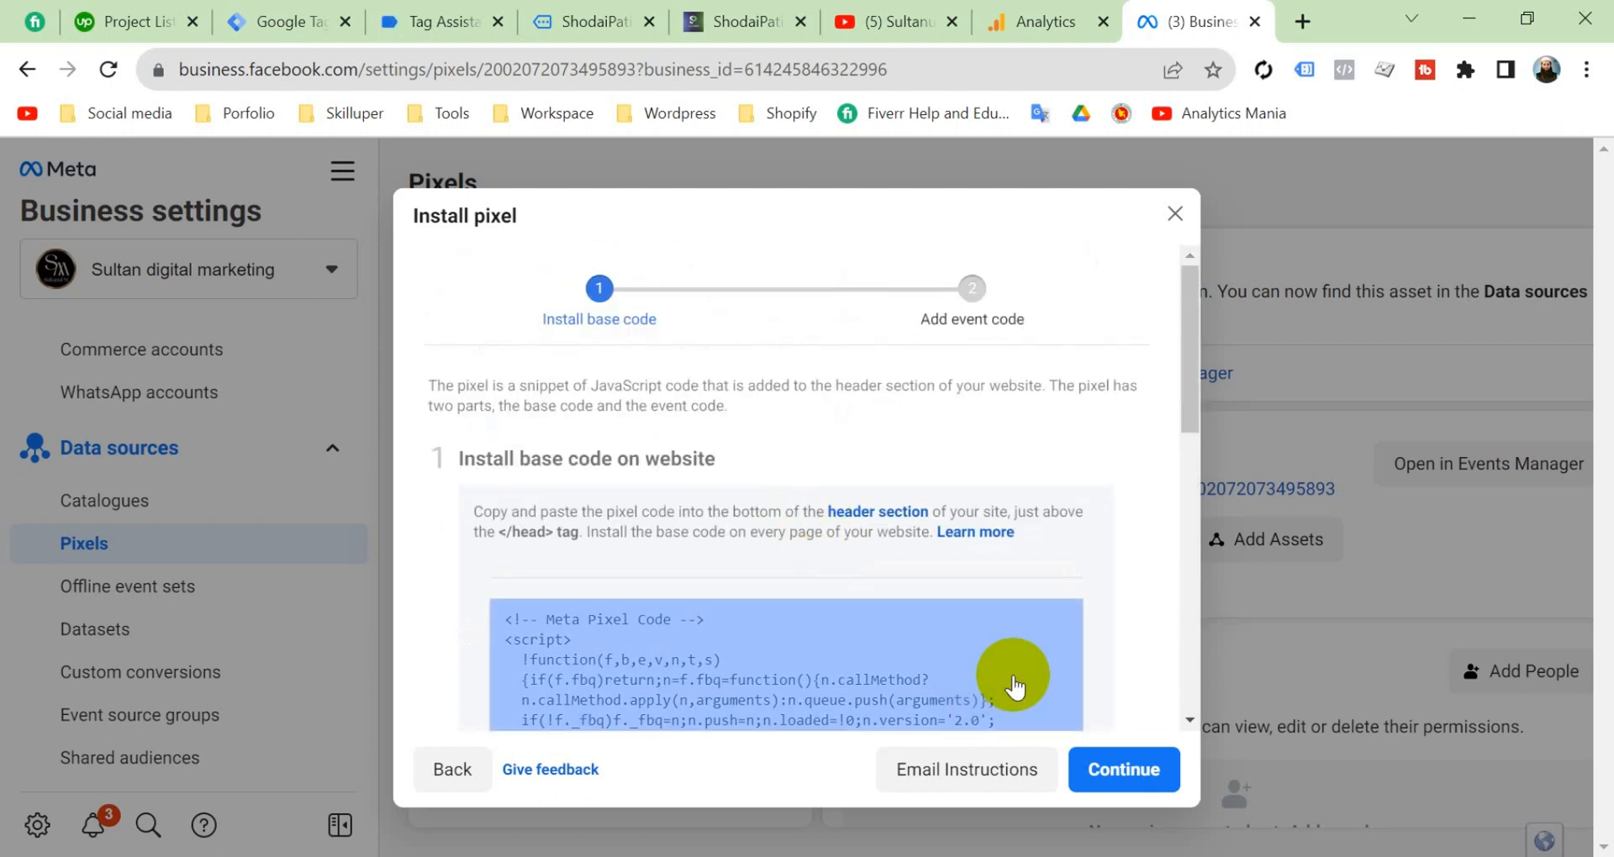
pyautogui.click(1174, 214)
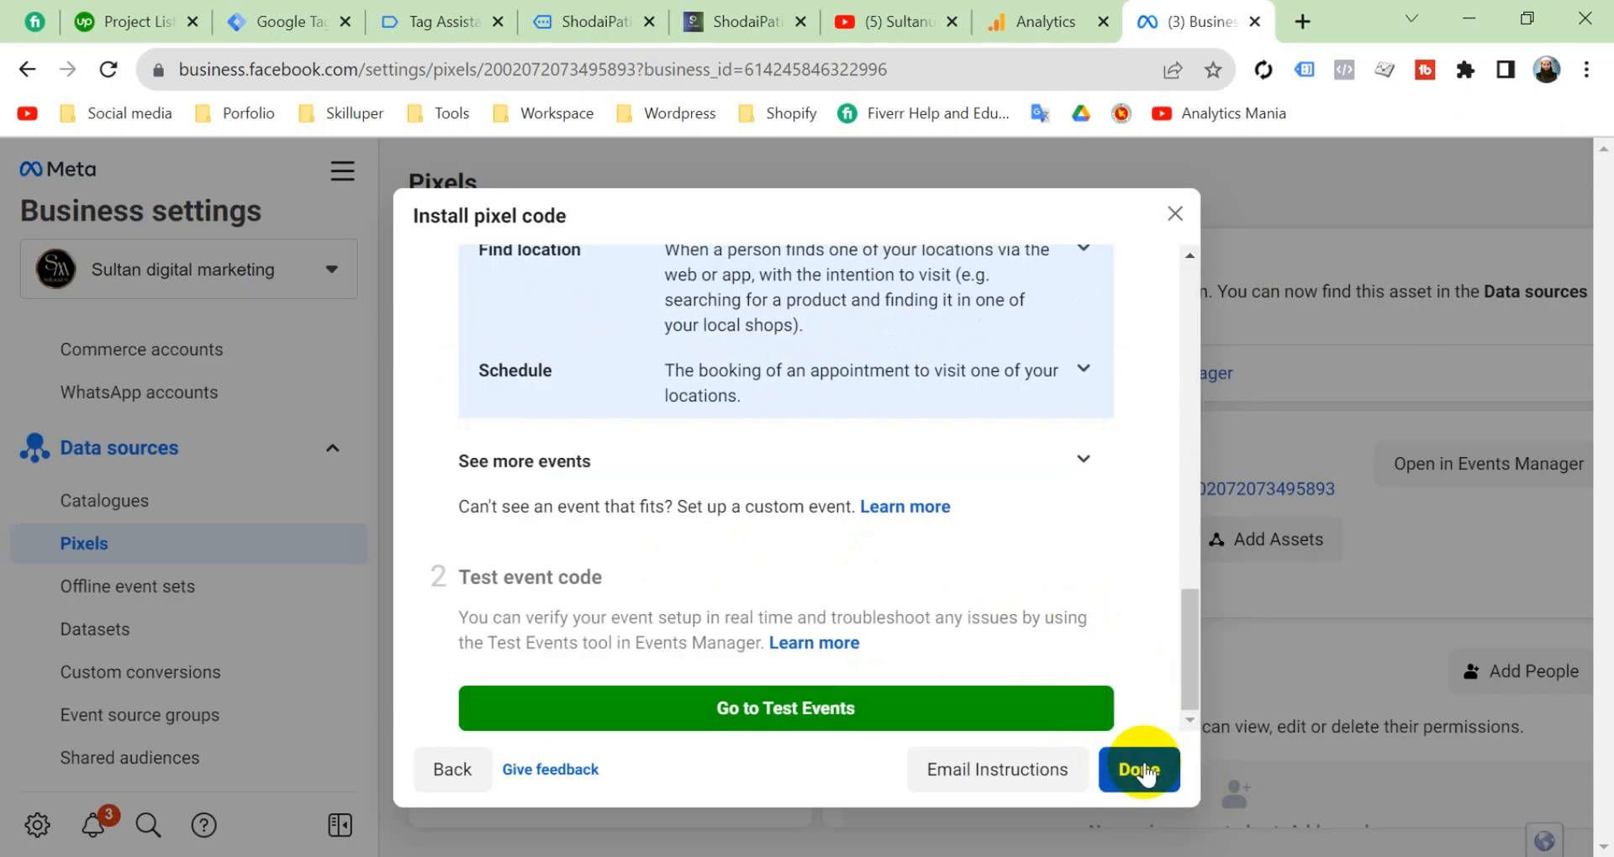
pyautogui.click(1138, 769)
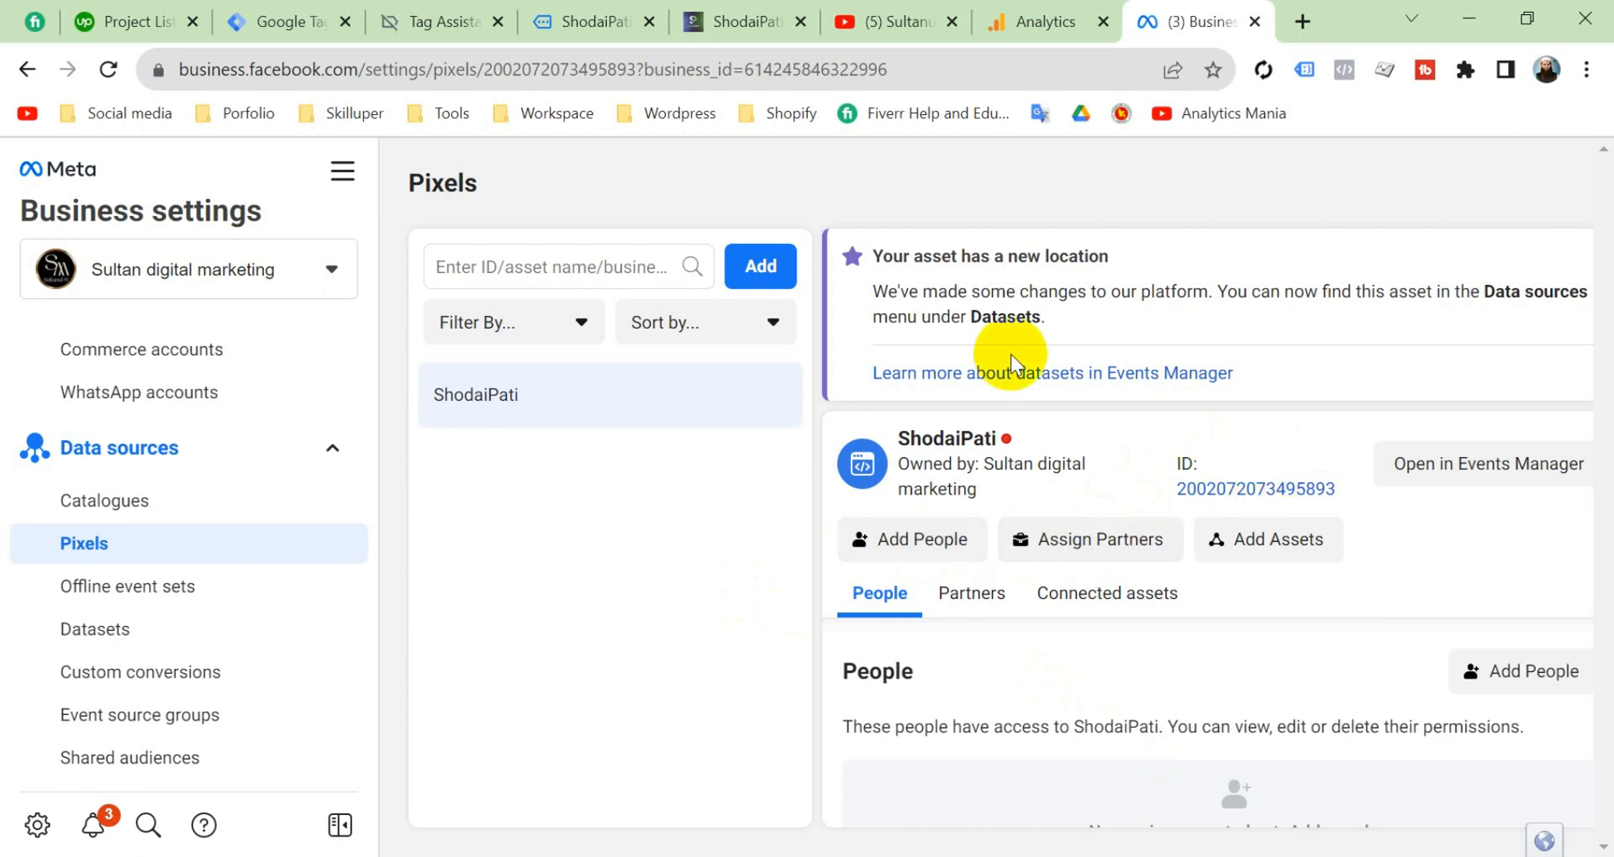
pyautogui.click(278, 22)
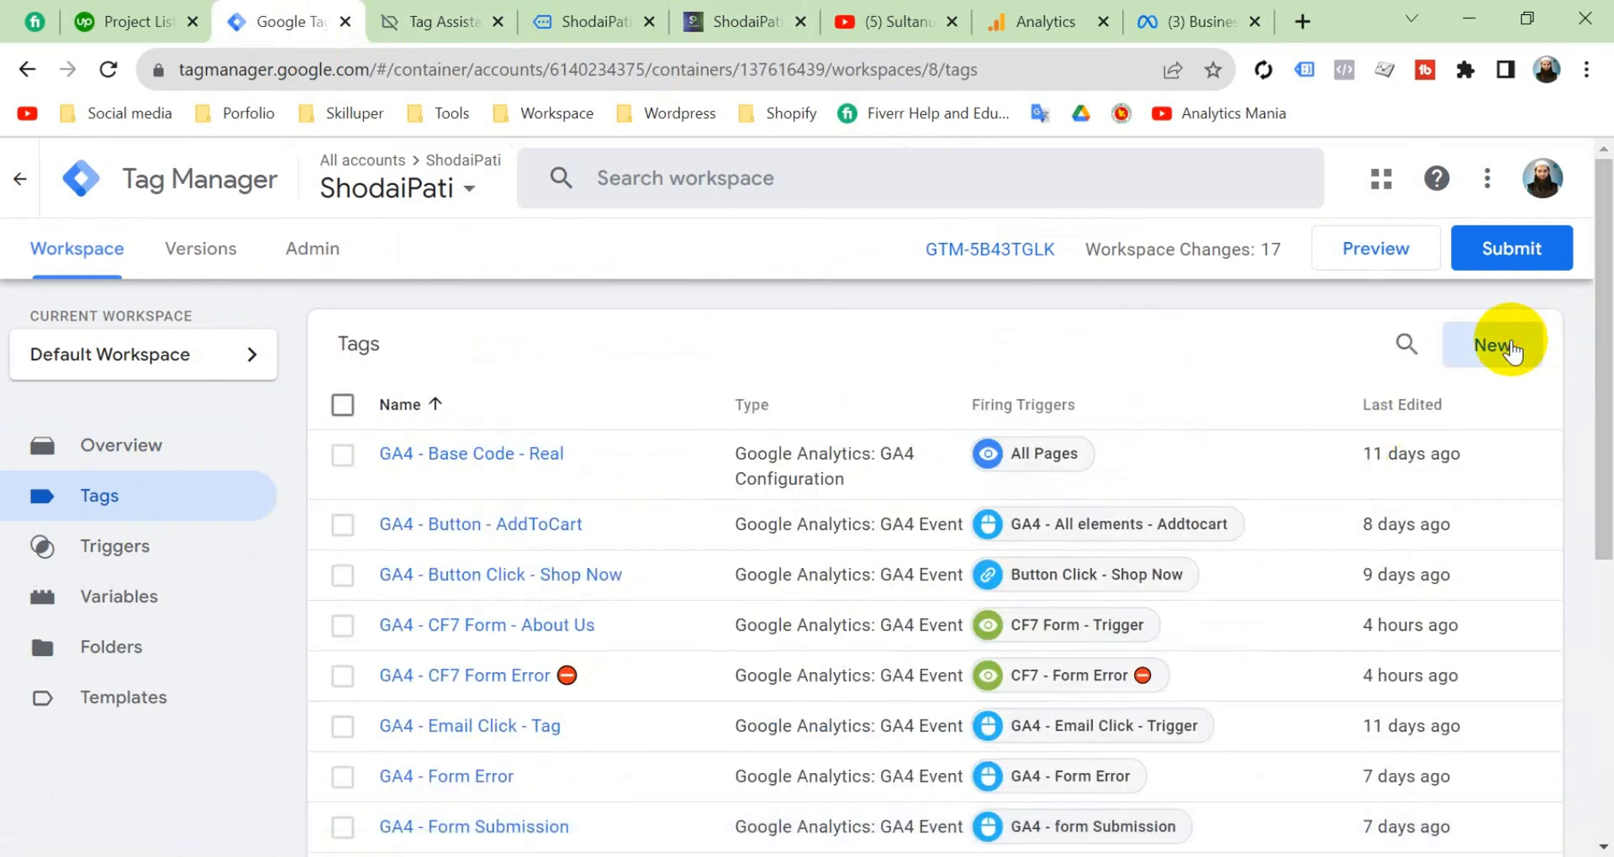
# - Start a new tag and search the Community Template Gallery for 'facebook pi'
pyautogui.click(1499, 345)
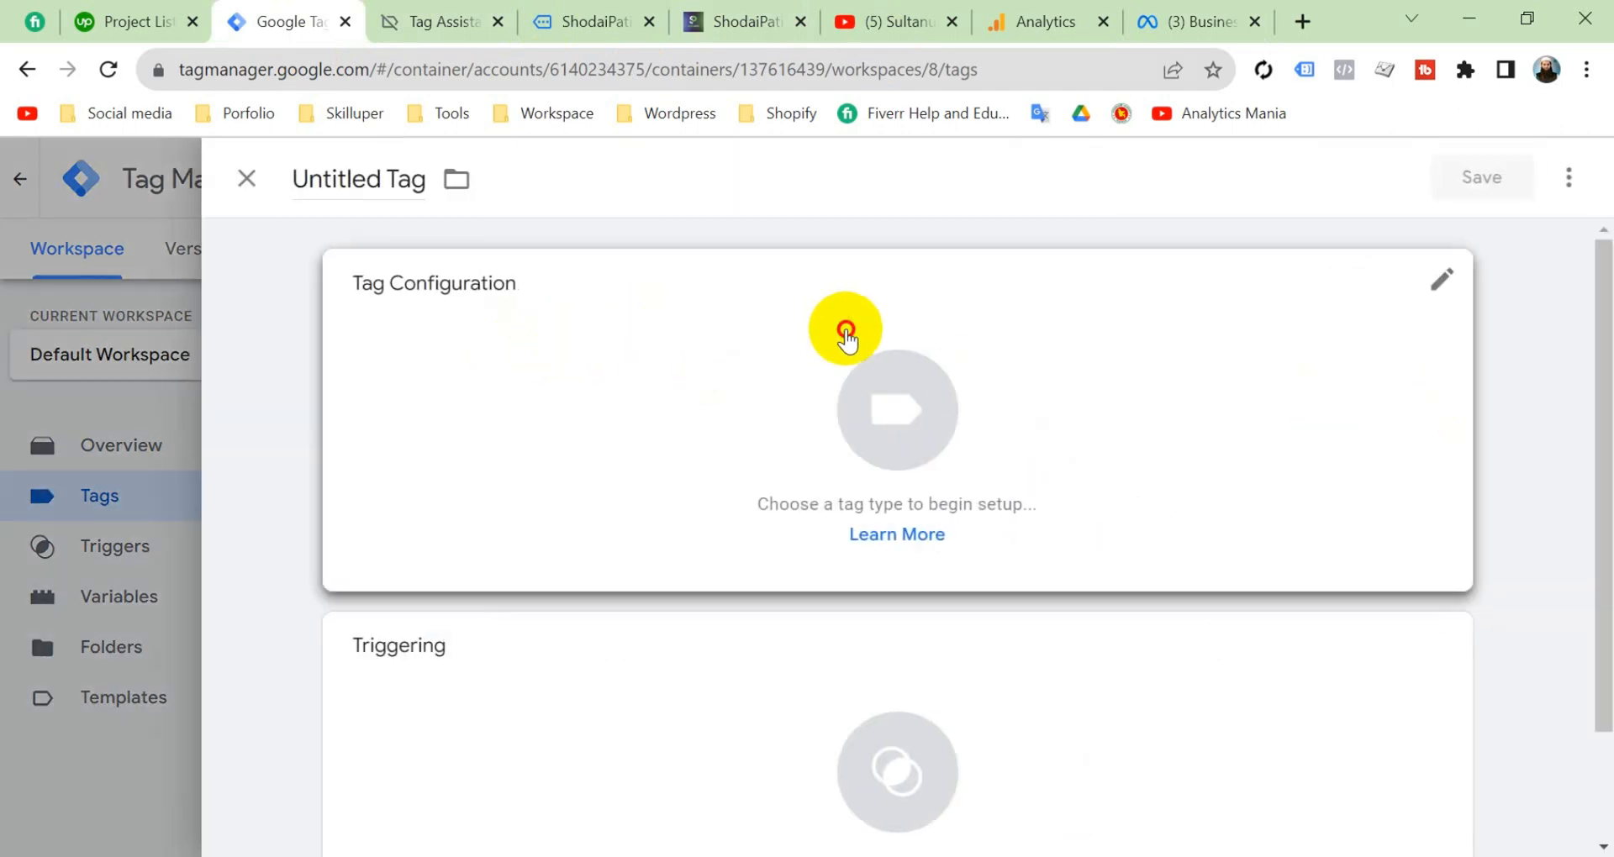
pyautogui.click(843, 329)
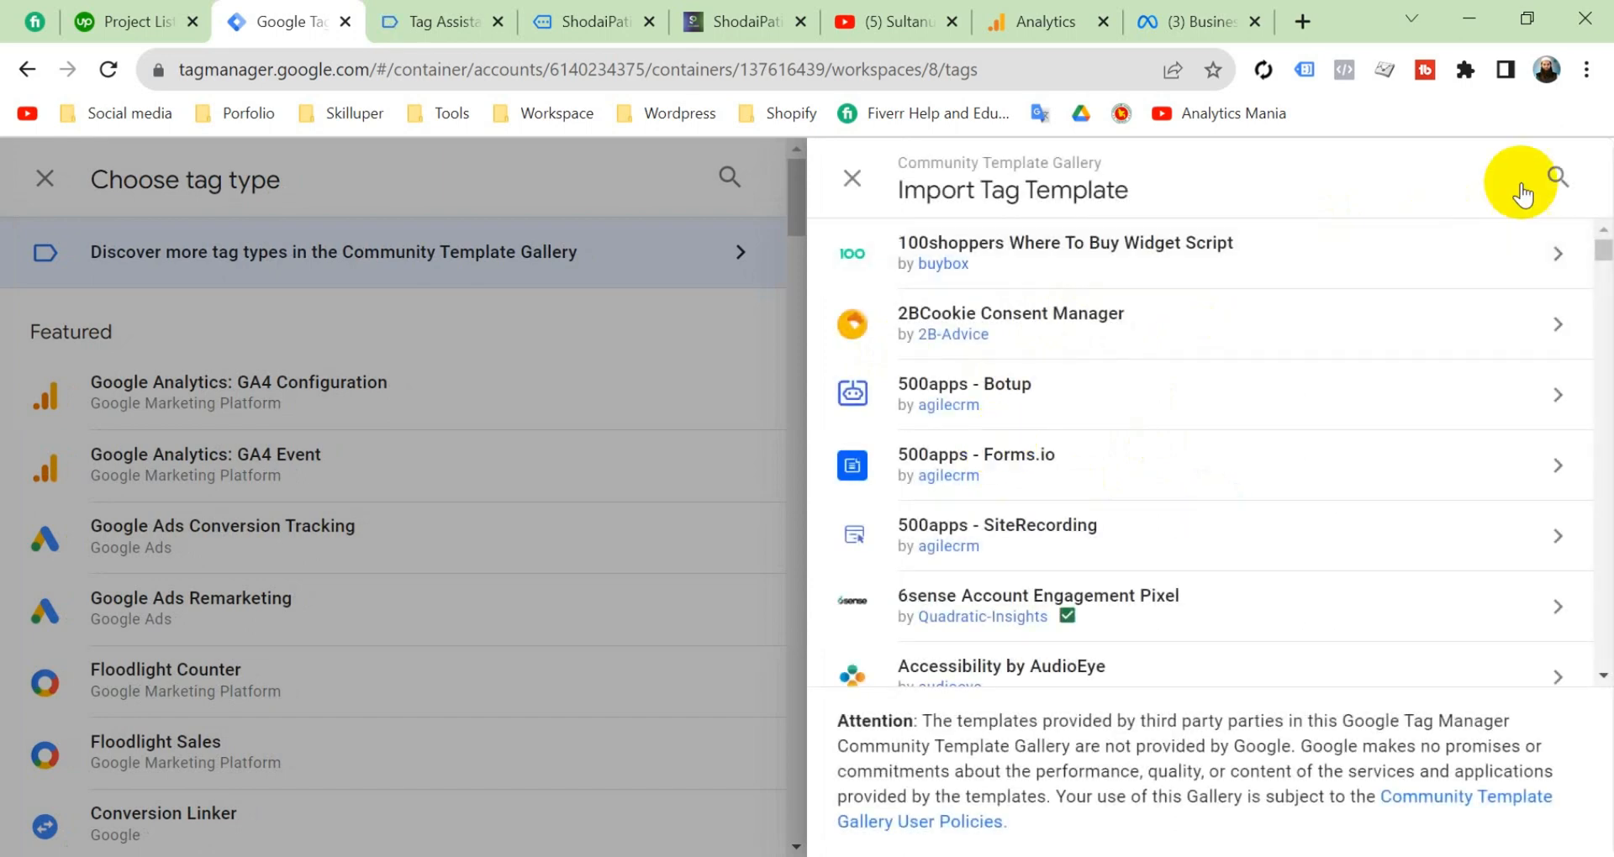
pyautogui.click(1556, 178)
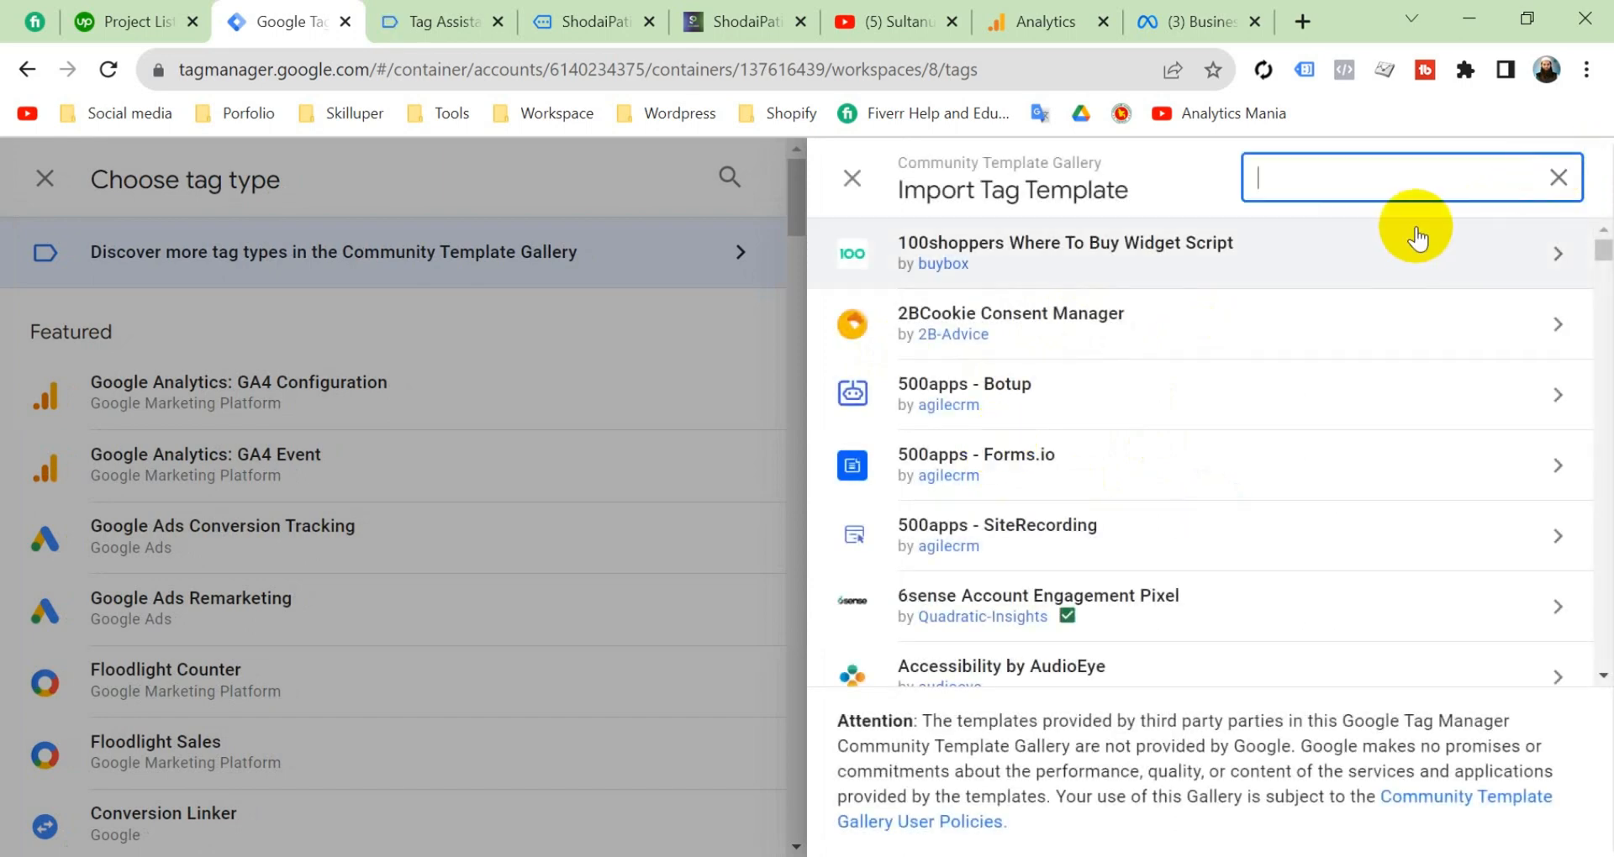
pyautogui.write('facebook pi')
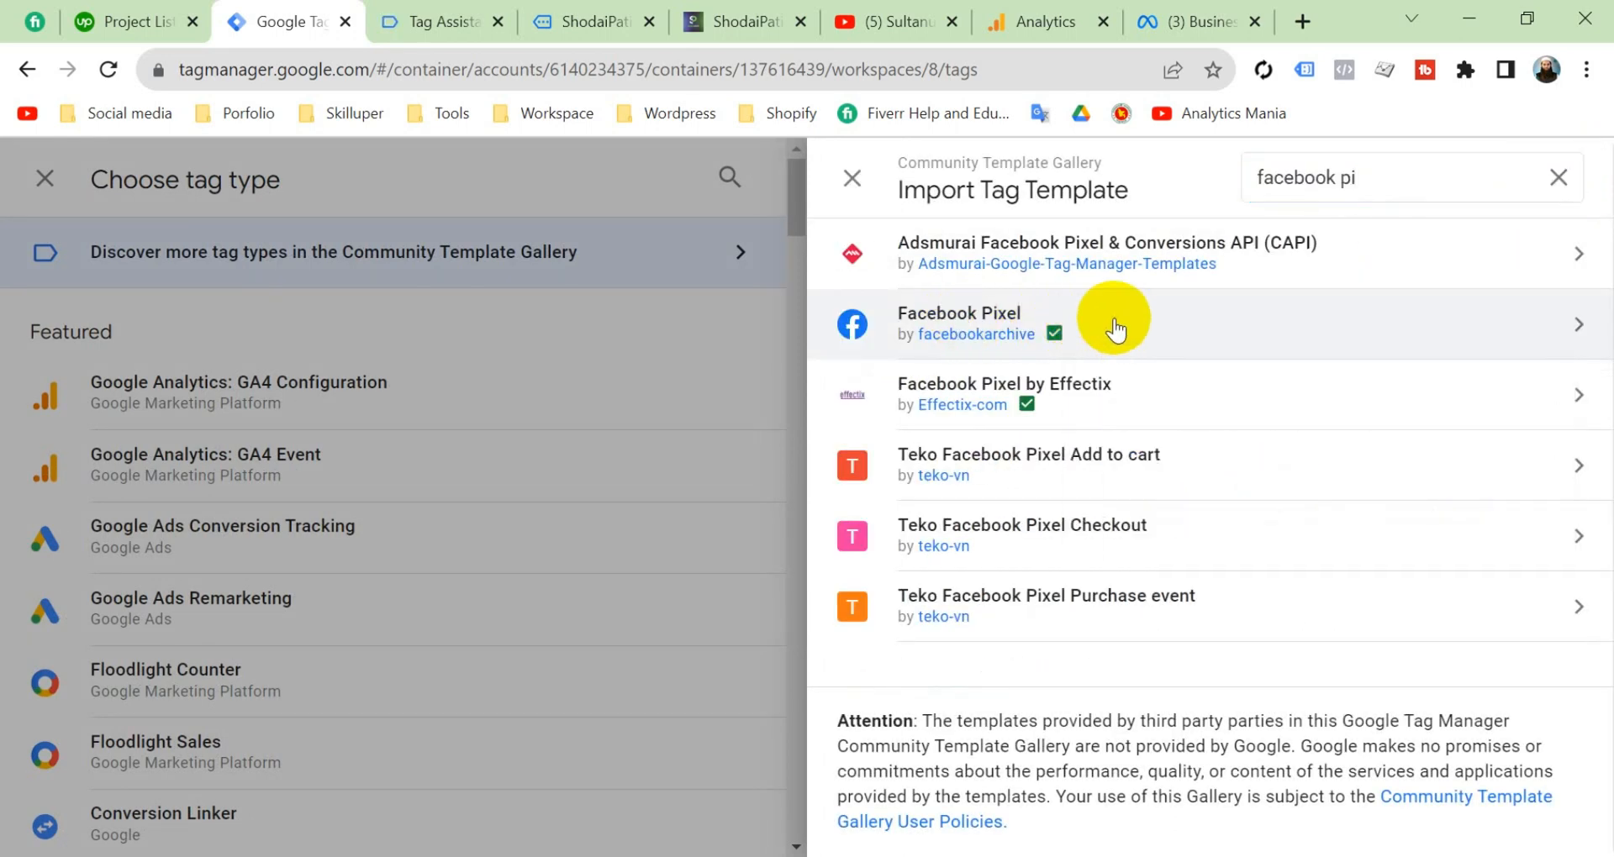
pyautogui.click(958, 322)
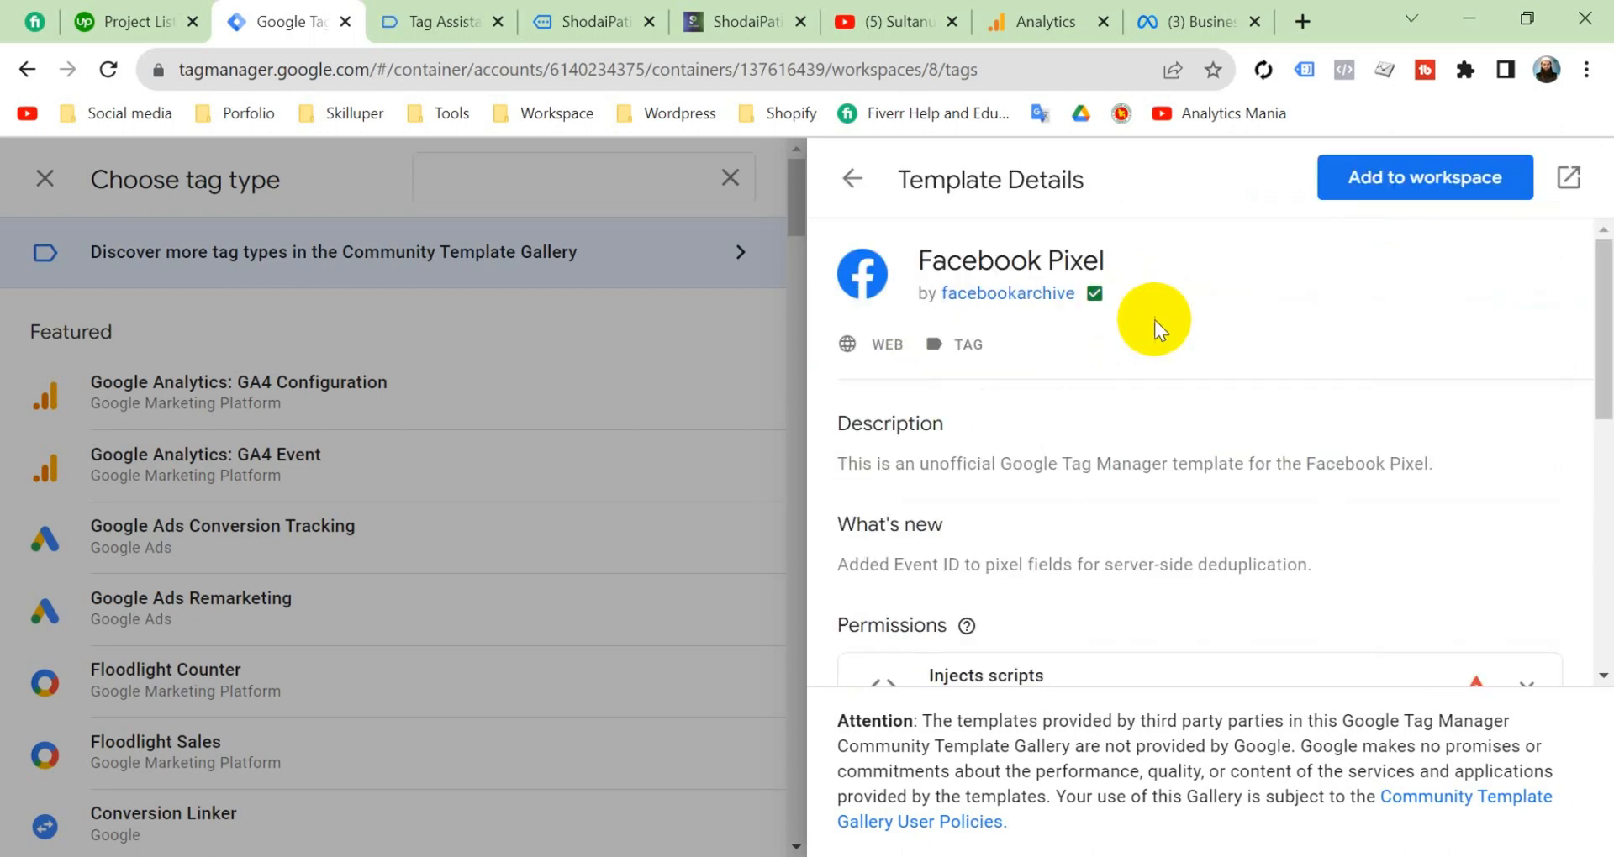
pyautogui.click(1423, 177)
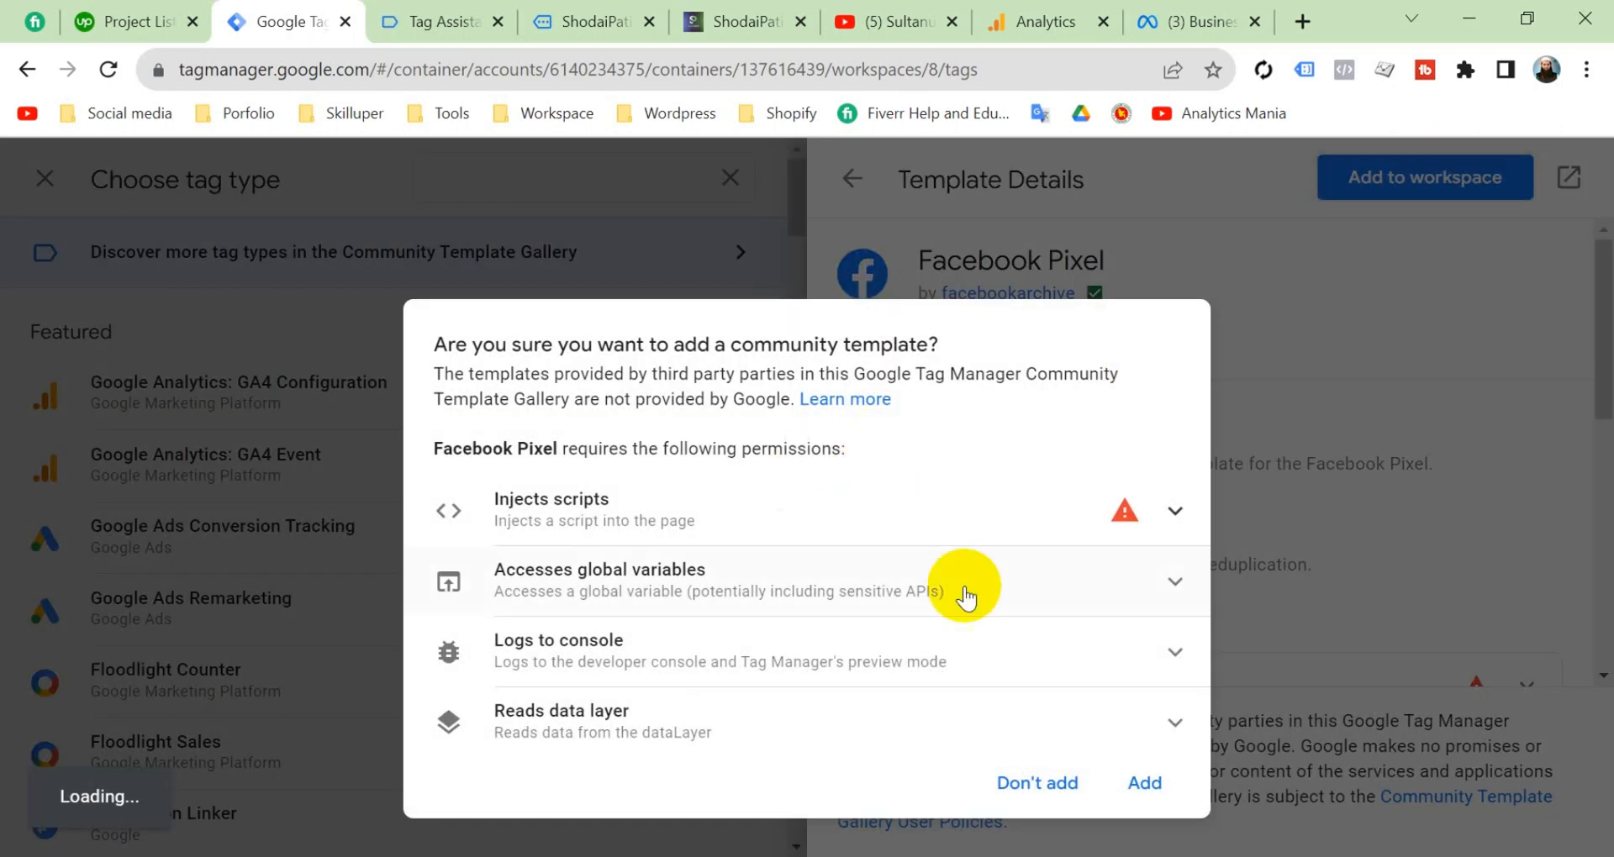
pyautogui.click(1143, 783)
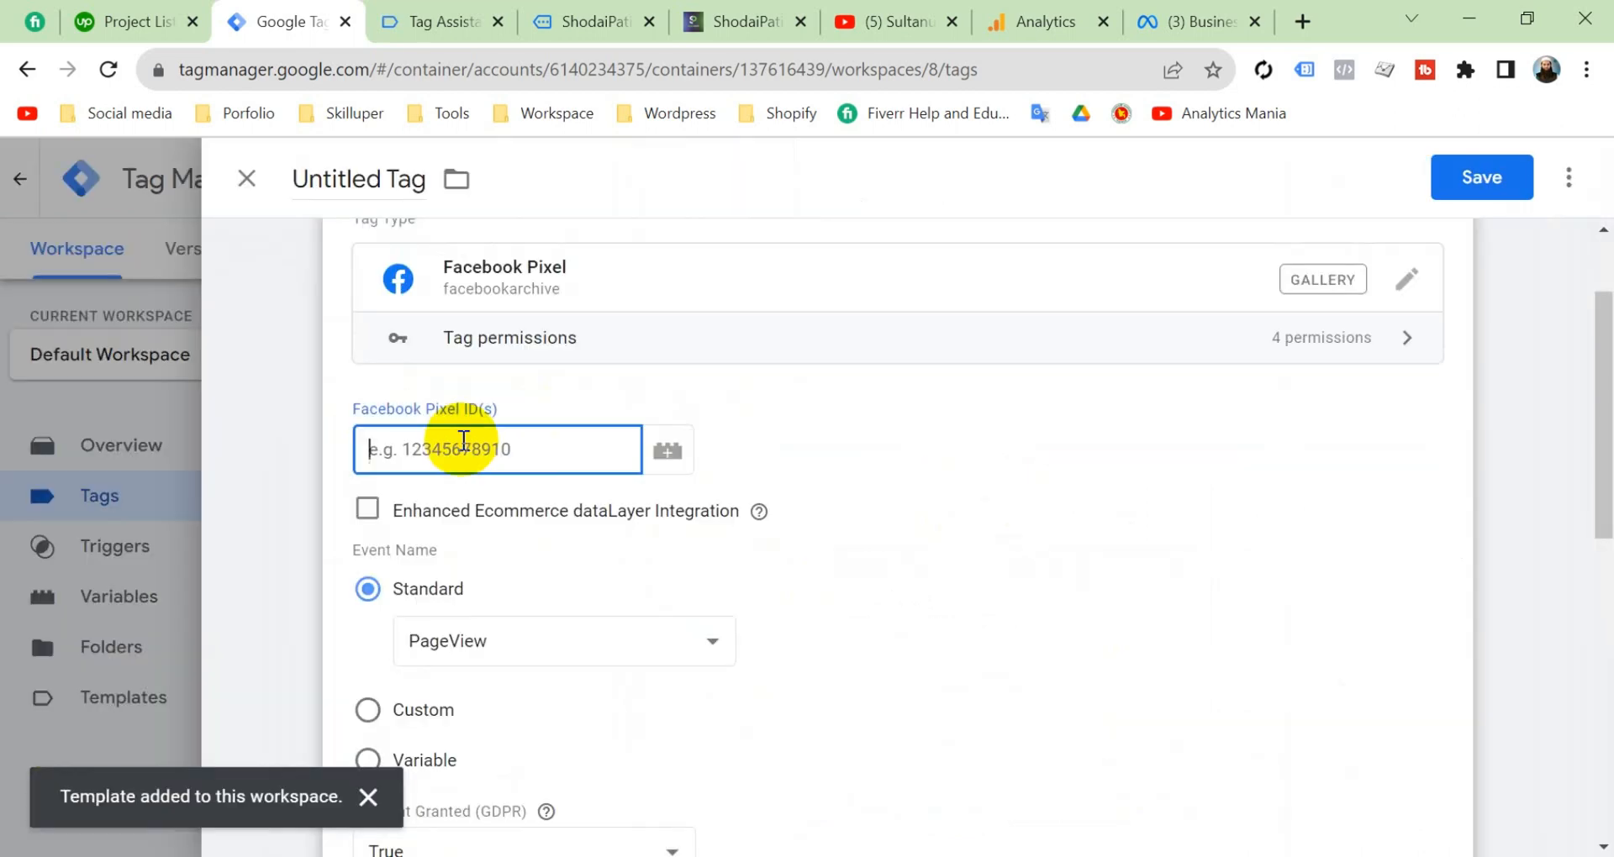
pyautogui.write('200207203495893')
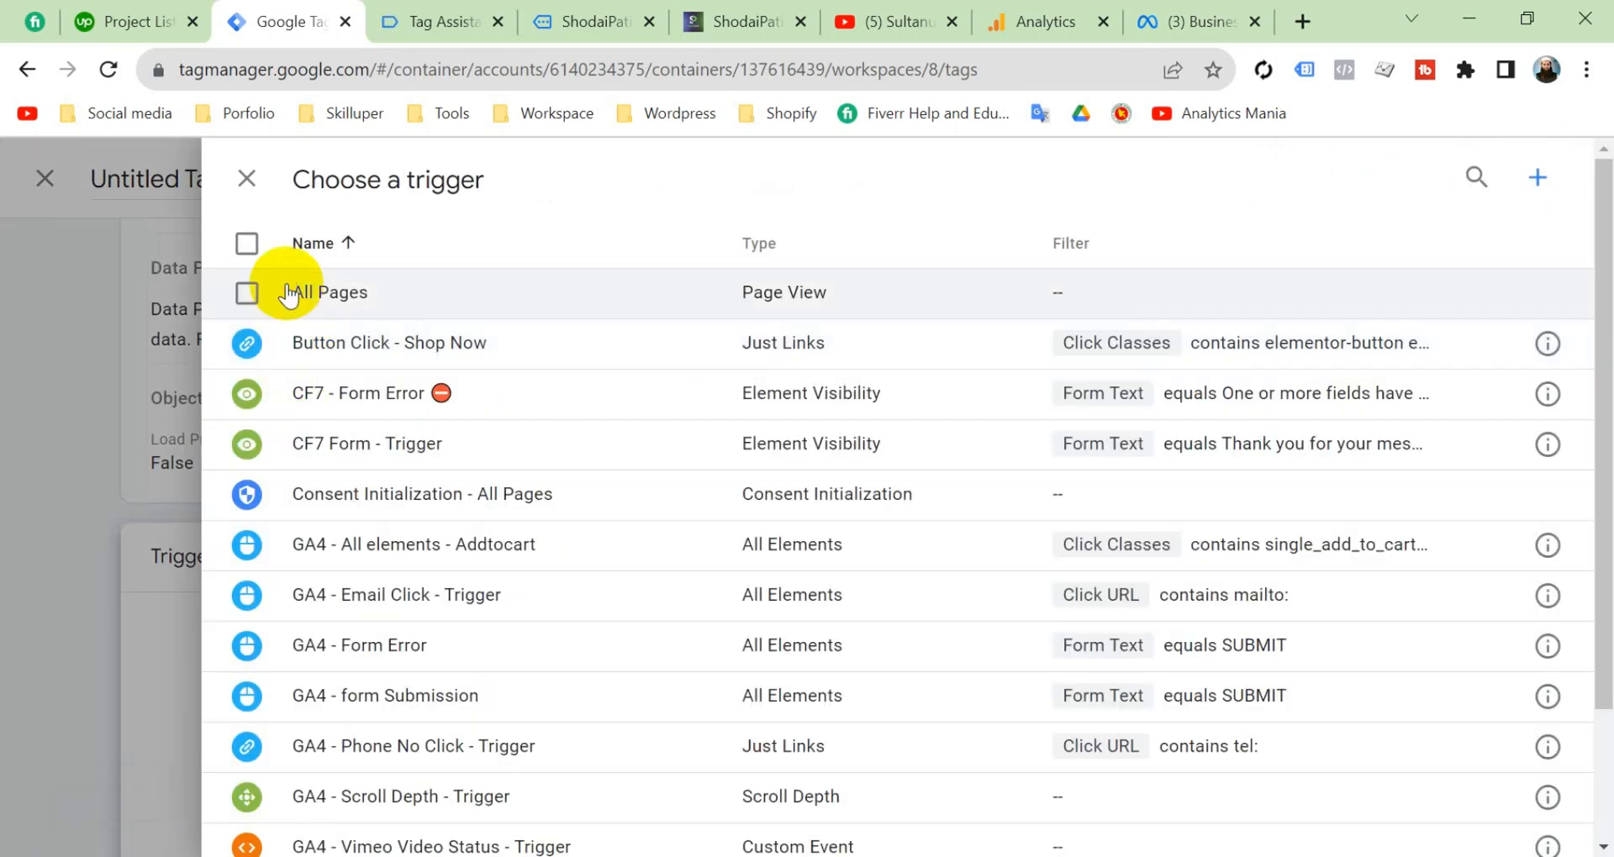
pyautogui.click(330, 293)
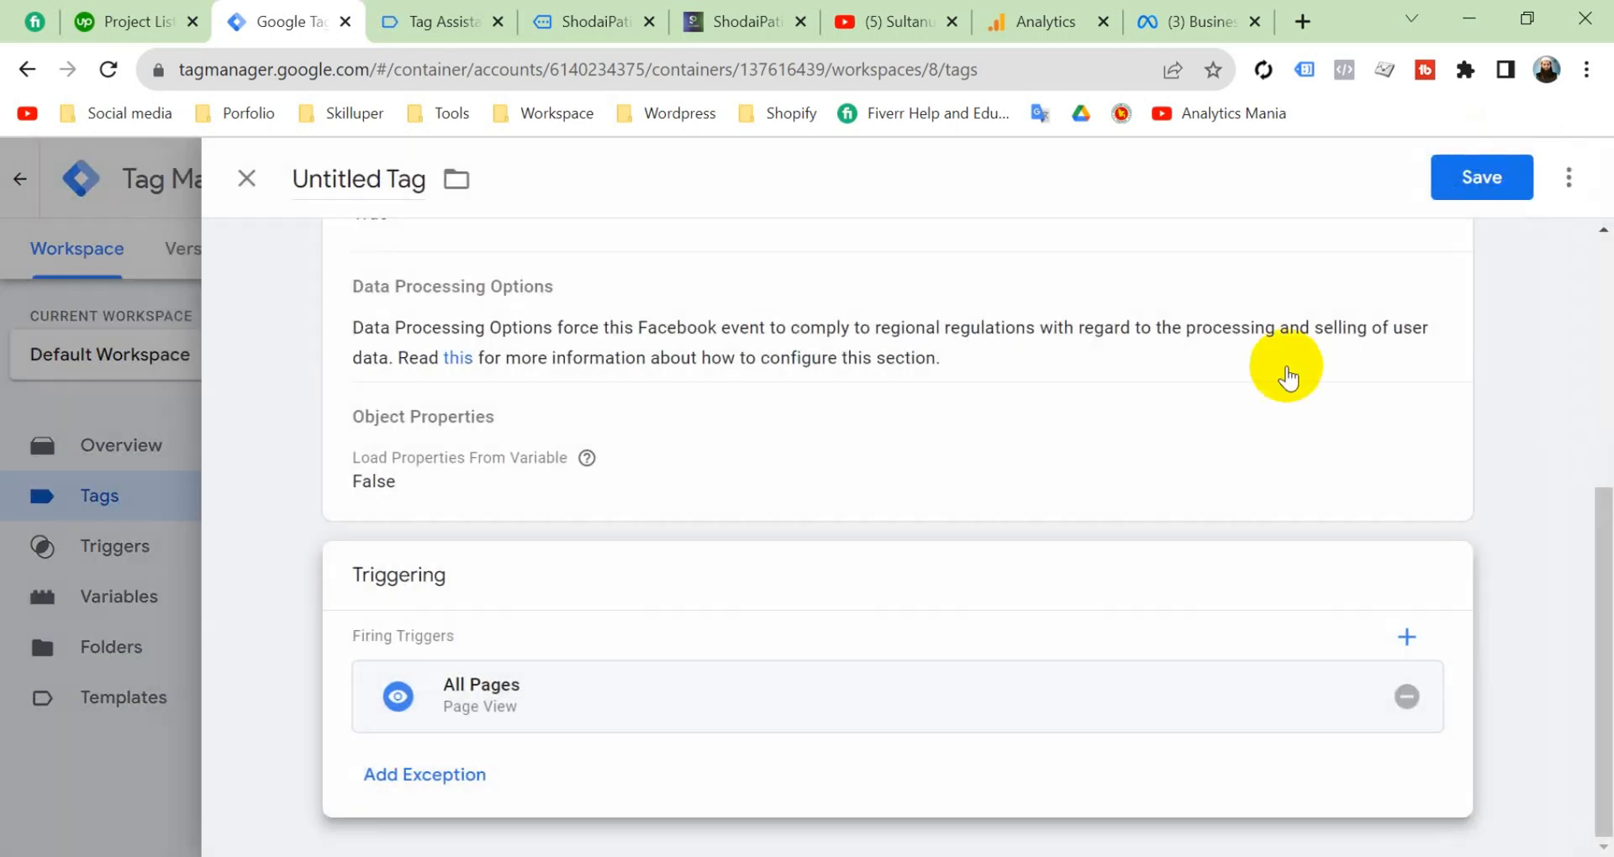
pyautogui.click(1480, 177)
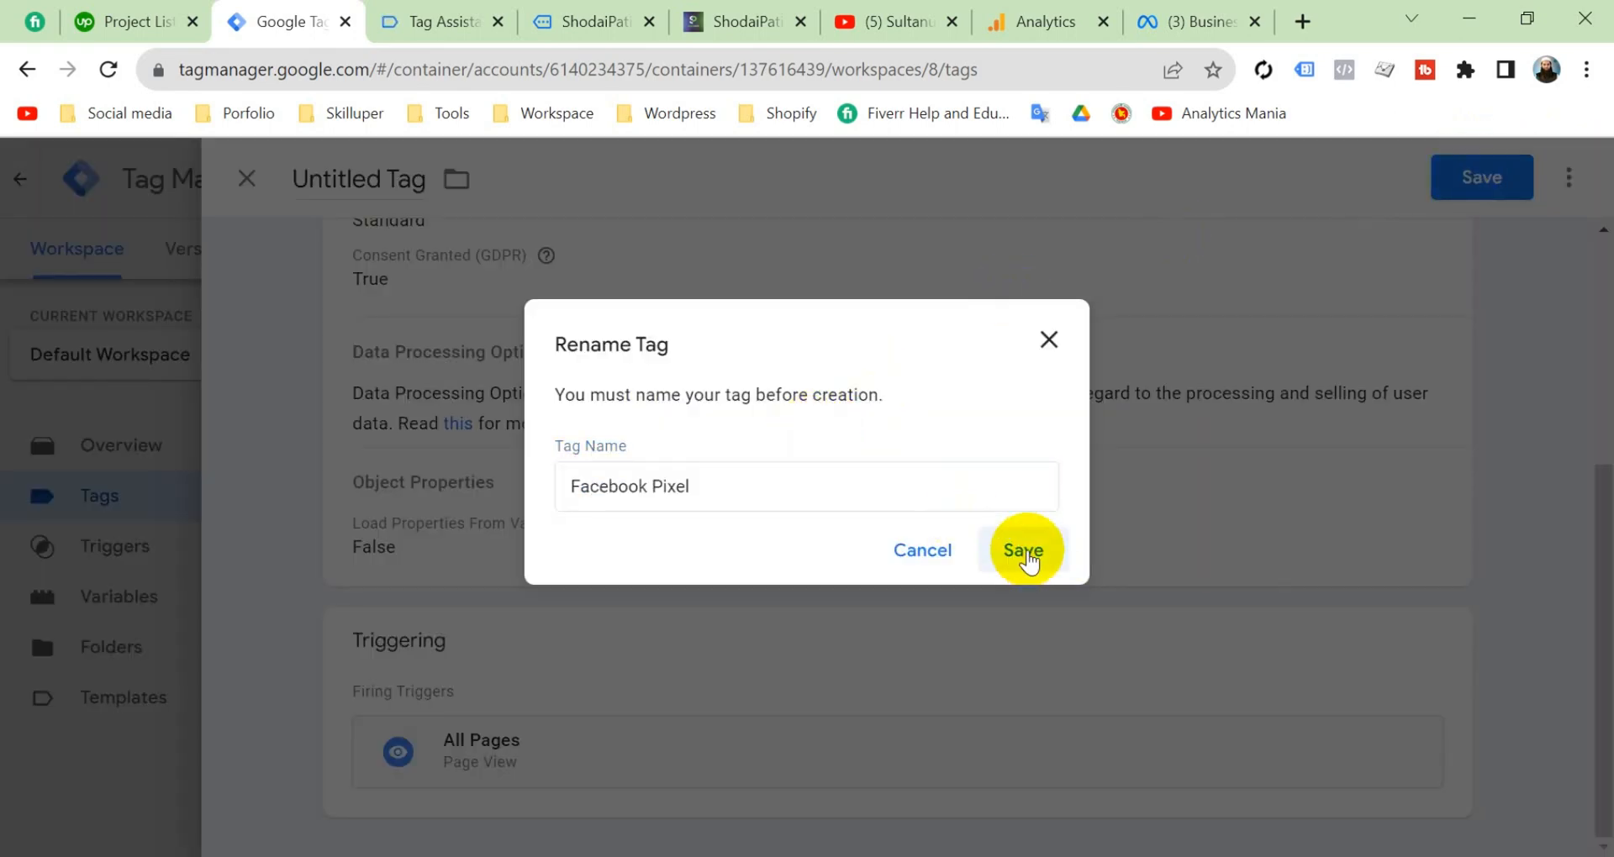
pyautogui.click(1022, 550)
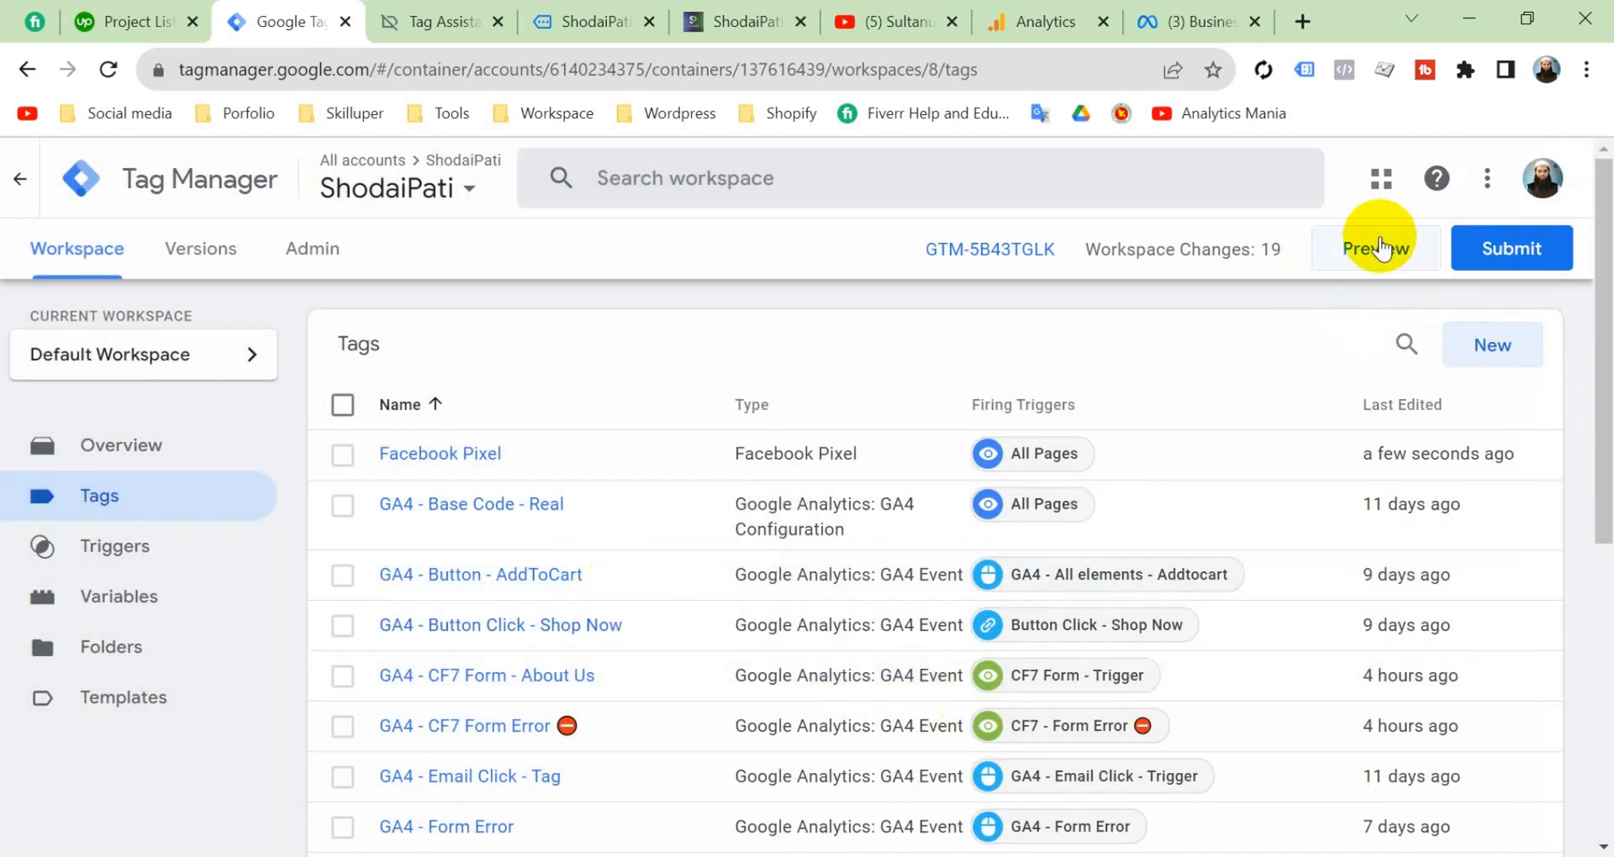
# - Start Tag Manager preview for dev-shodaipati.pantheonsite.io, then return to Meta Business Settings
pyautogui.click(1375, 248)
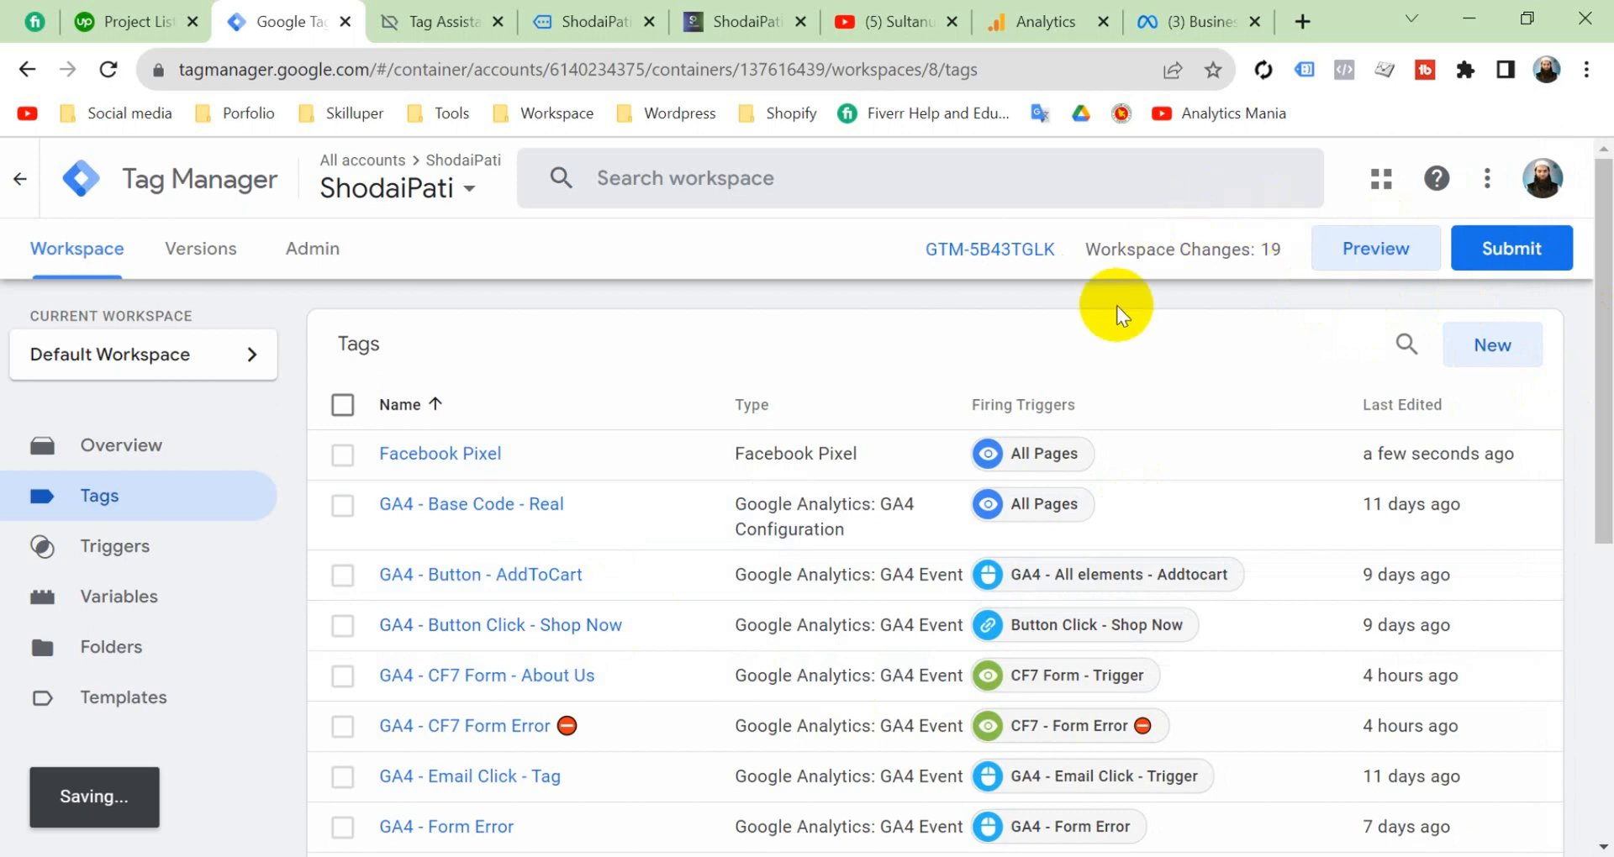
pyautogui.click(440, 22)
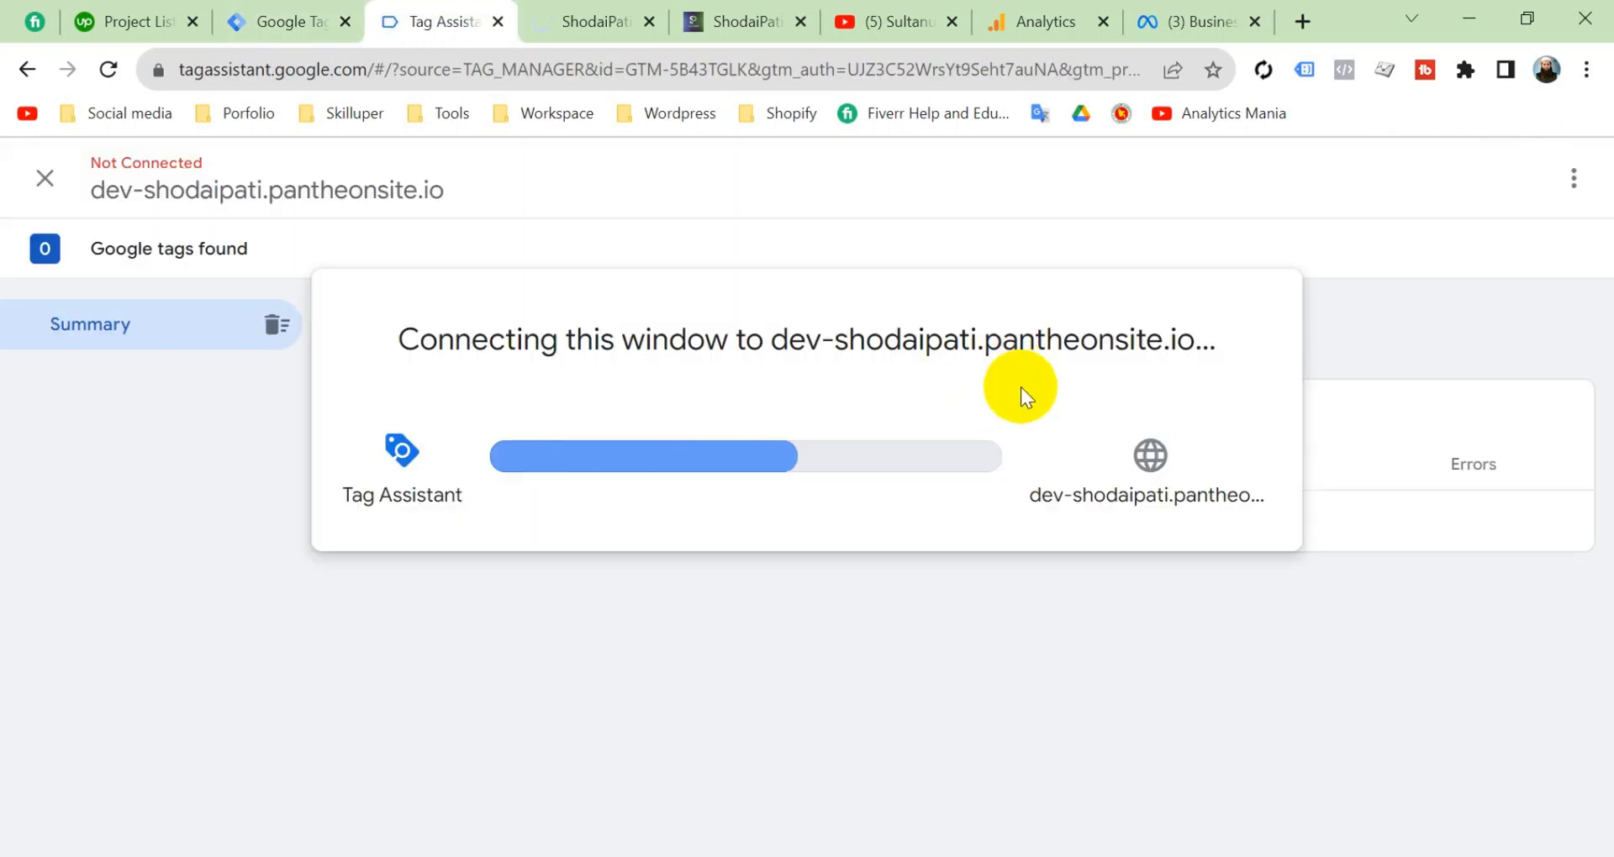
pyautogui.click(1194, 20)
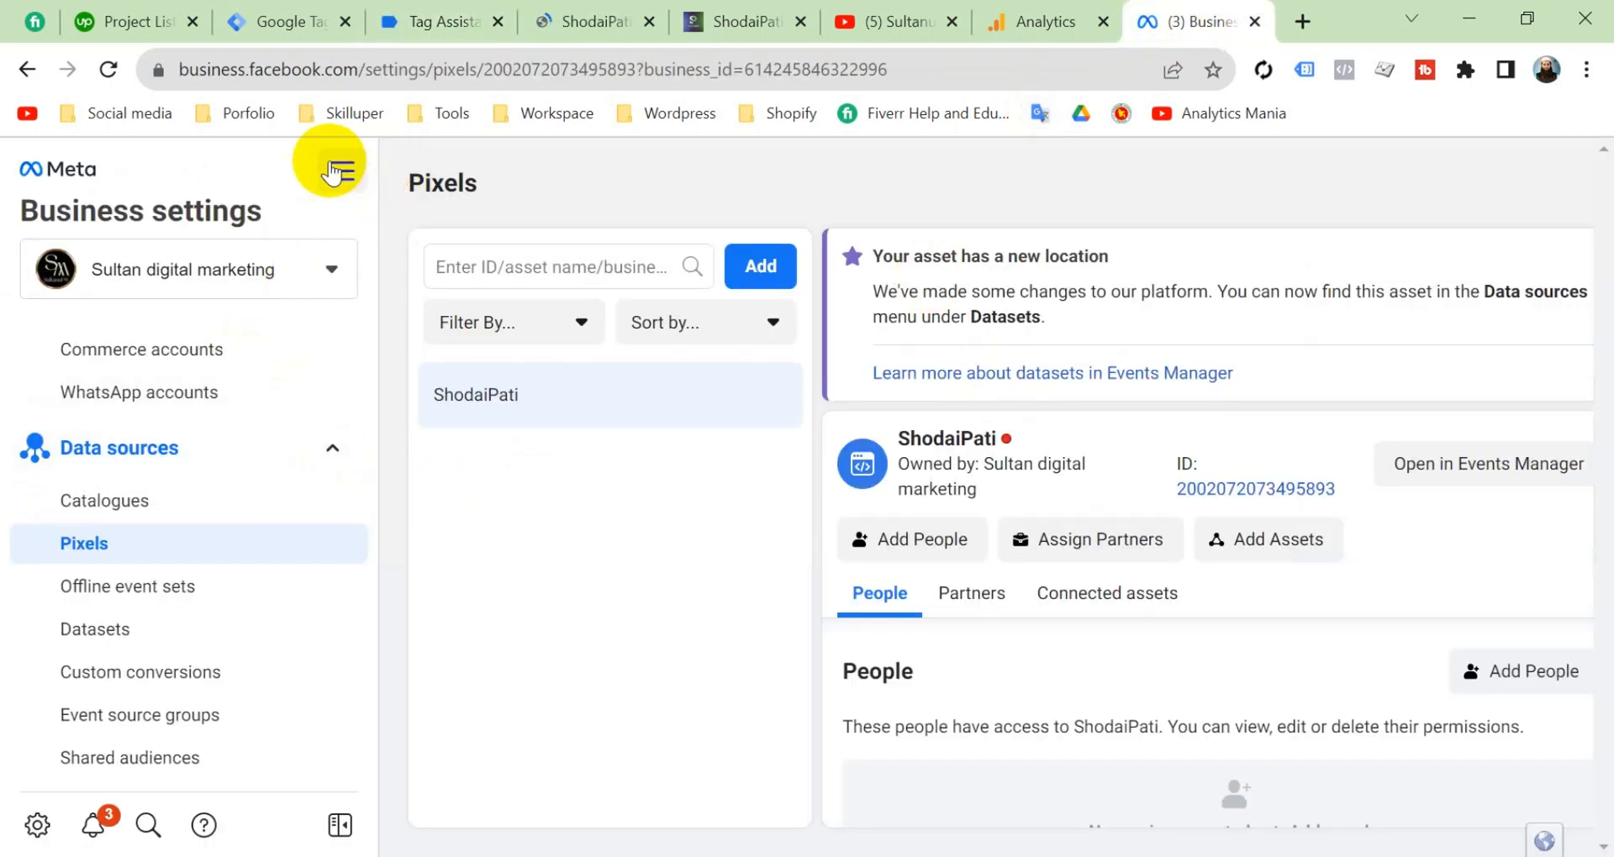
# - Open Events Manager from Meta's tools list, then switch to the Tag Assistant-connected store tab
pyautogui.click(330, 168)
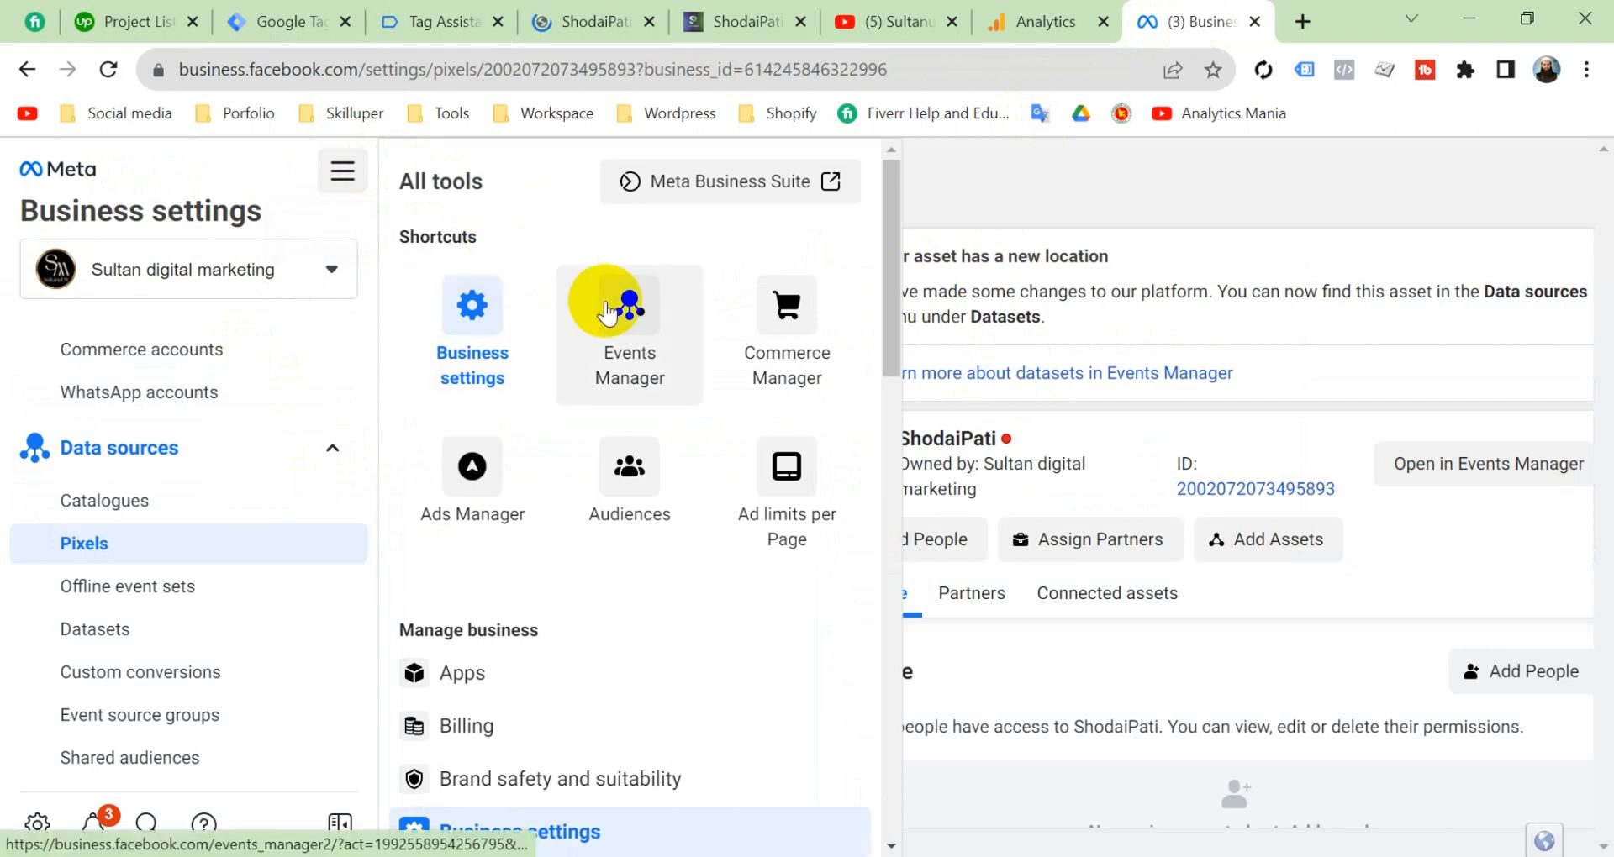
pyautogui.click(629, 319)
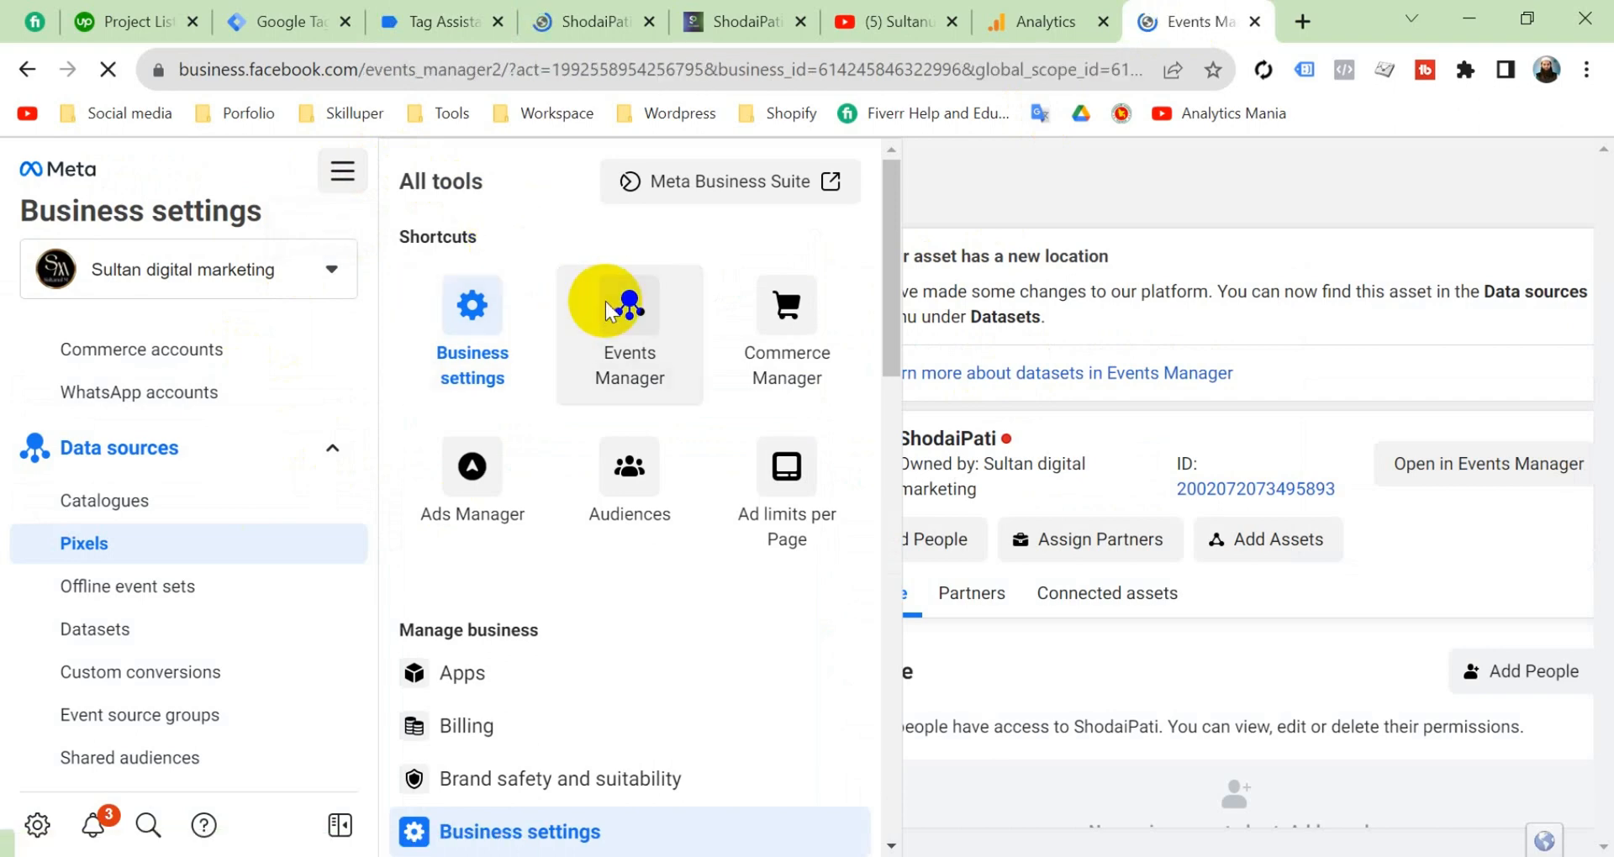
pyautogui.click(629, 319)
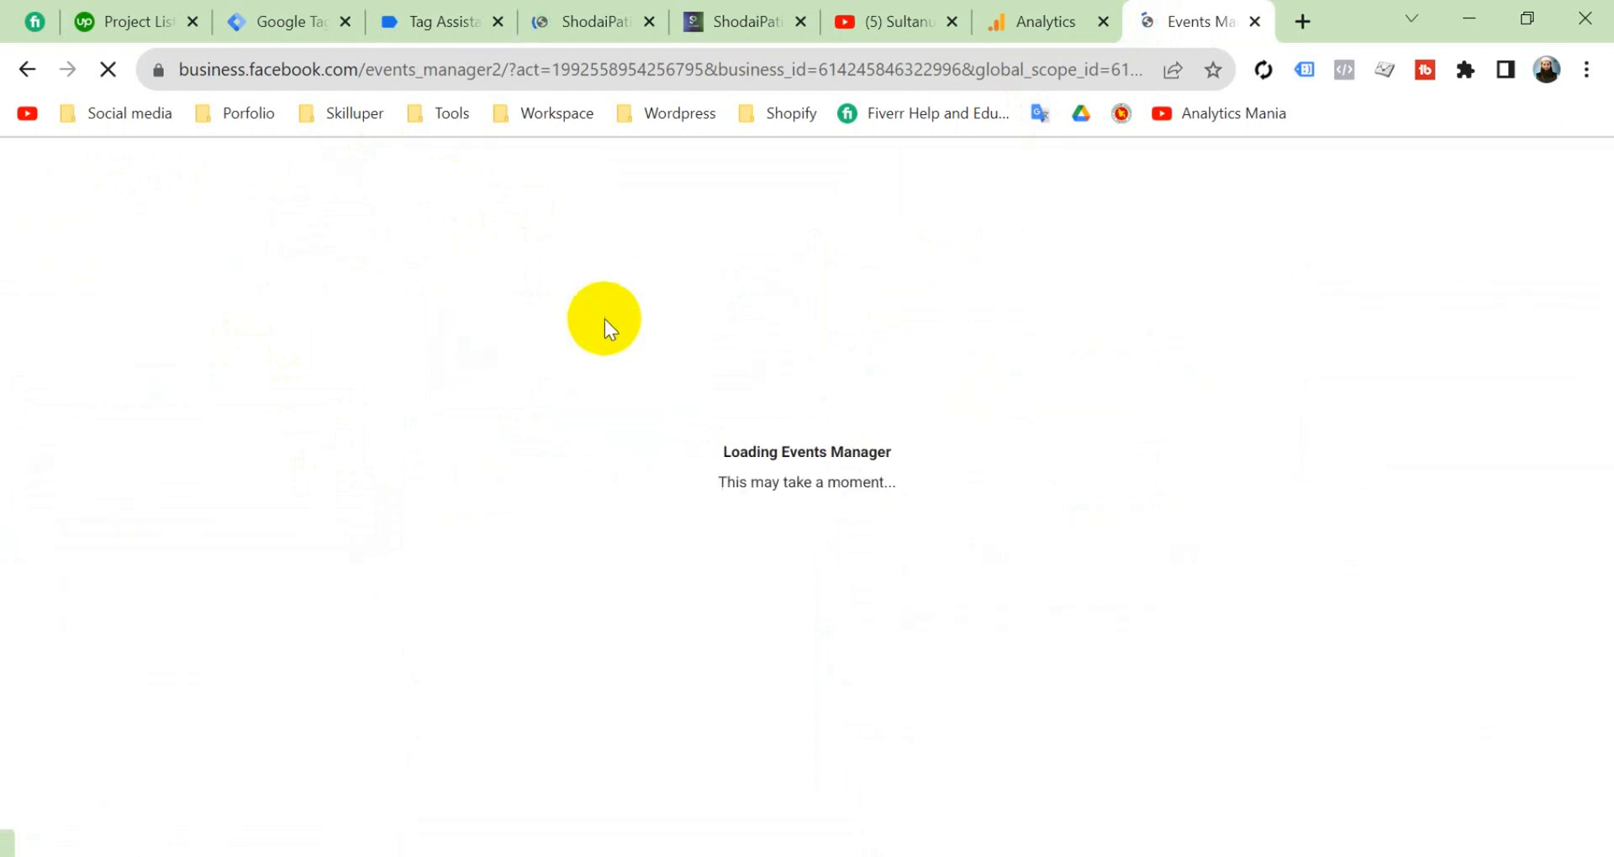
pyautogui.click(587, 21)
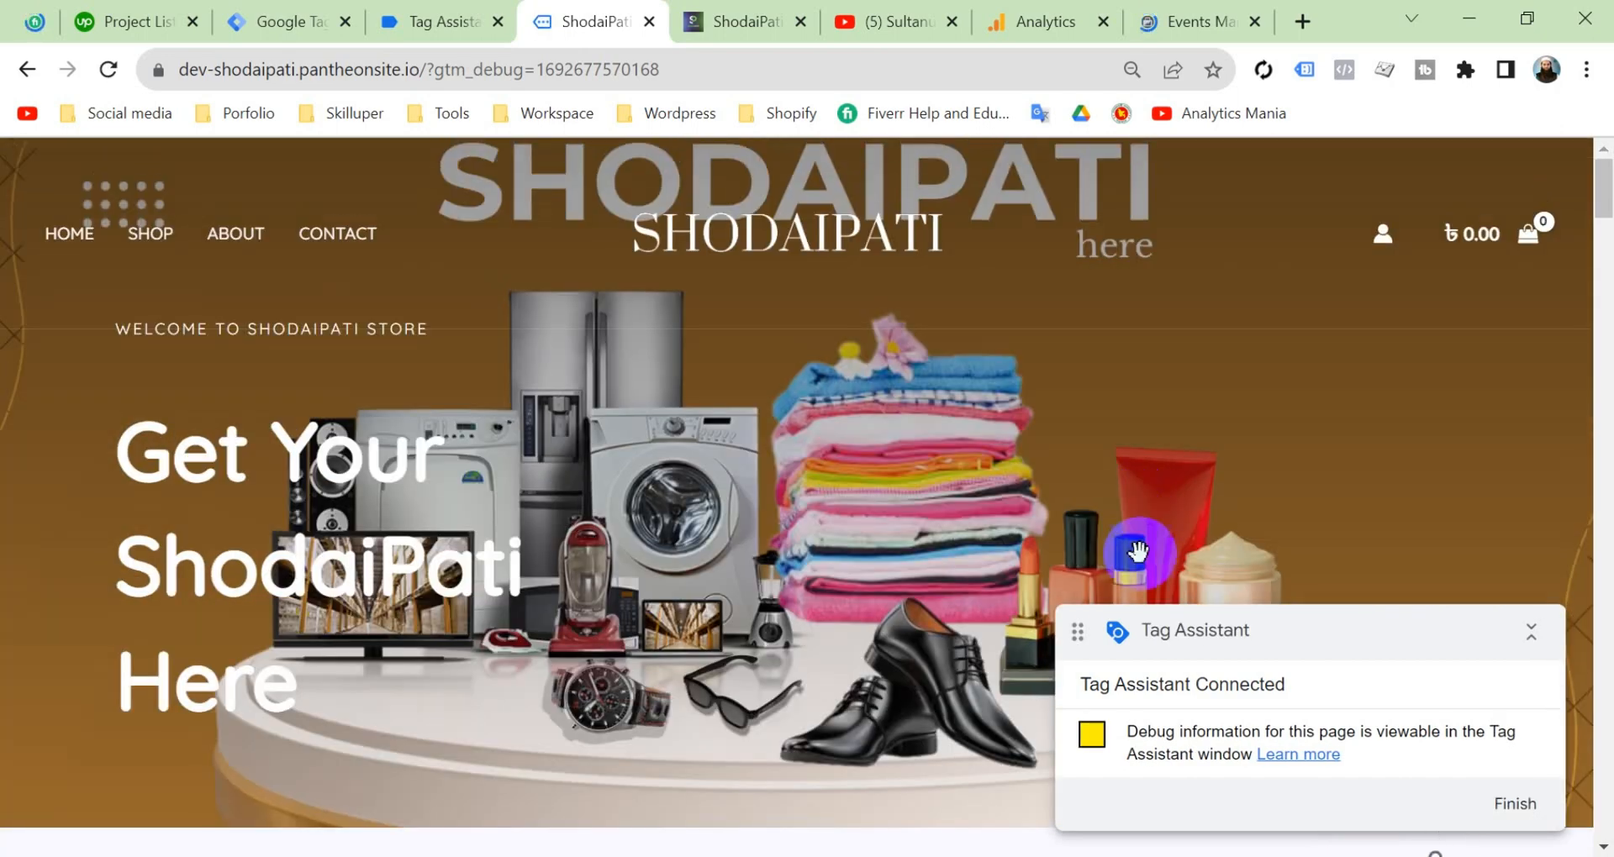
# - Check Tag Assistant's summary for the Facebook Pixel firing once, then view the ShodaiPati pixel overview
pyautogui.click(437, 20)
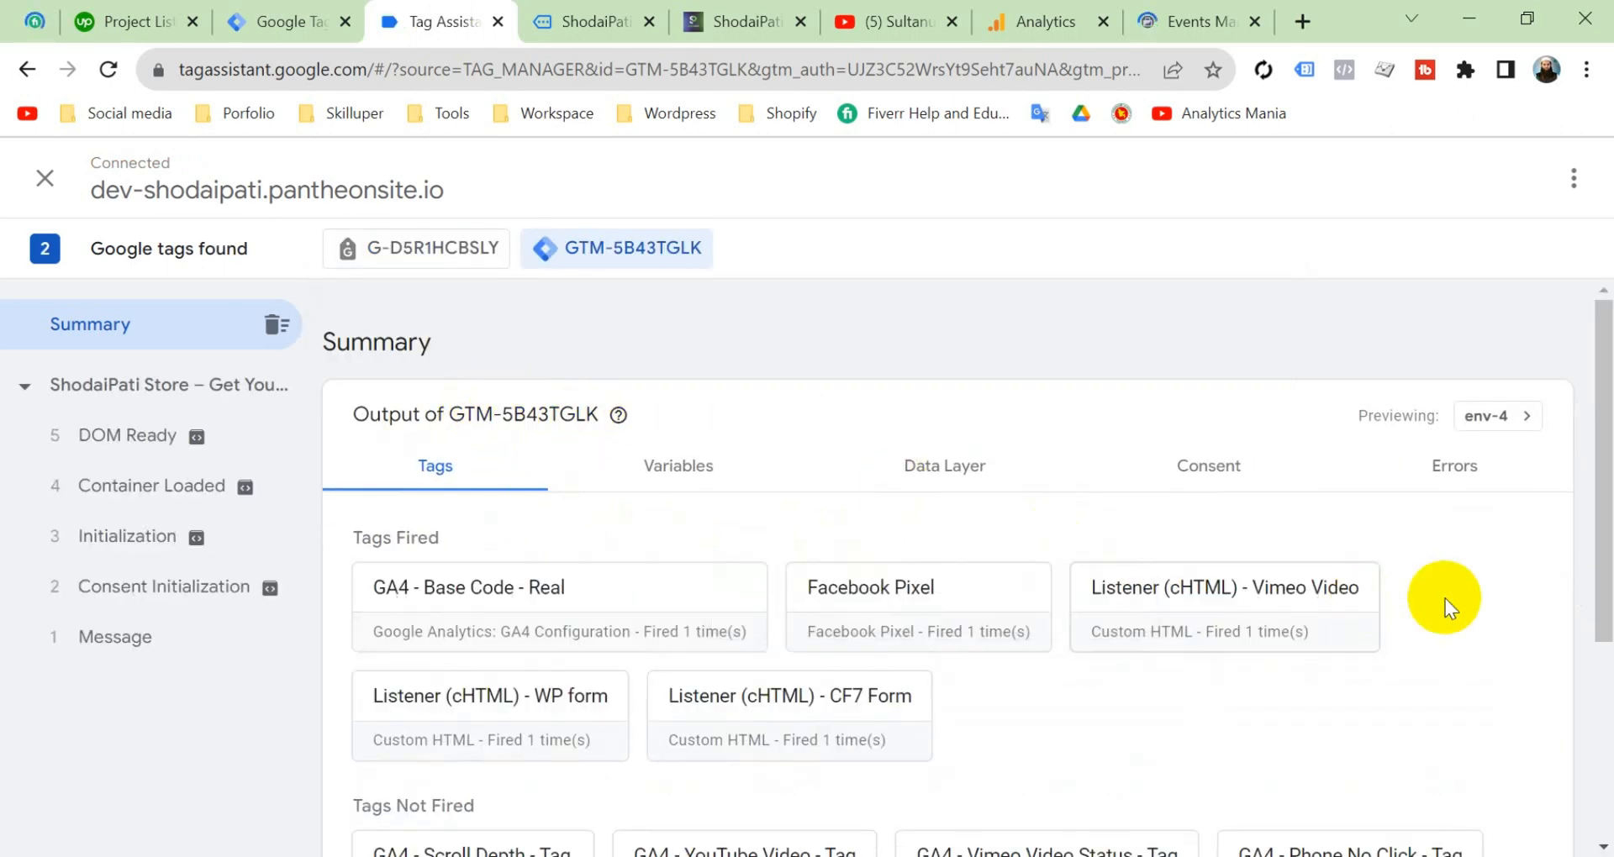
pyautogui.scroll(-3)
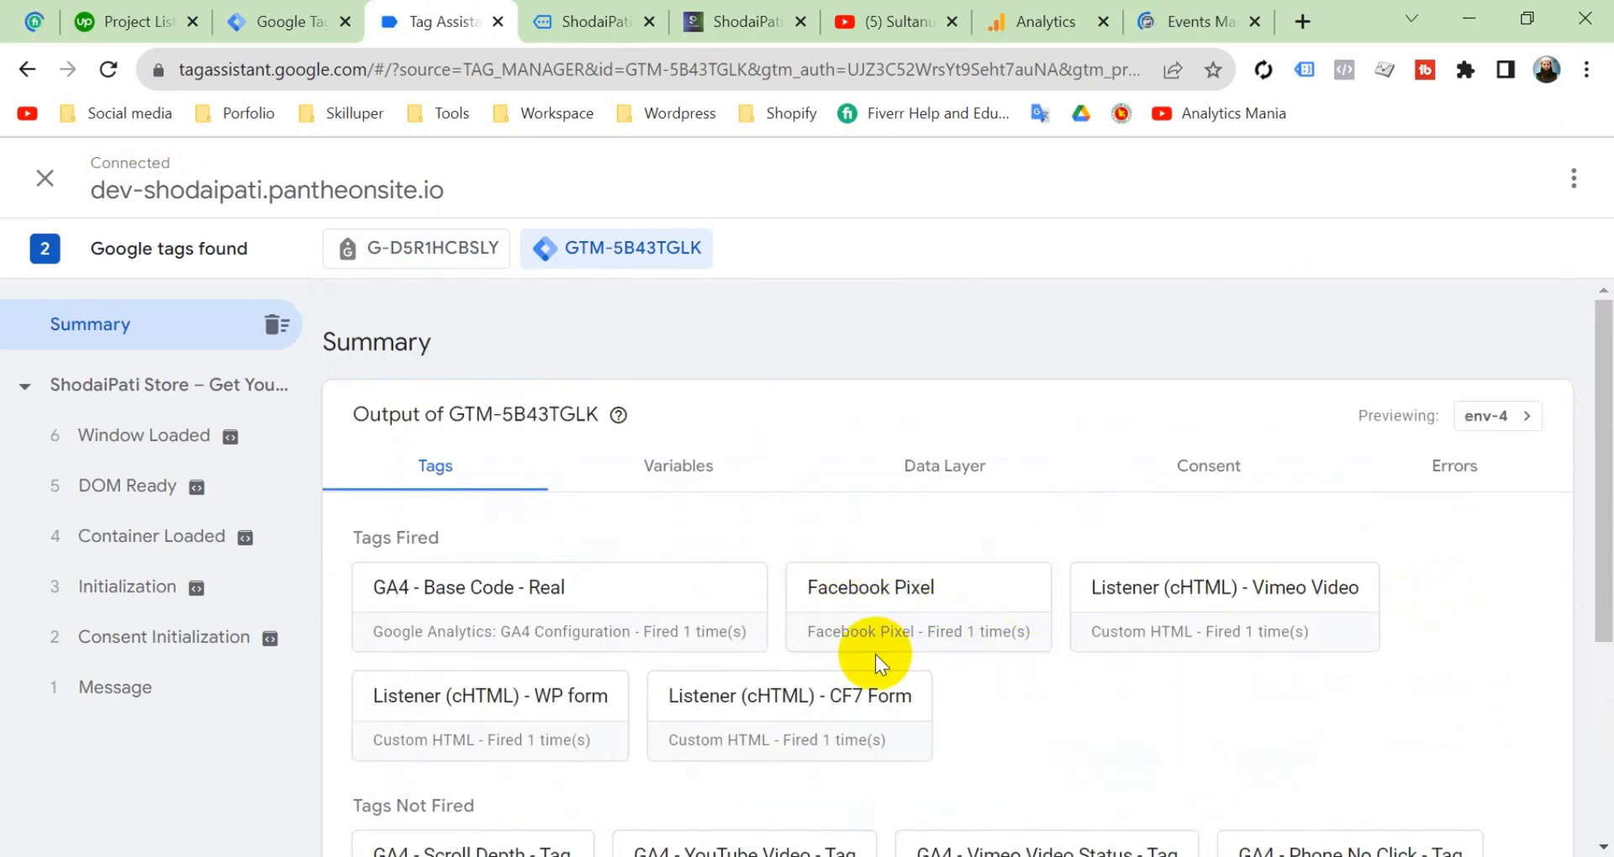
pyautogui.click(1050, 22)
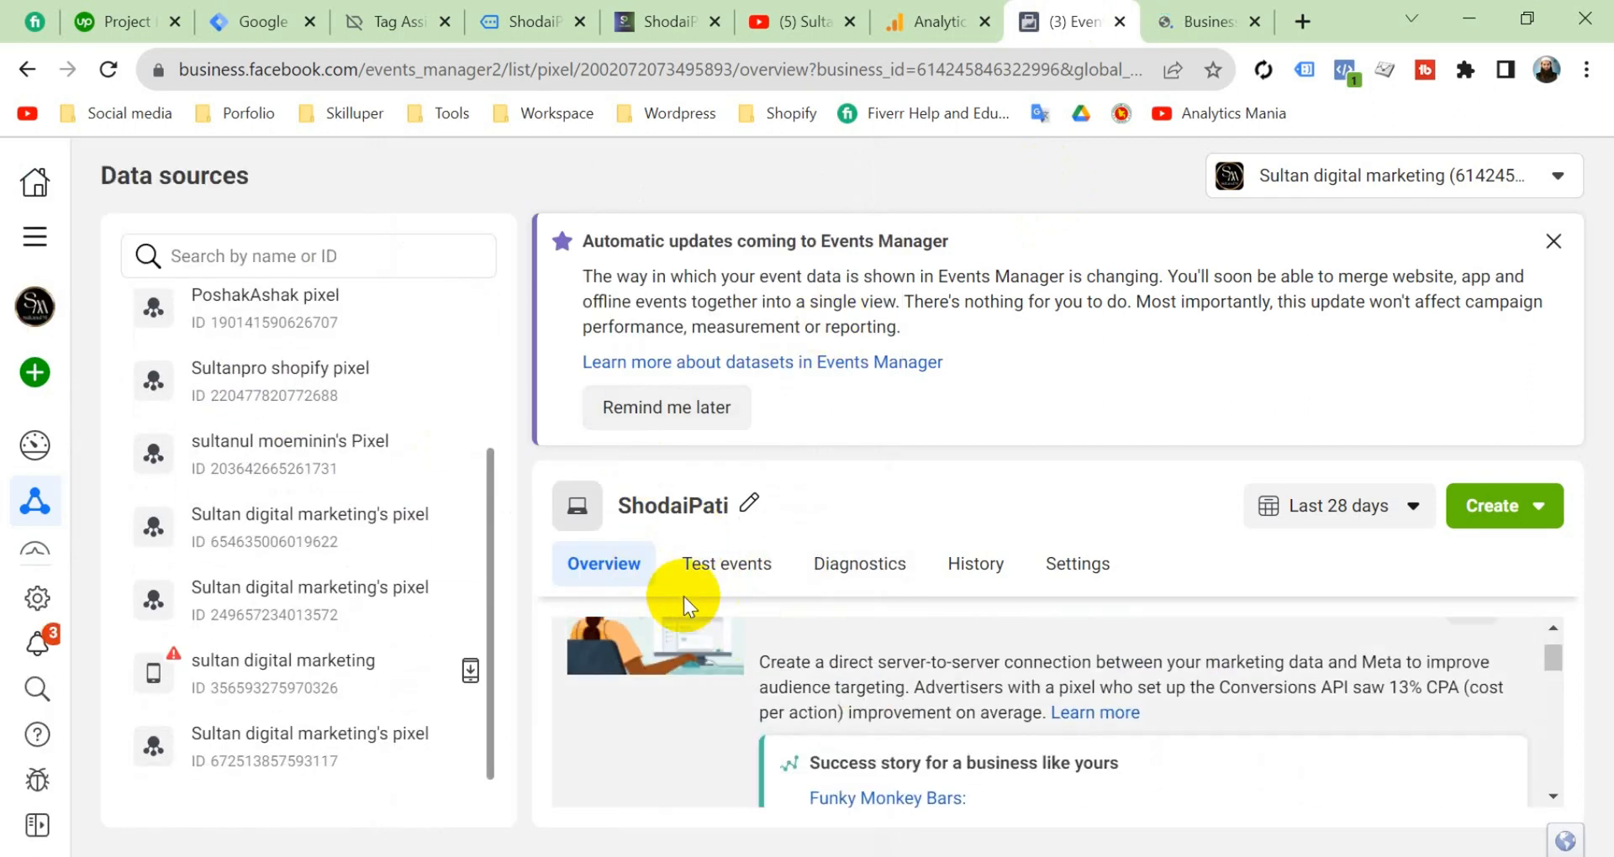
# - Review the ShodaiPati pixel's test events, then list the business's pixels with their status
pyautogui.click(726, 563)
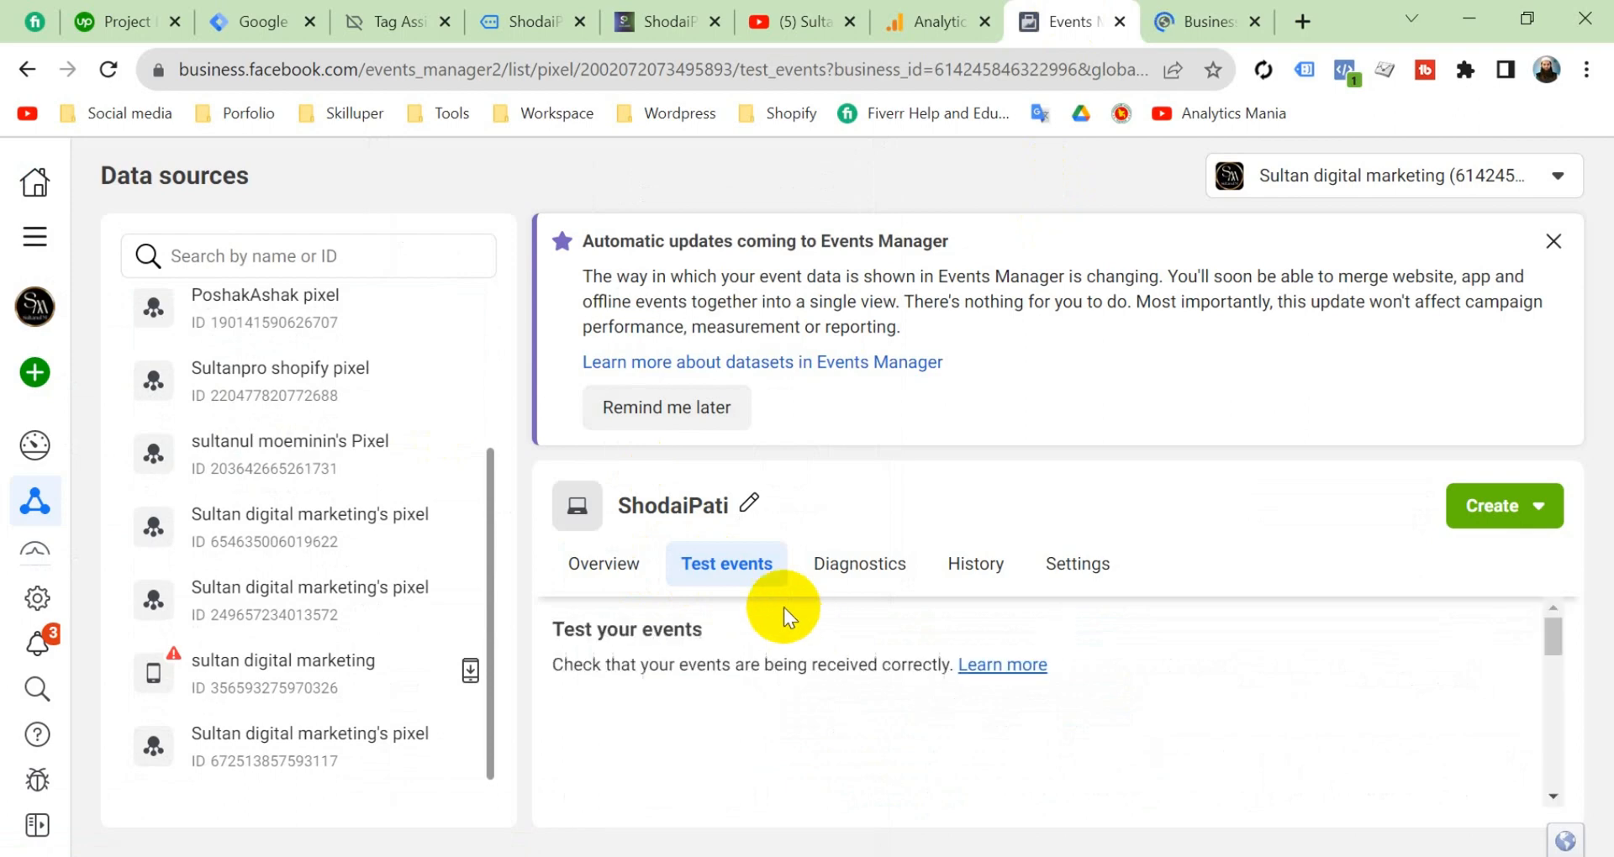
pyautogui.scroll(-3)
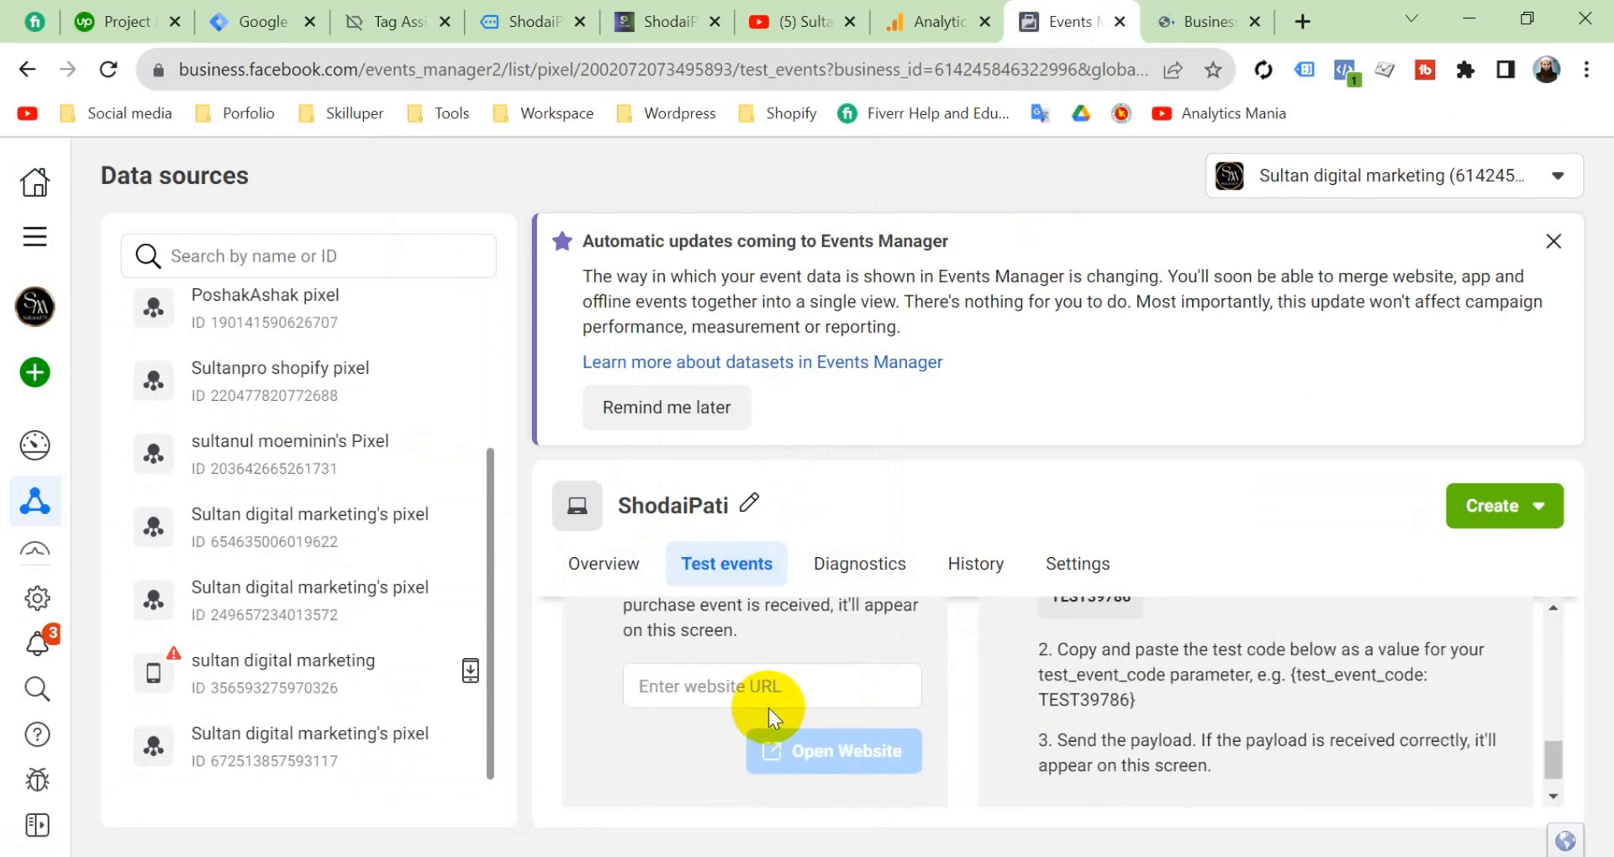
pyautogui.click(771, 687)
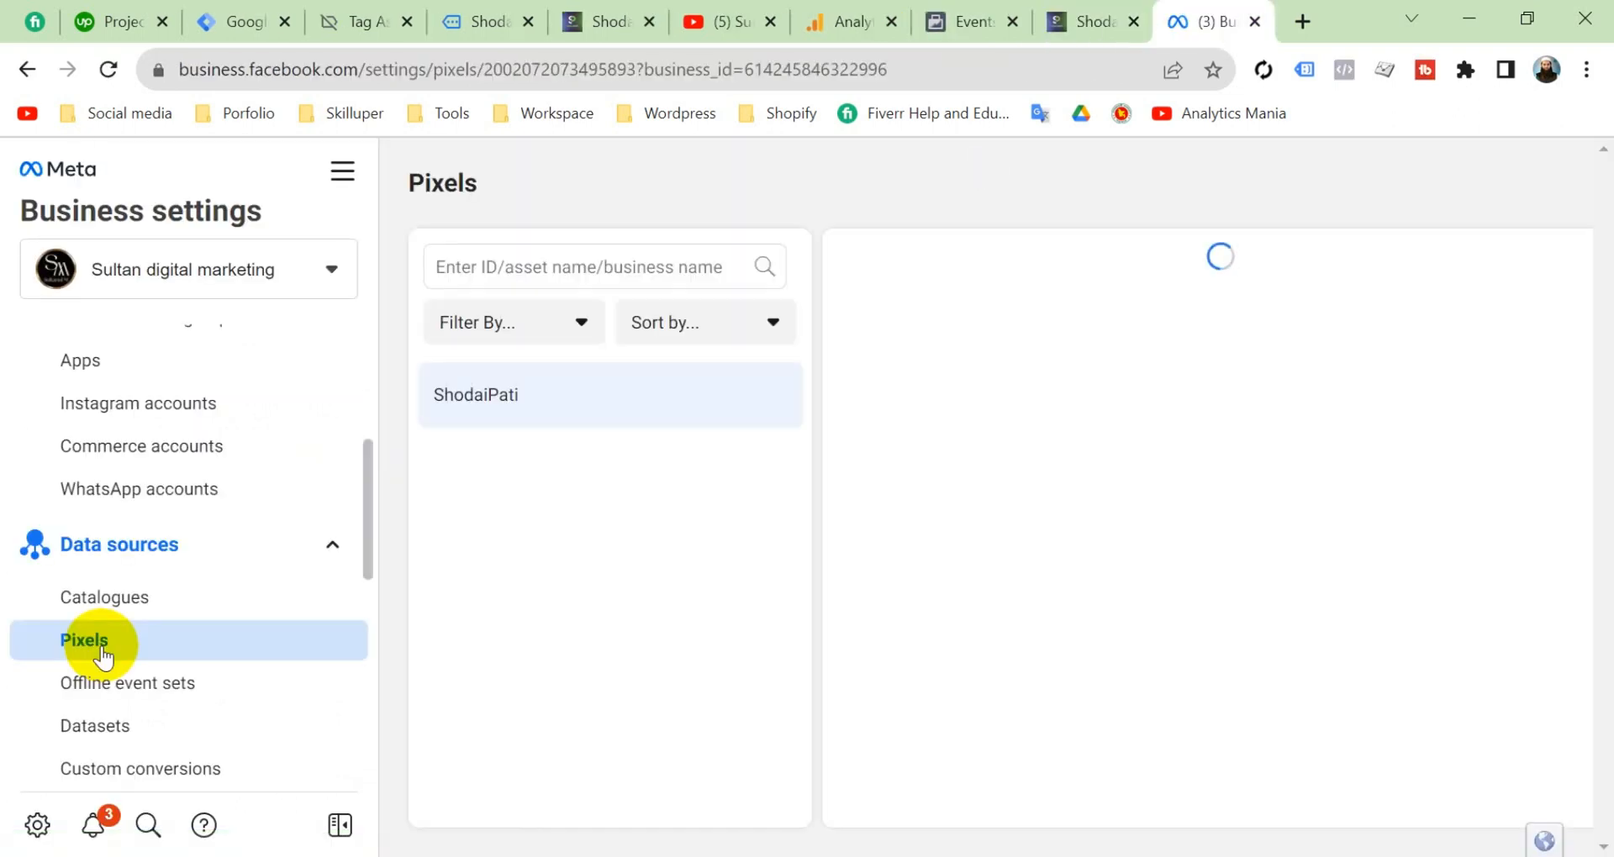
pyautogui.click(476, 394)
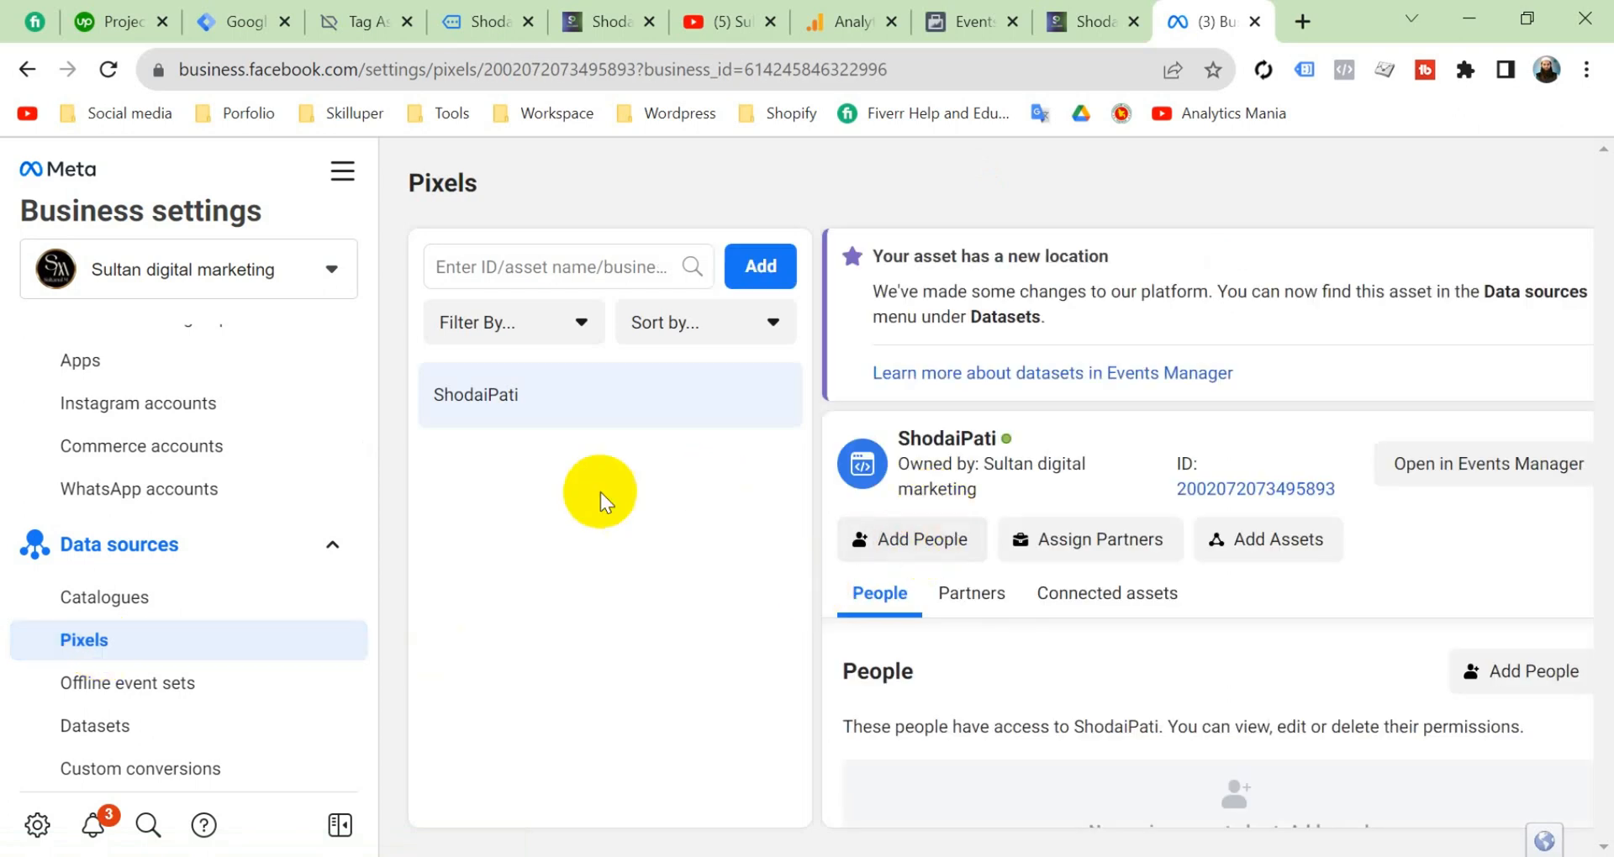
pyautogui.moveTo(216, 216)
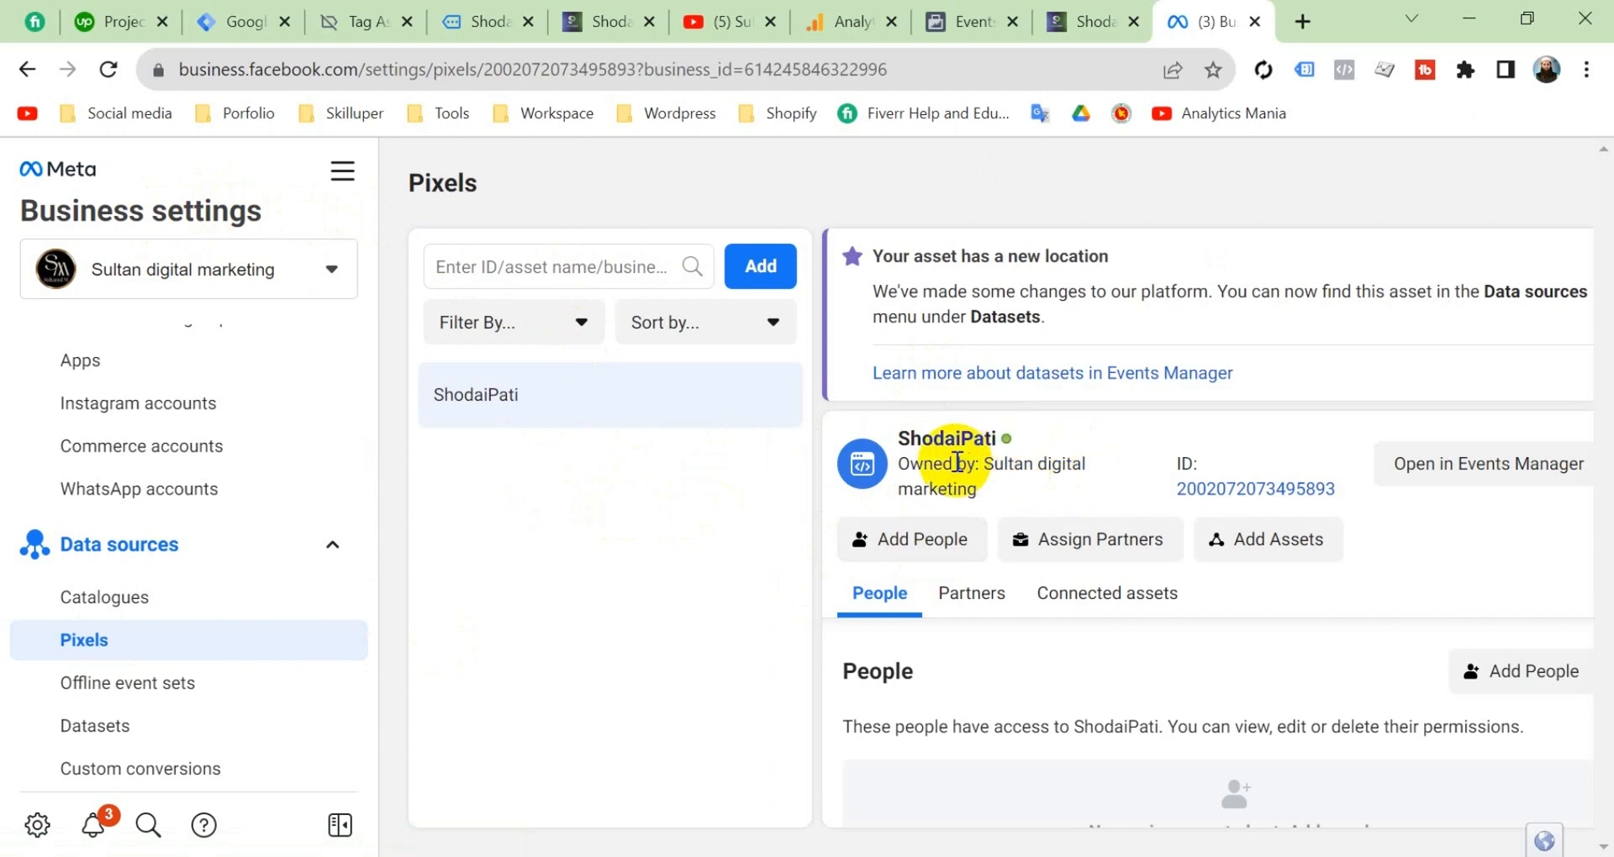
pyautogui.moveTo(1007, 439)
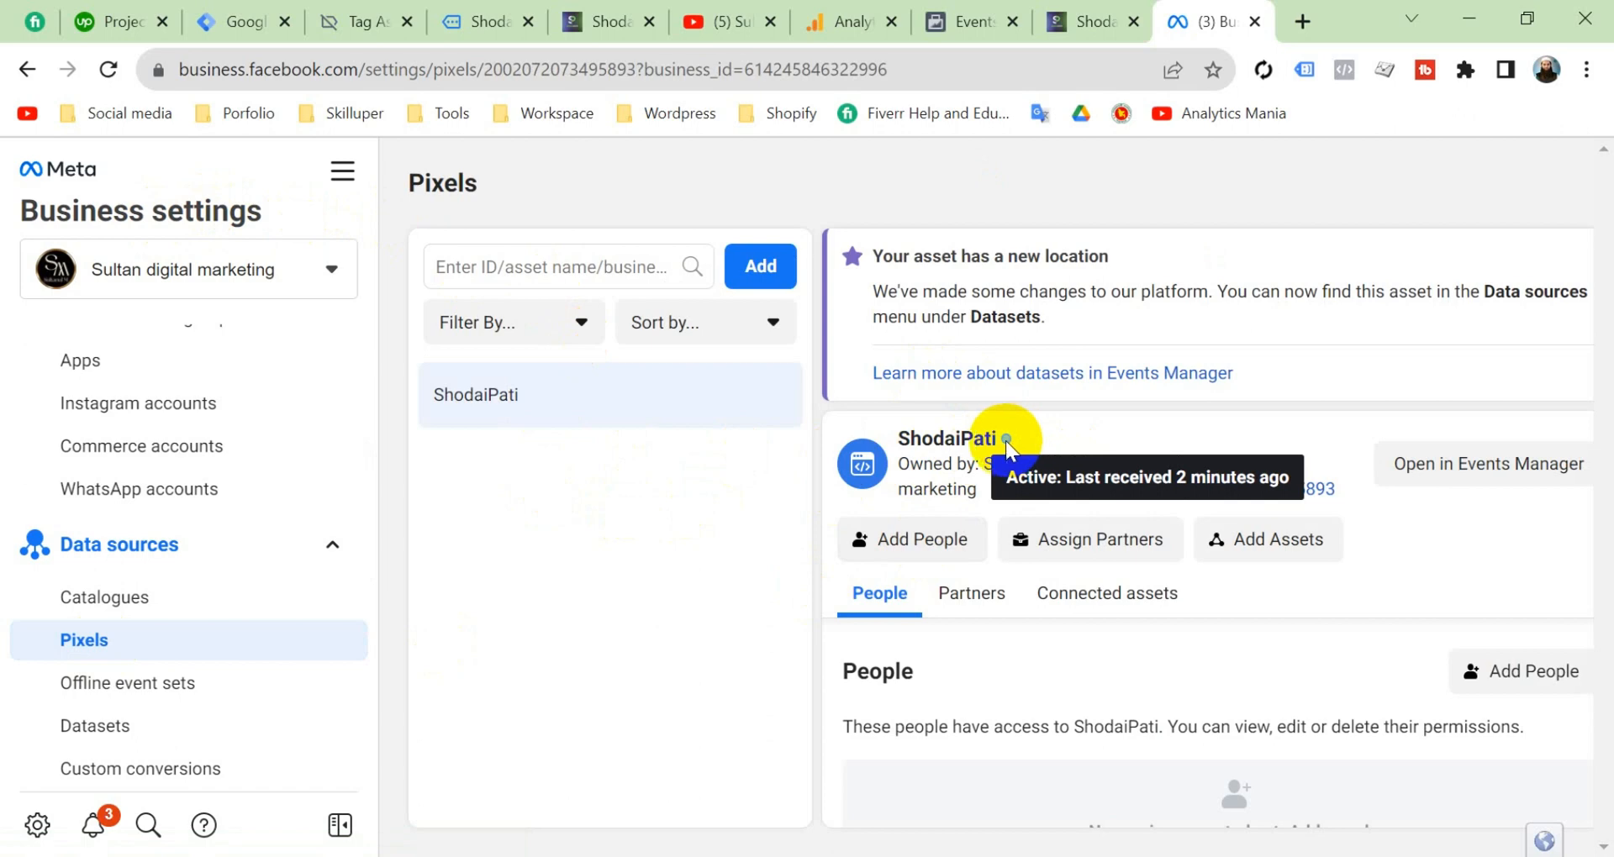
pyautogui.moveTo(1022, 445)
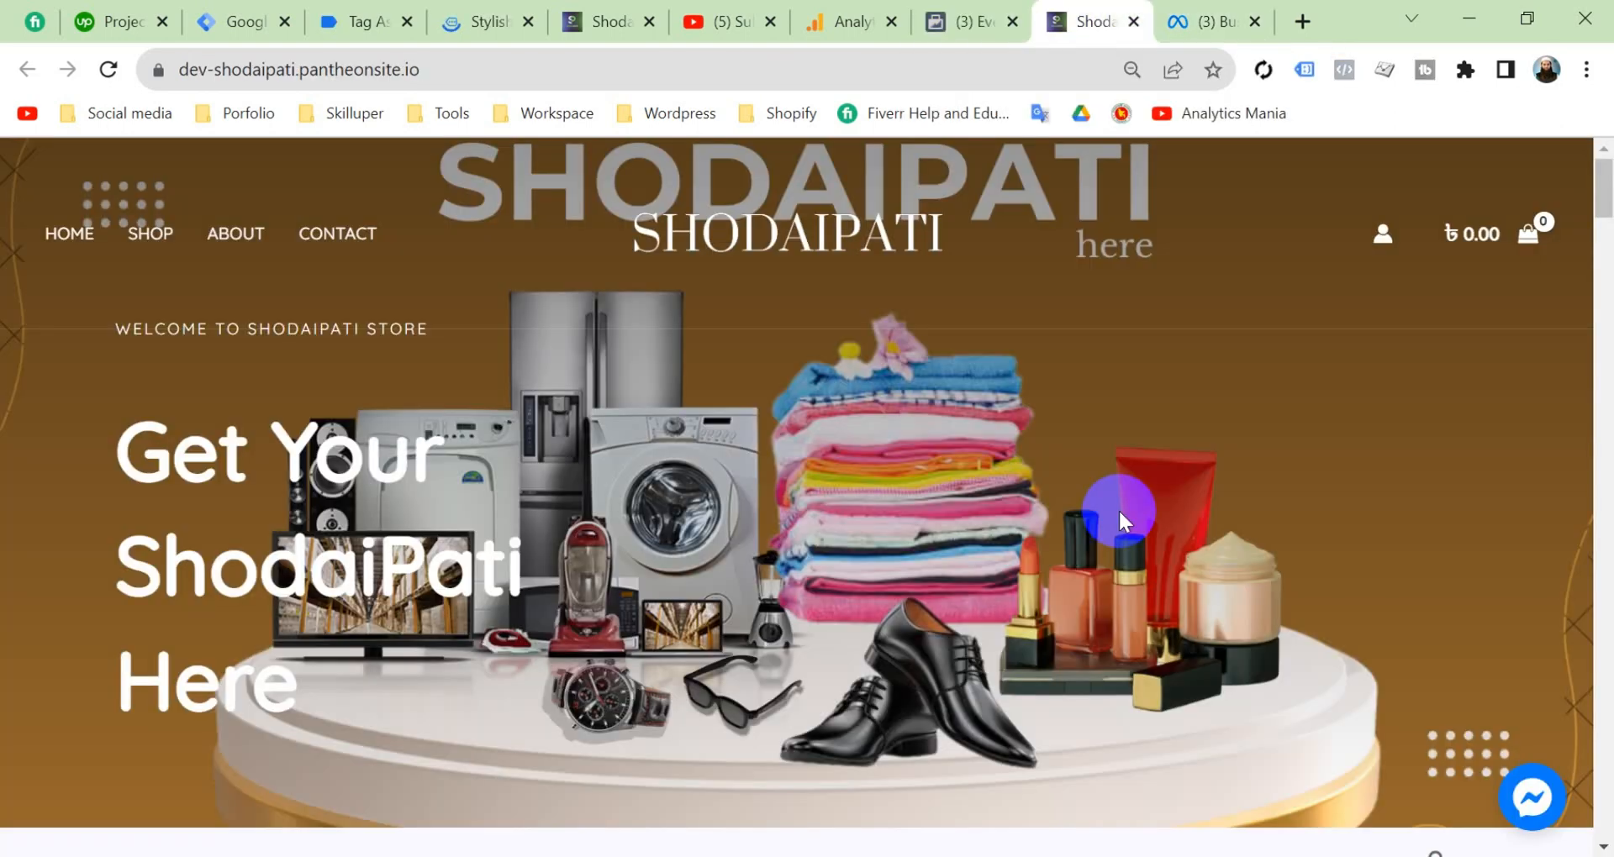
pyautogui.click(959, 21)
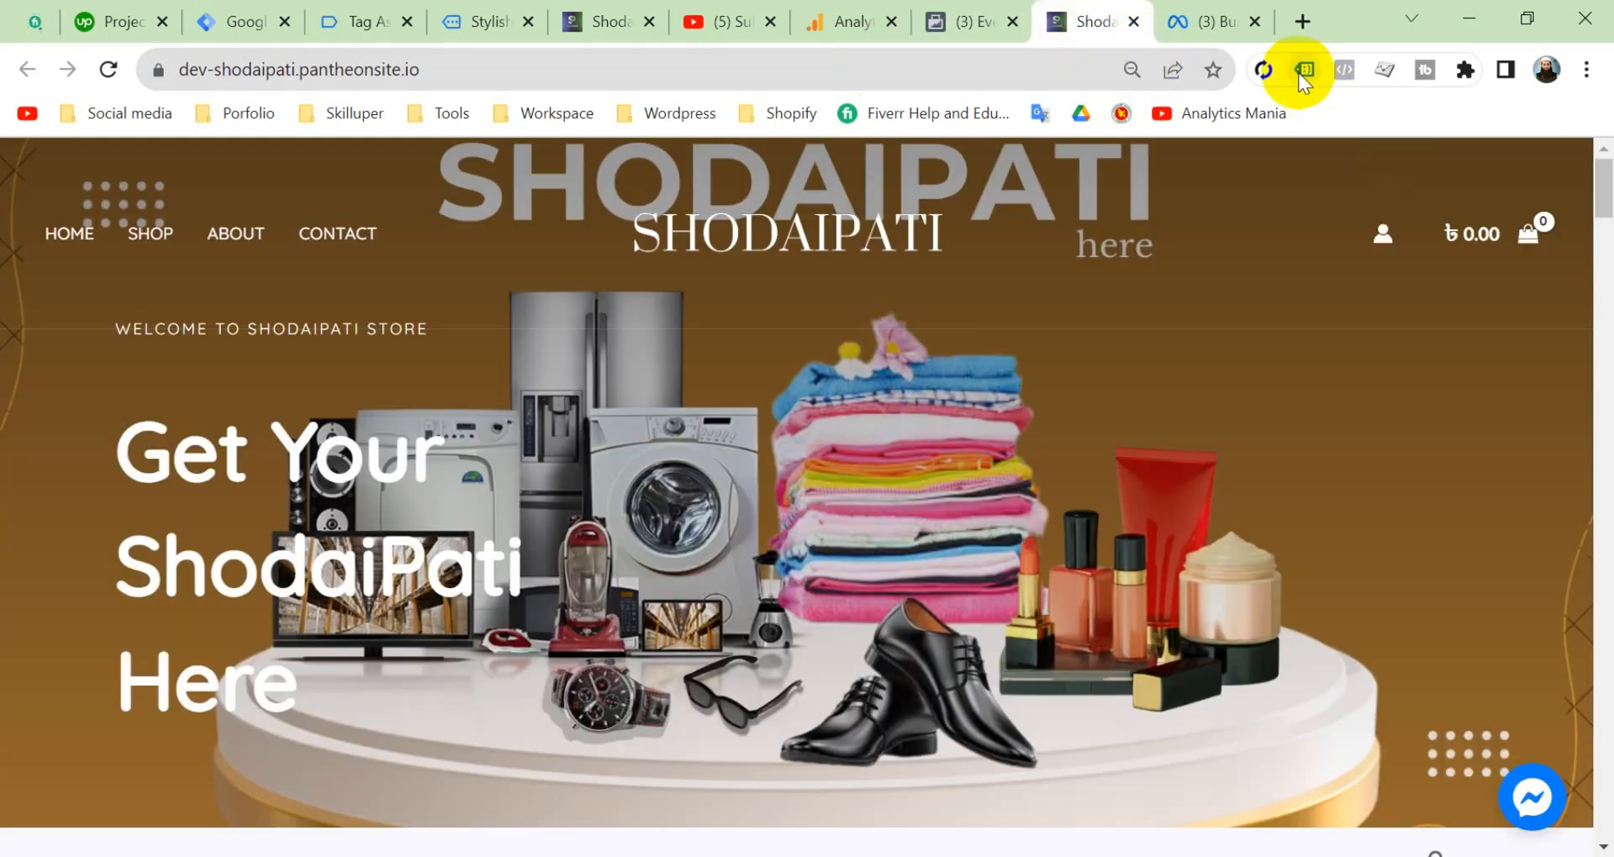
# - Enable Tag Assistant Legacy on the store page and view its two-tag, one-error analysis
pyautogui.click(1303, 69)
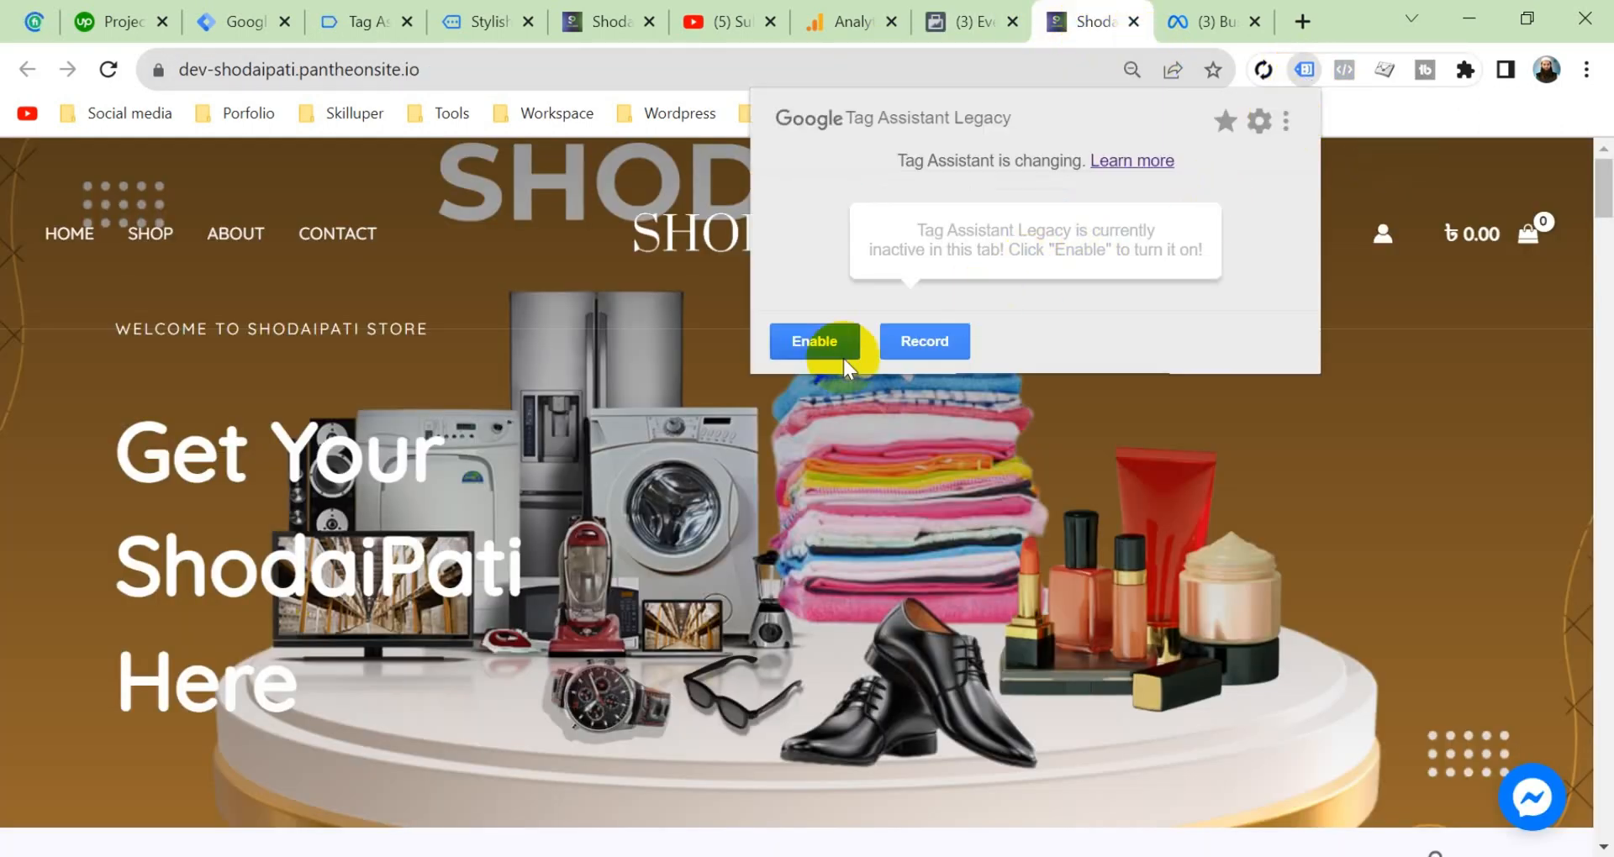
pyautogui.click(812, 341)
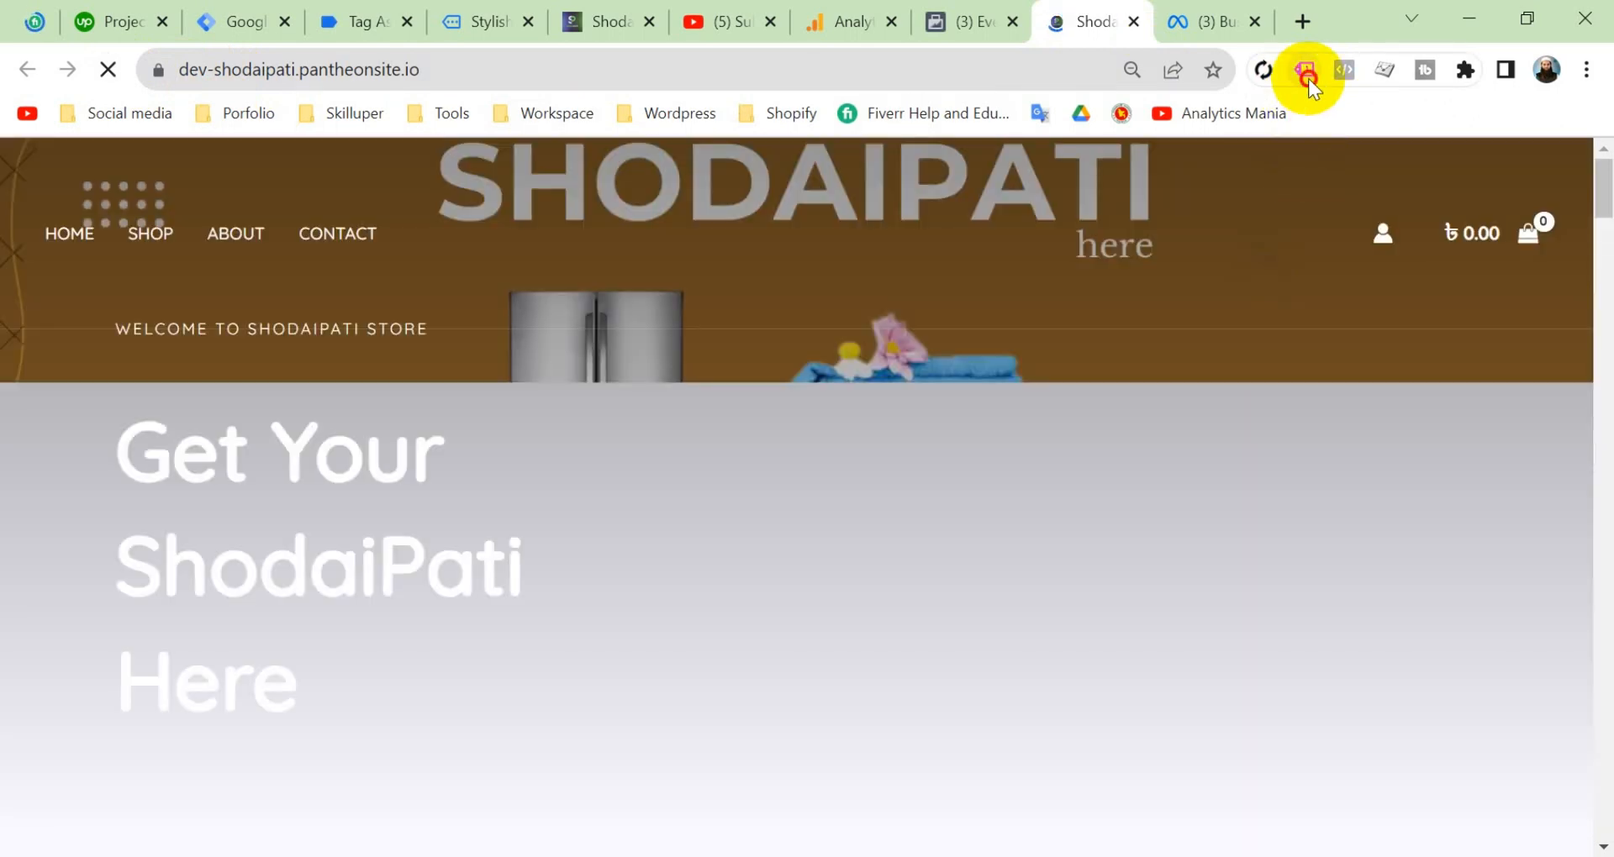
pyautogui.click(1306, 70)
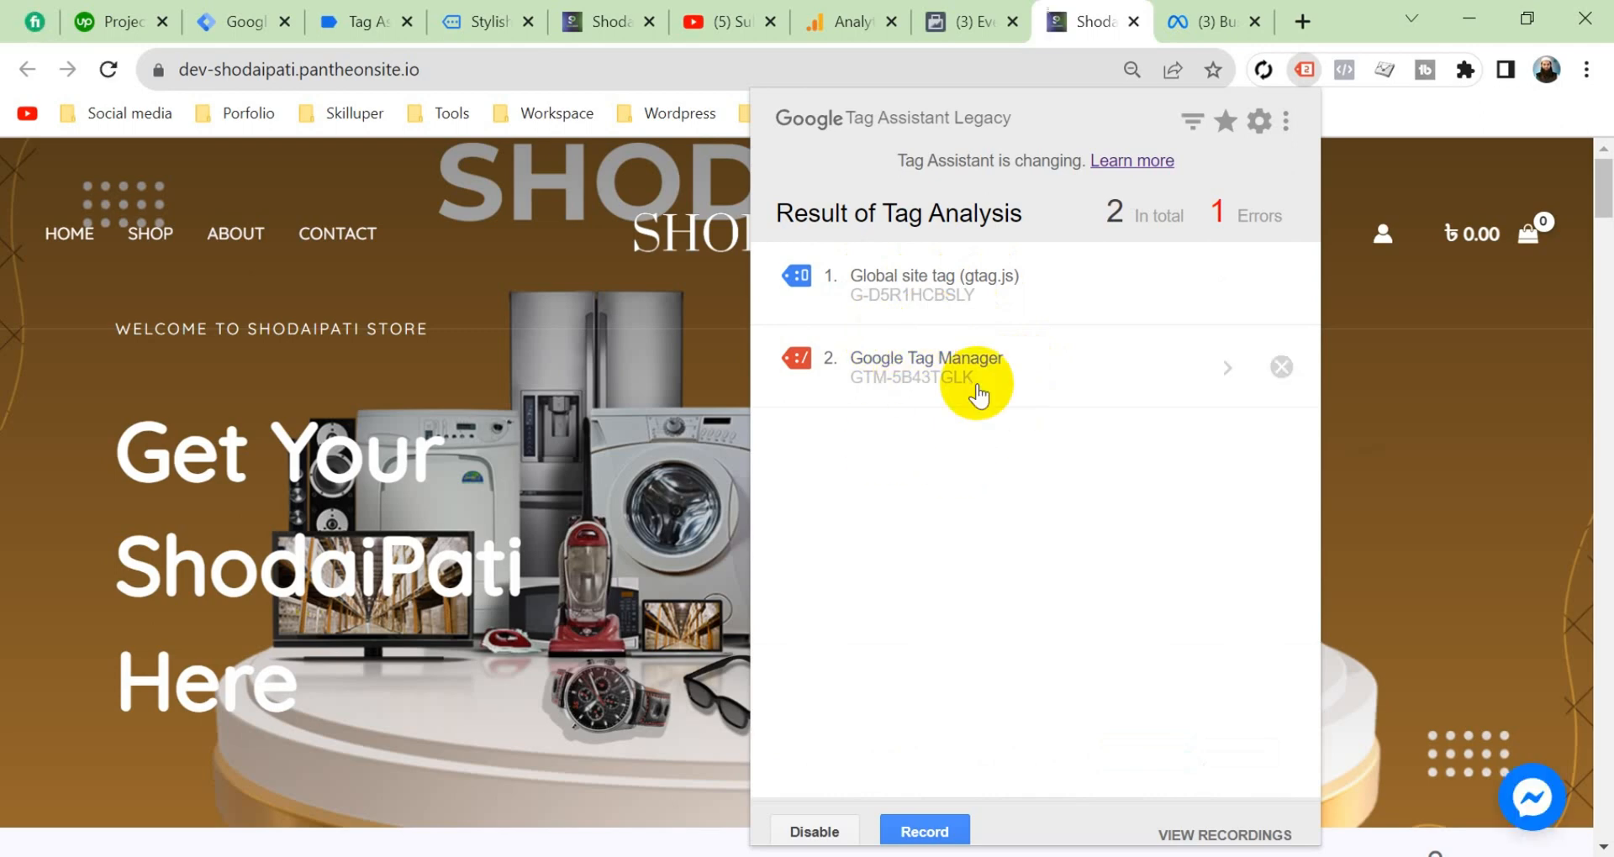
pyautogui.moveTo(1034, 379)
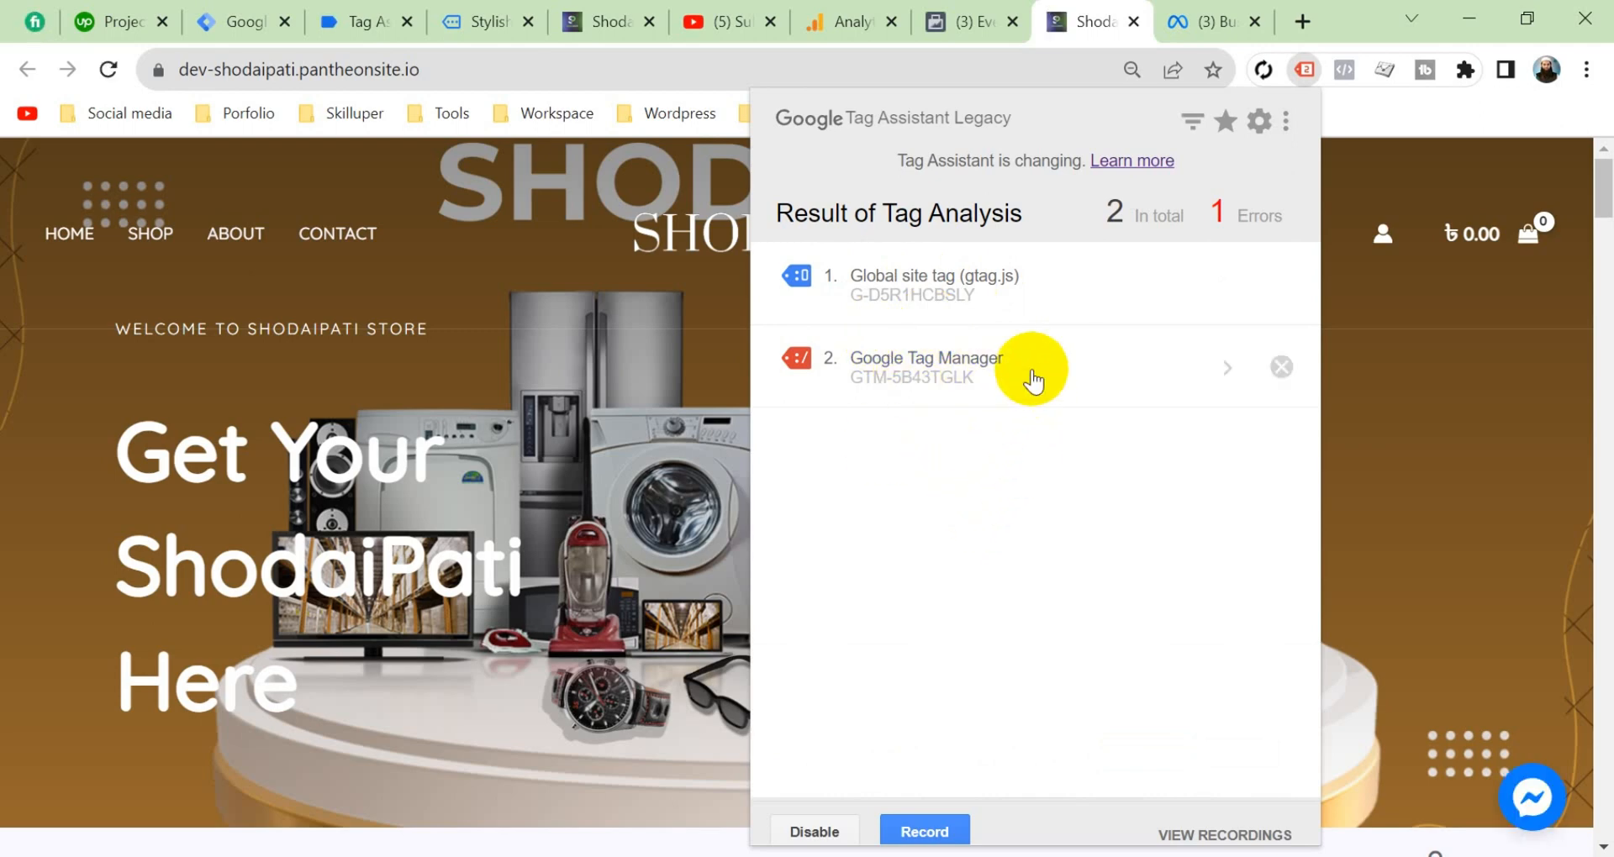
pyautogui.moveTo(917, 371)
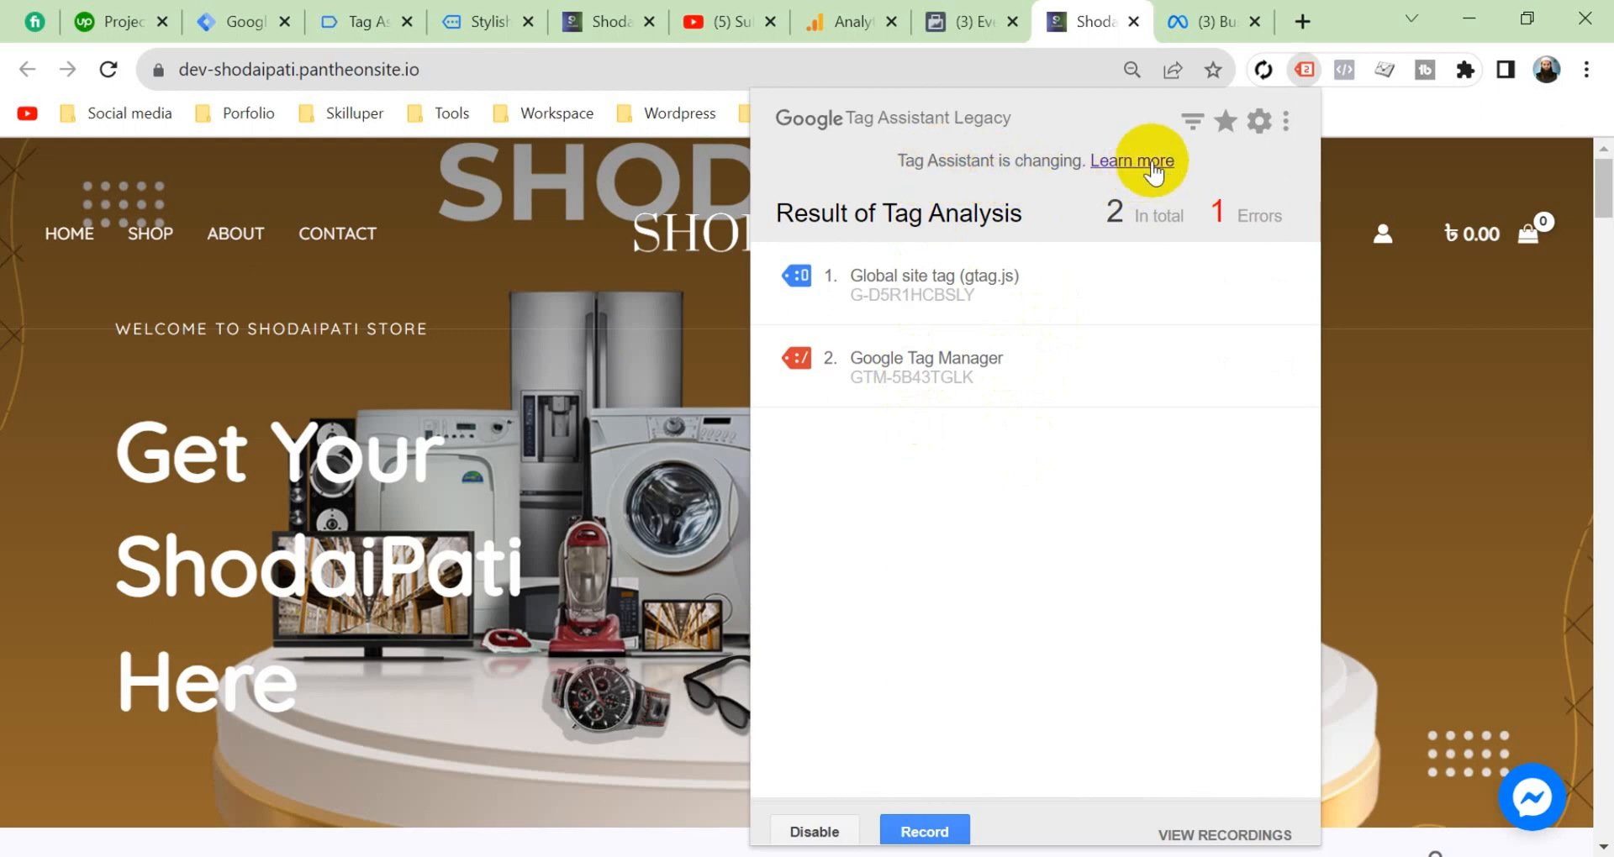
# - Read the Tag Assistant debug mode announcements article, then return to the store's tag analysis
pyautogui.click(1132, 161)
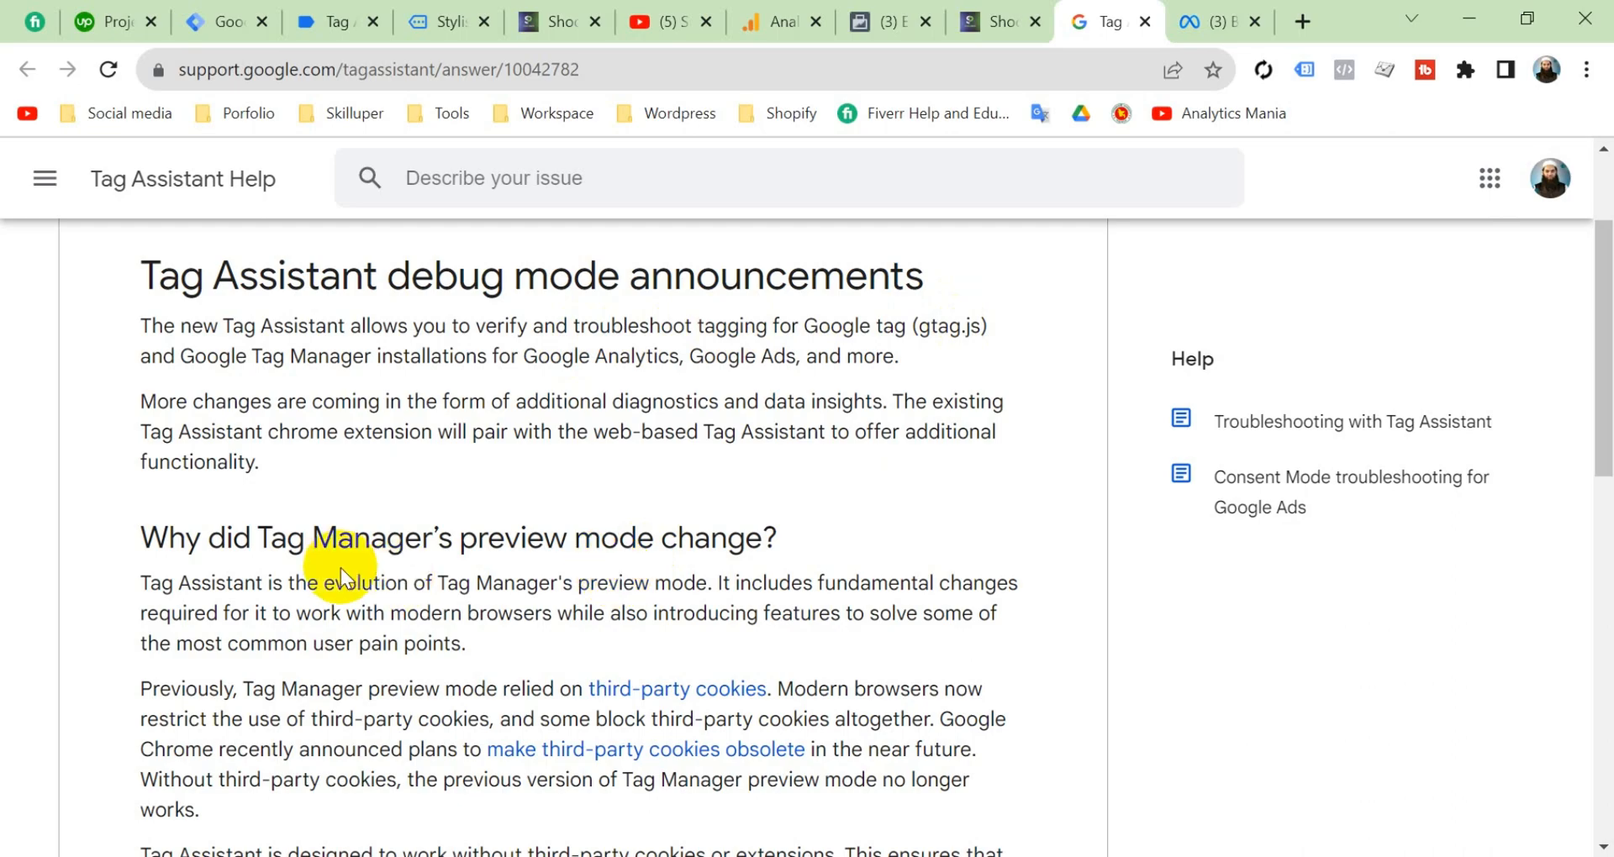
pyautogui.scroll(-3)
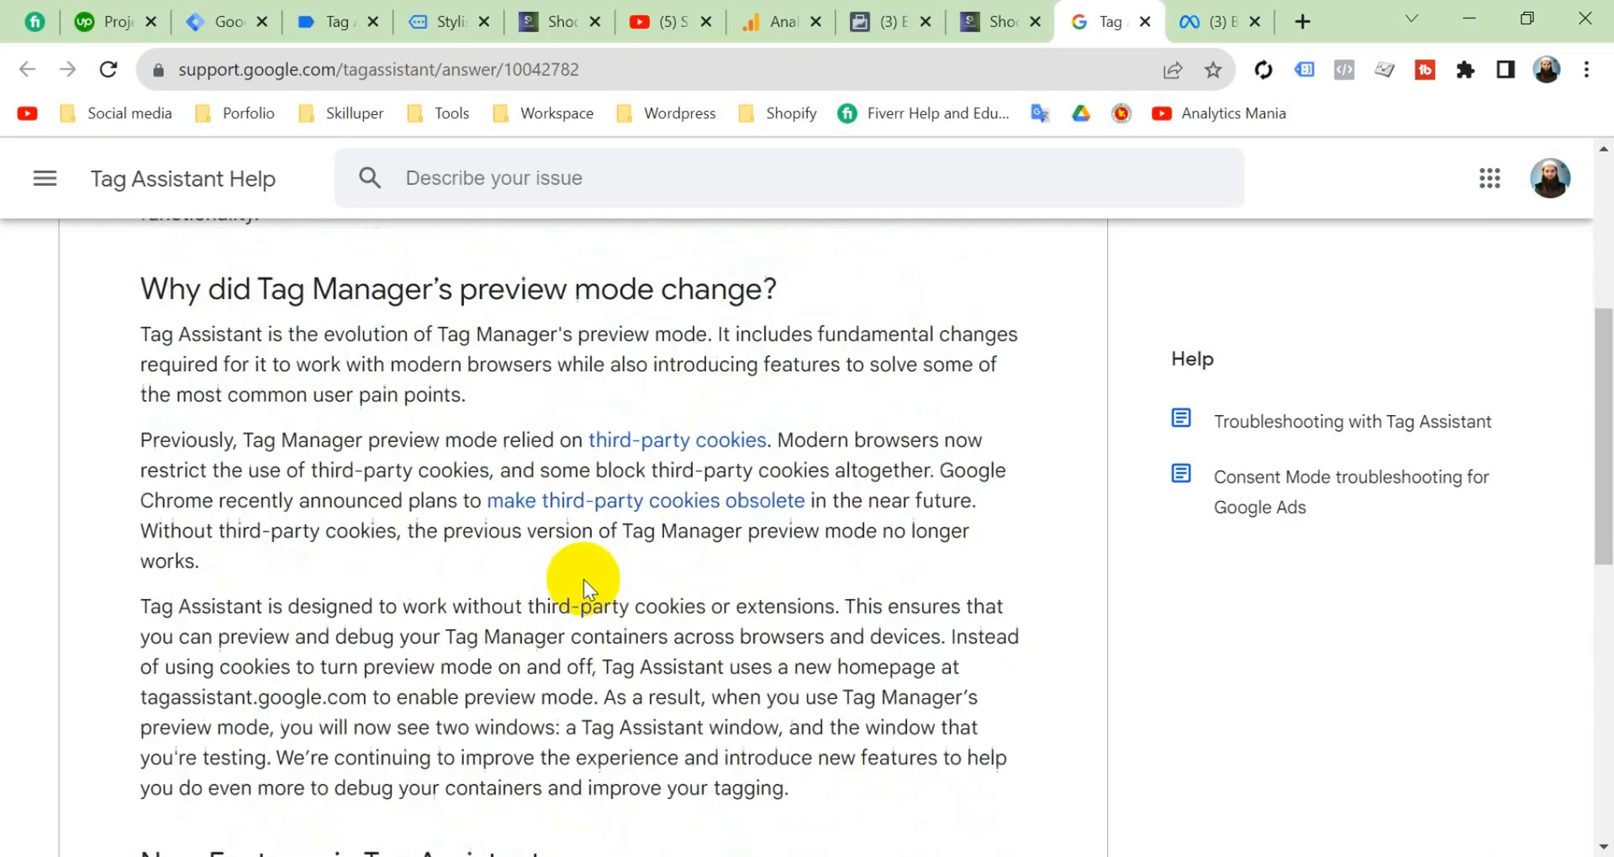
pyautogui.scroll(-3)
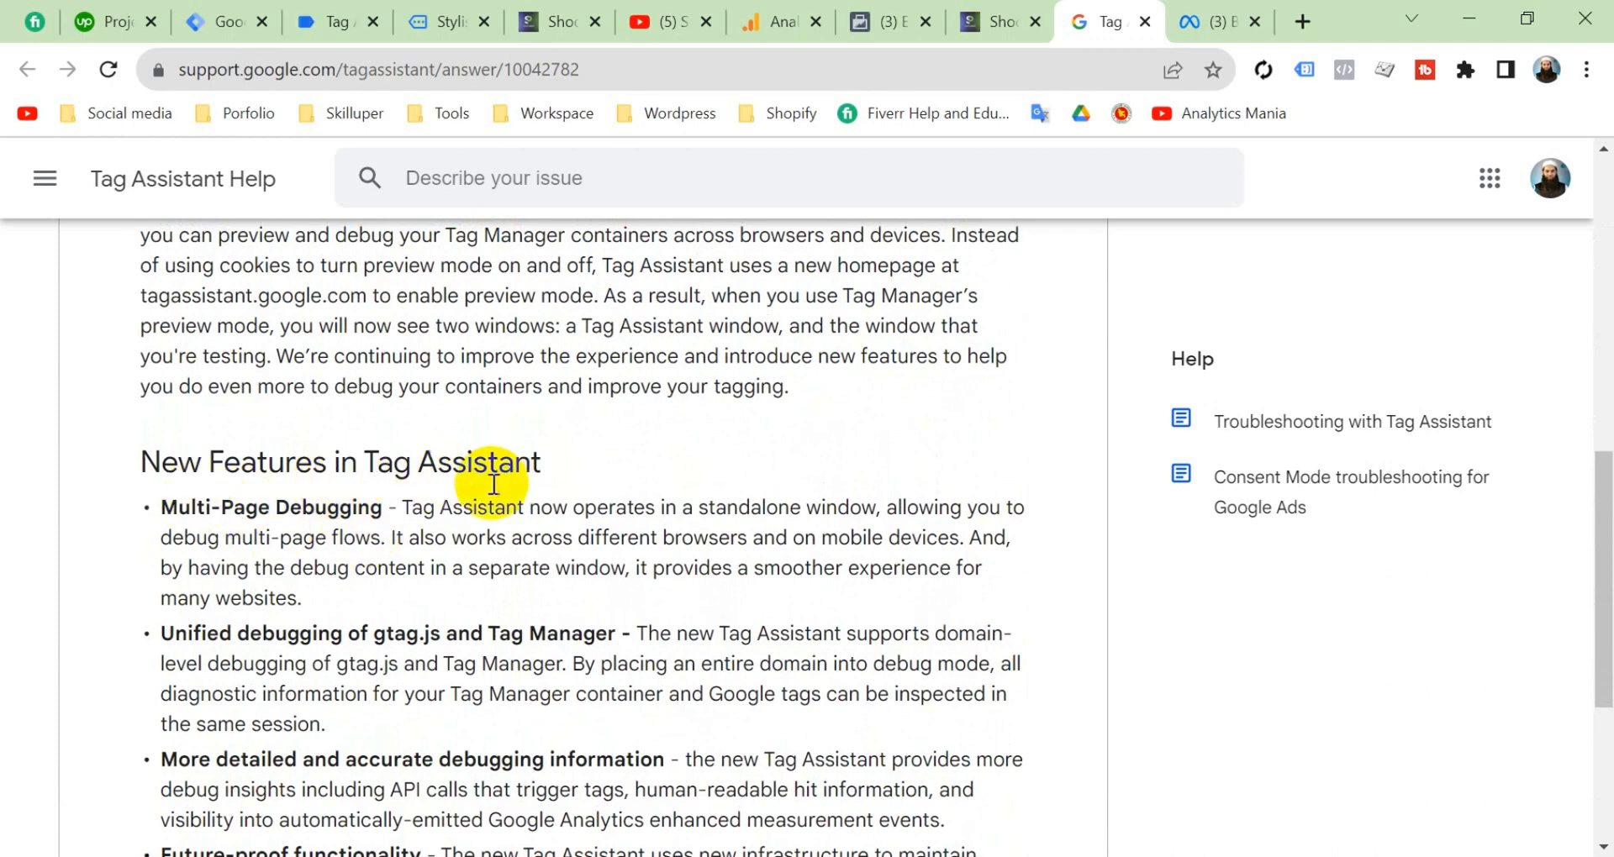
pyautogui.moveTo(371, 527)
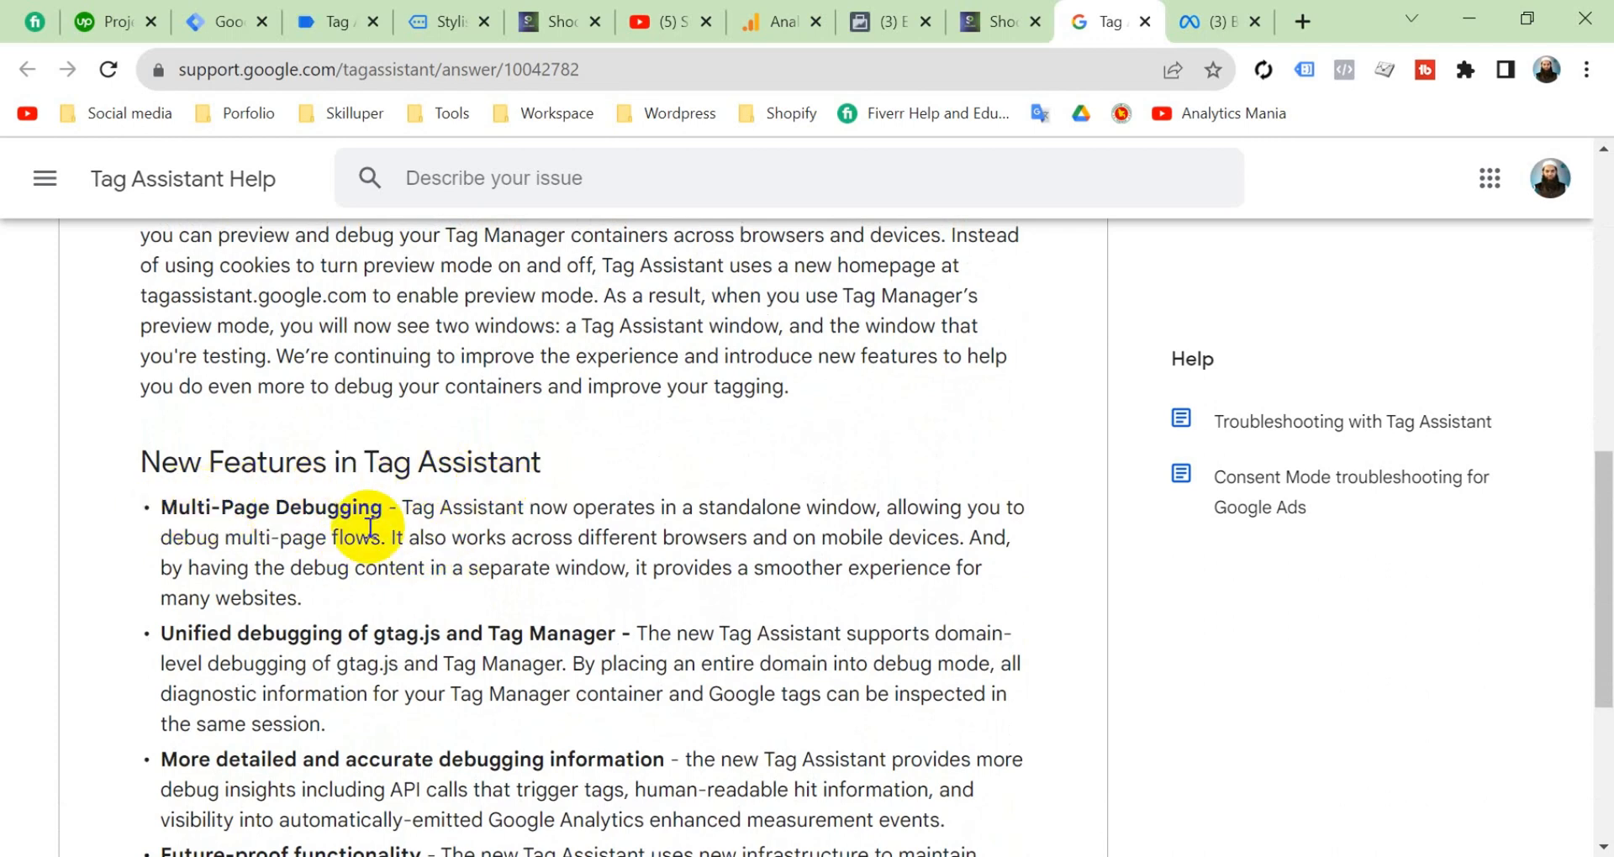
pyautogui.scroll(-3)
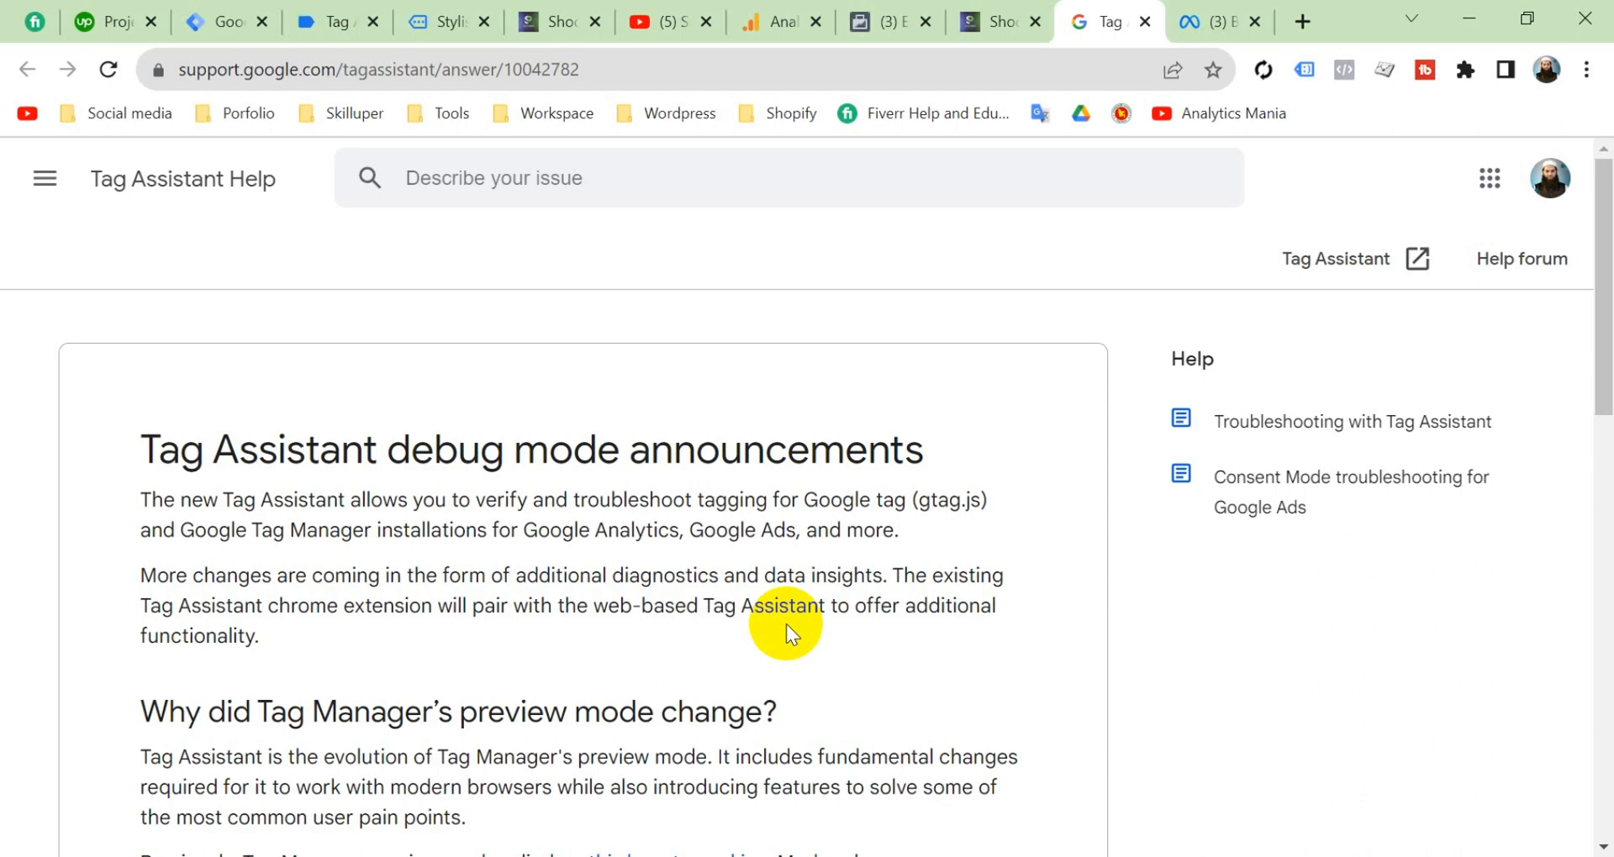
pyautogui.click(1304, 70)
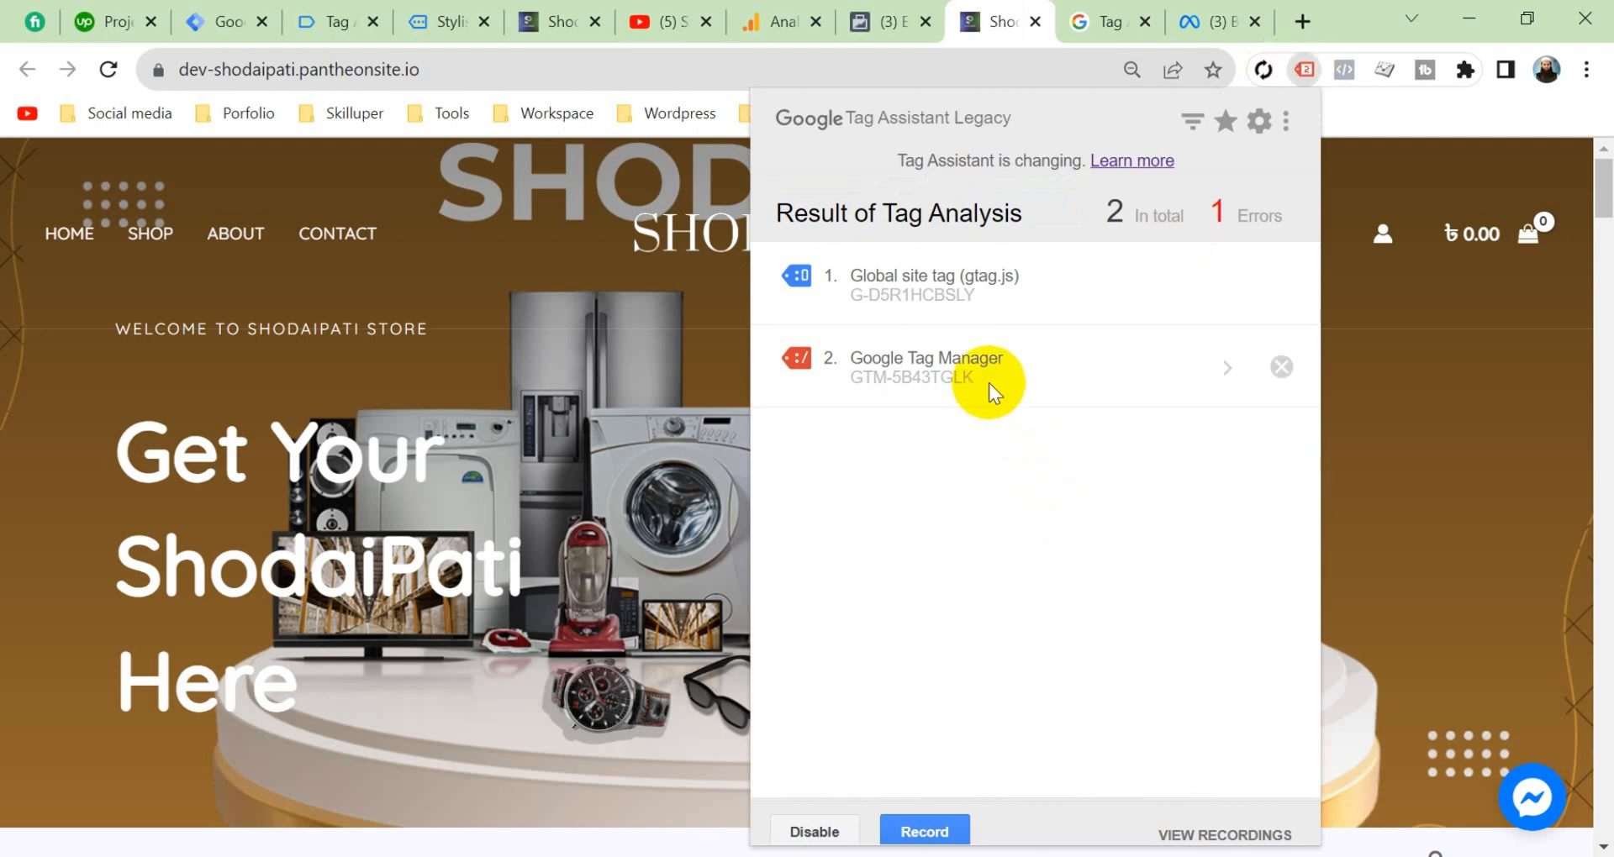
pyautogui.moveTo(991, 394)
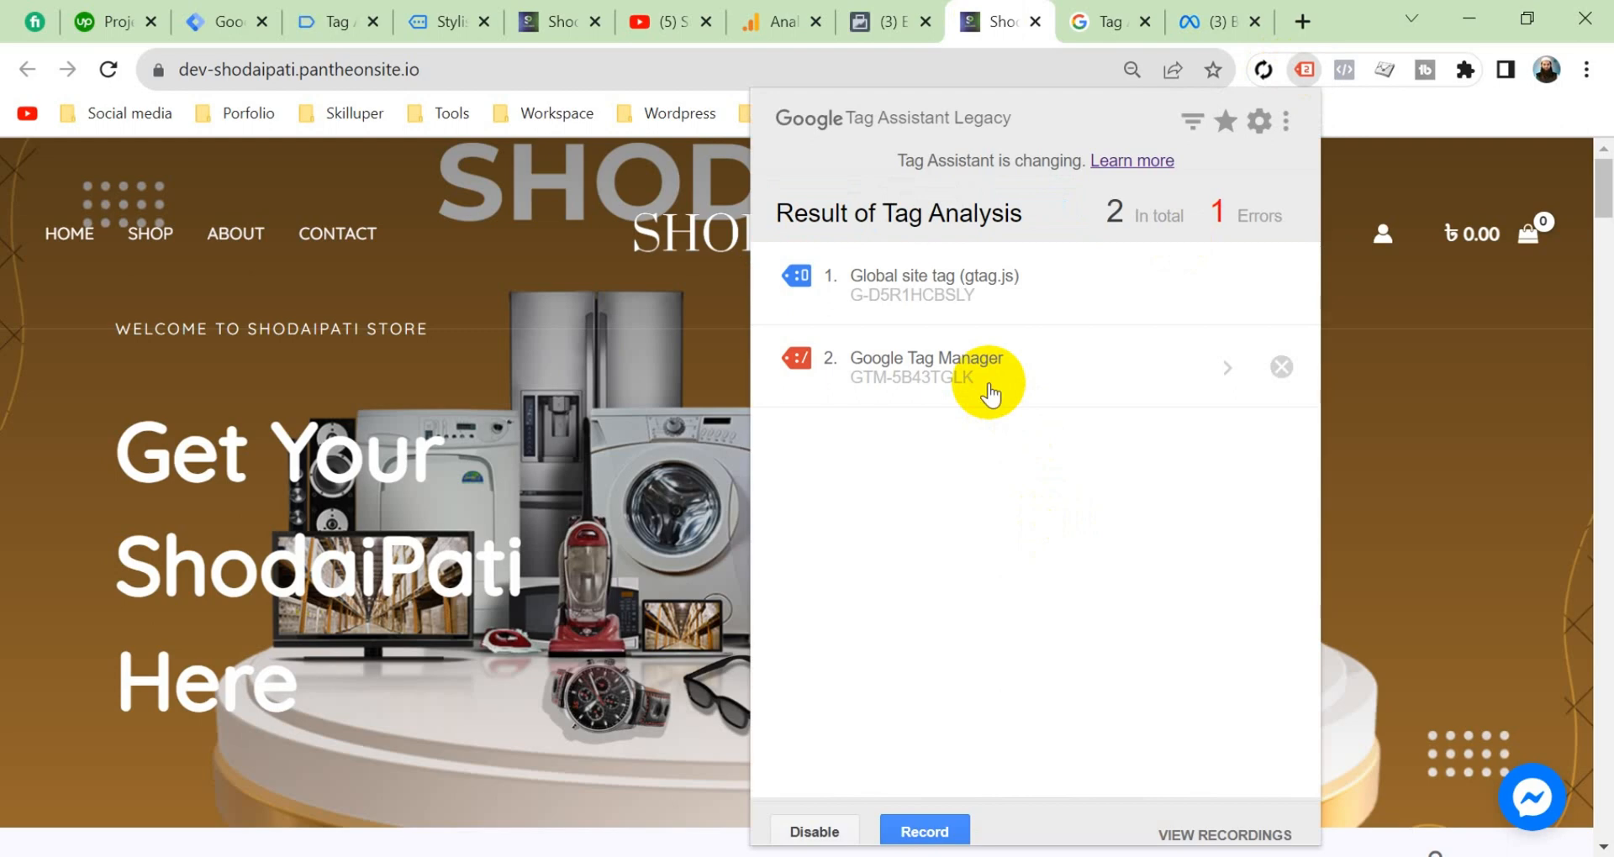